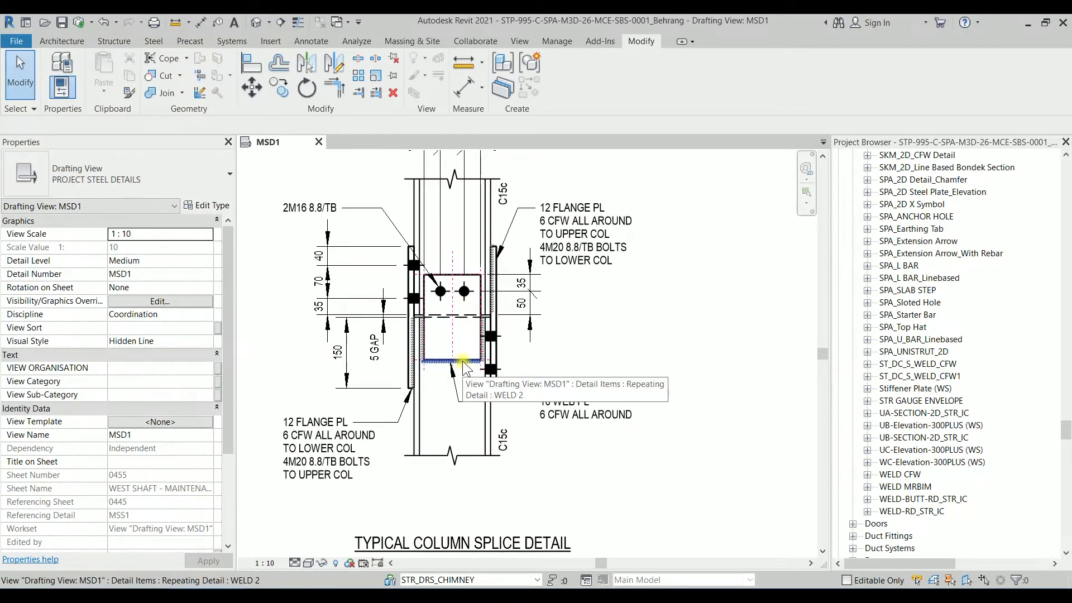
pyautogui.moveTo(653, 335)
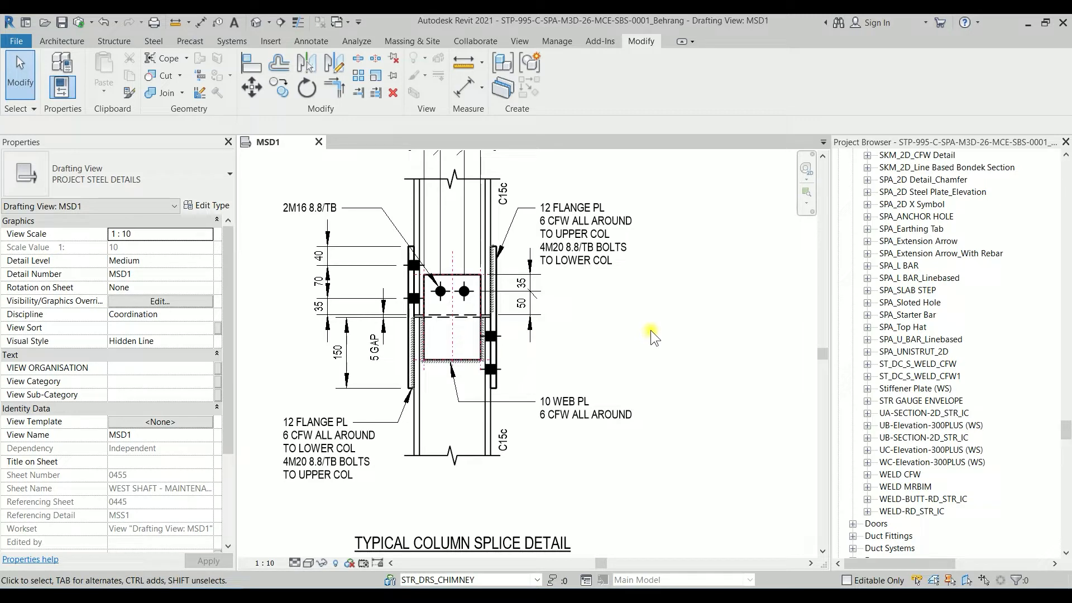
pyautogui.moveTo(1038, 36)
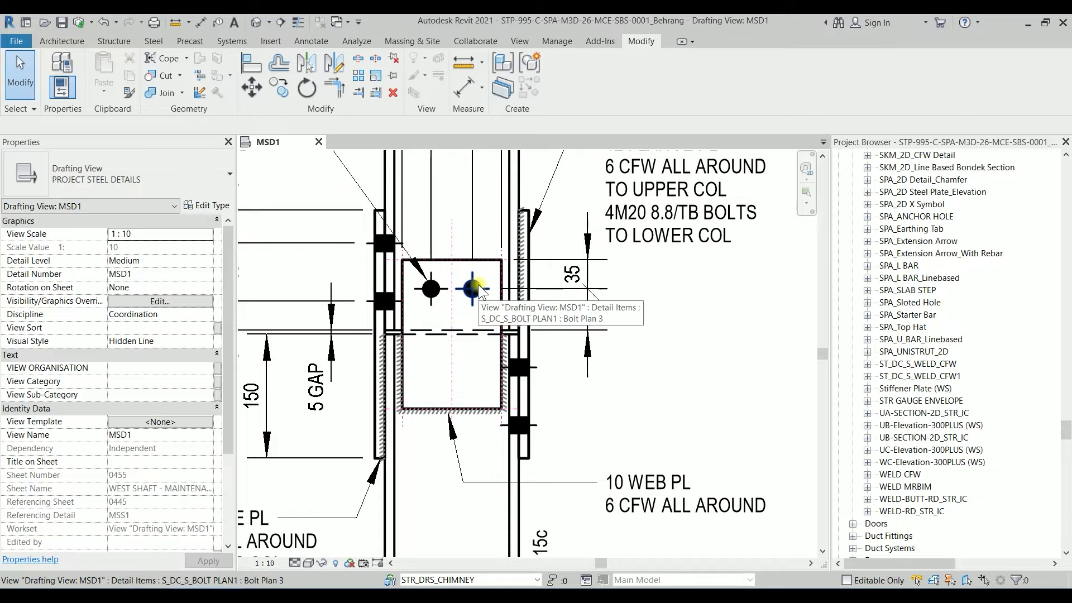
# Select the right-hand Bolt Plan 3 item in MSD1 to show radius 10.0 and crosshairs 20.0.
pyautogui.click(472, 287)
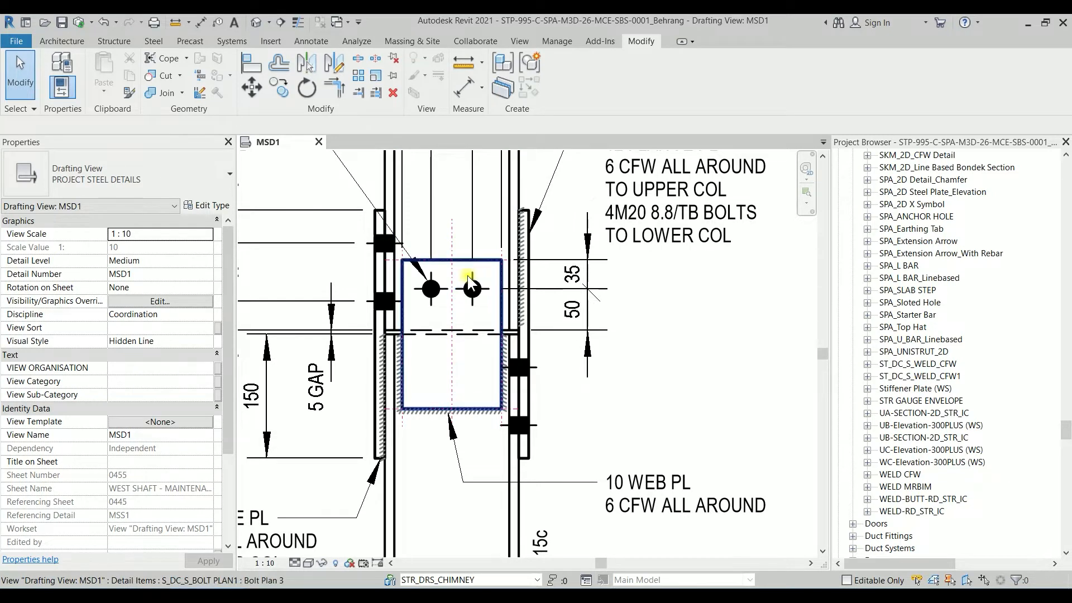
pyautogui.moveTo(472, 289)
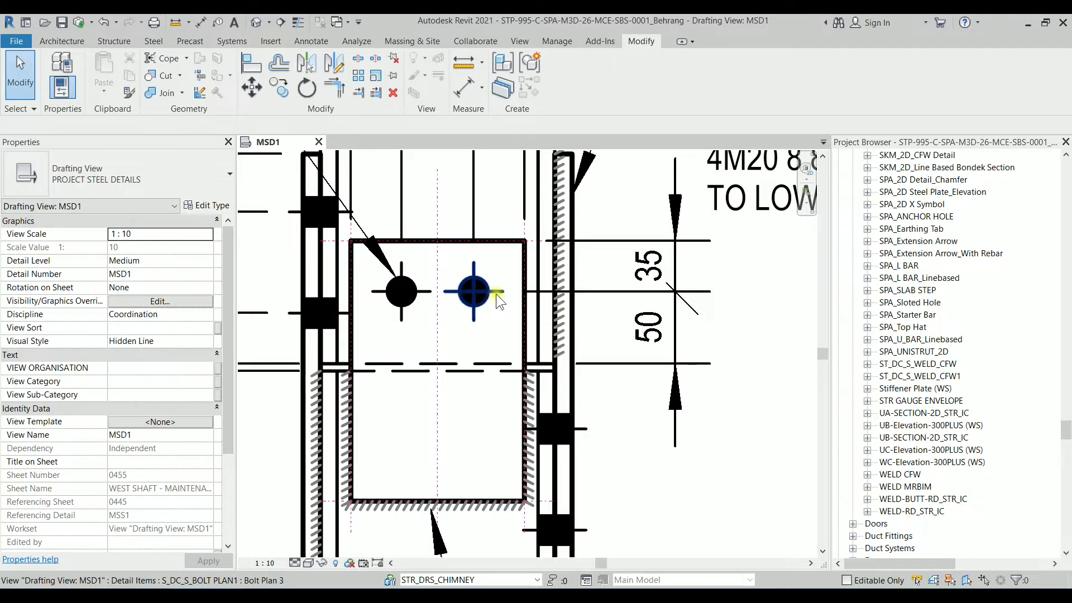
pyautogui.click(451, 287)
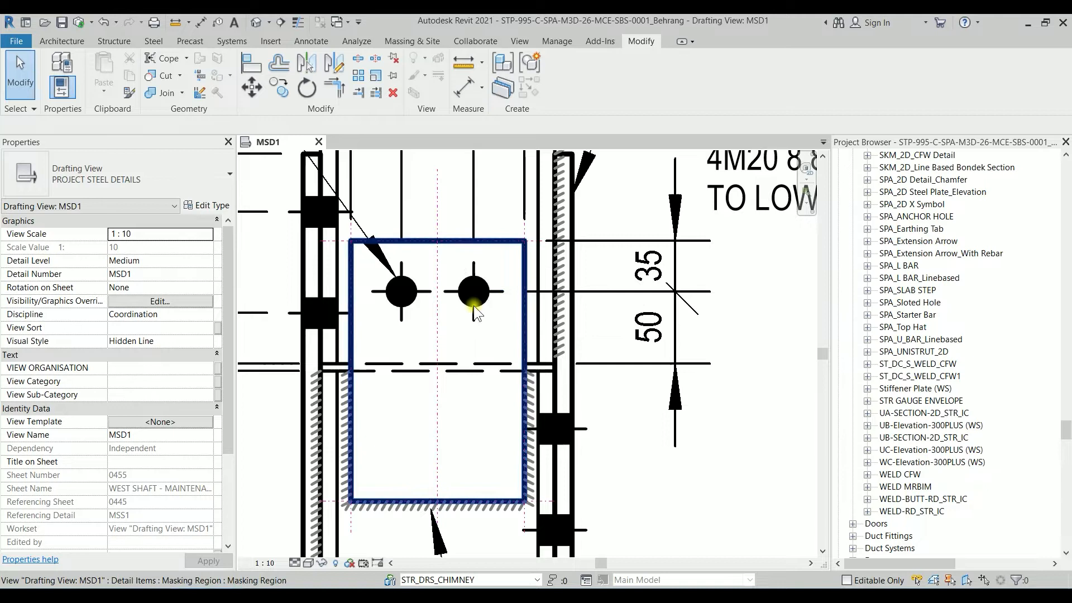
pyautogui.click(471, 290)
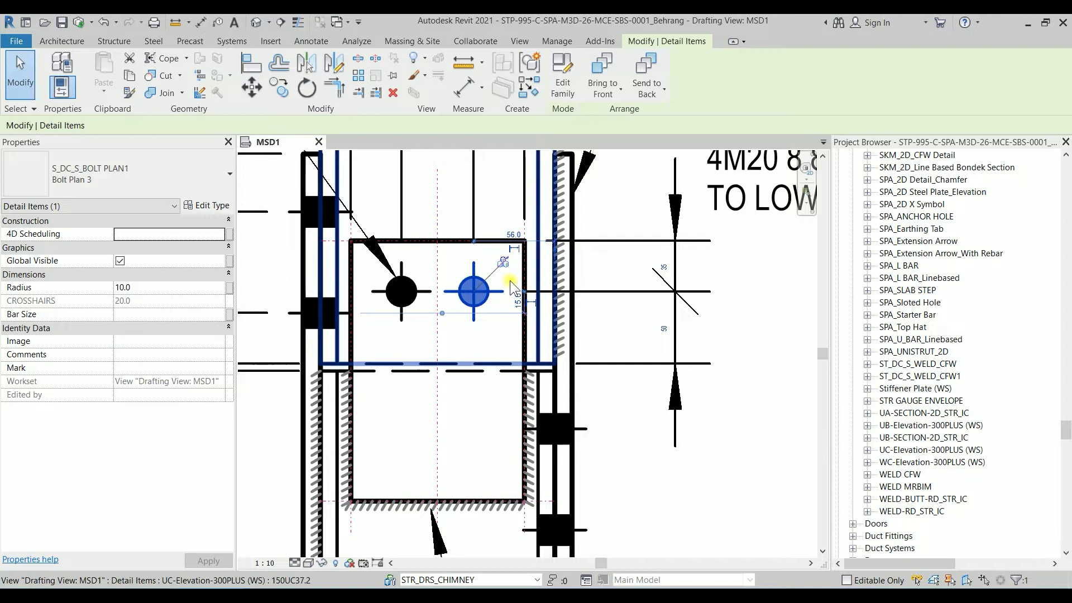
pyautogui.click(398, 290)
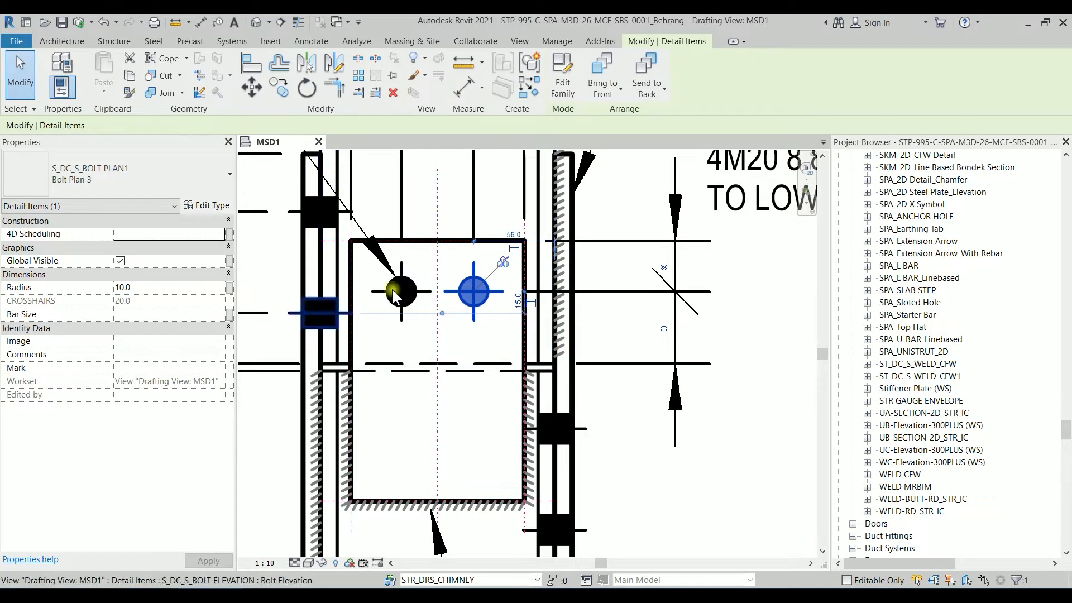
pyautogui.moveTo(472, 290)
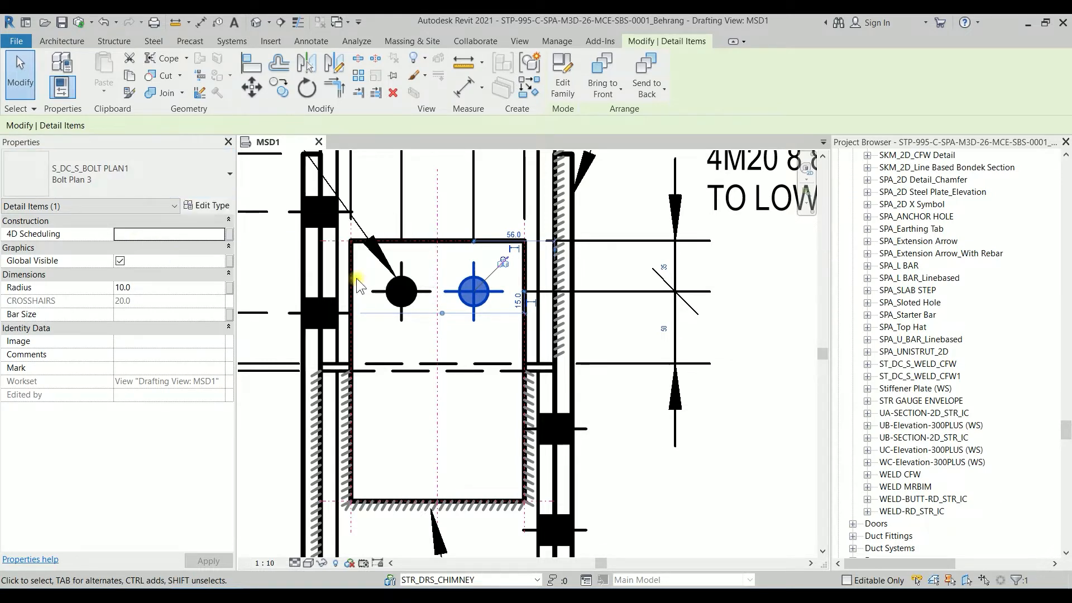
pyautogui.click(496, 301)
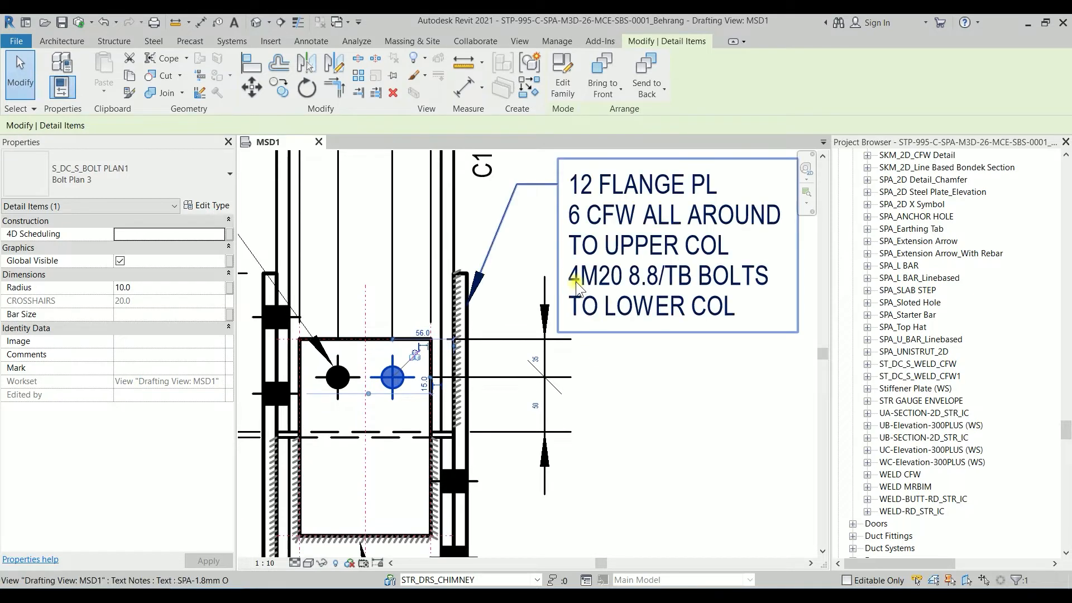
pyautogui.click(392, 377)
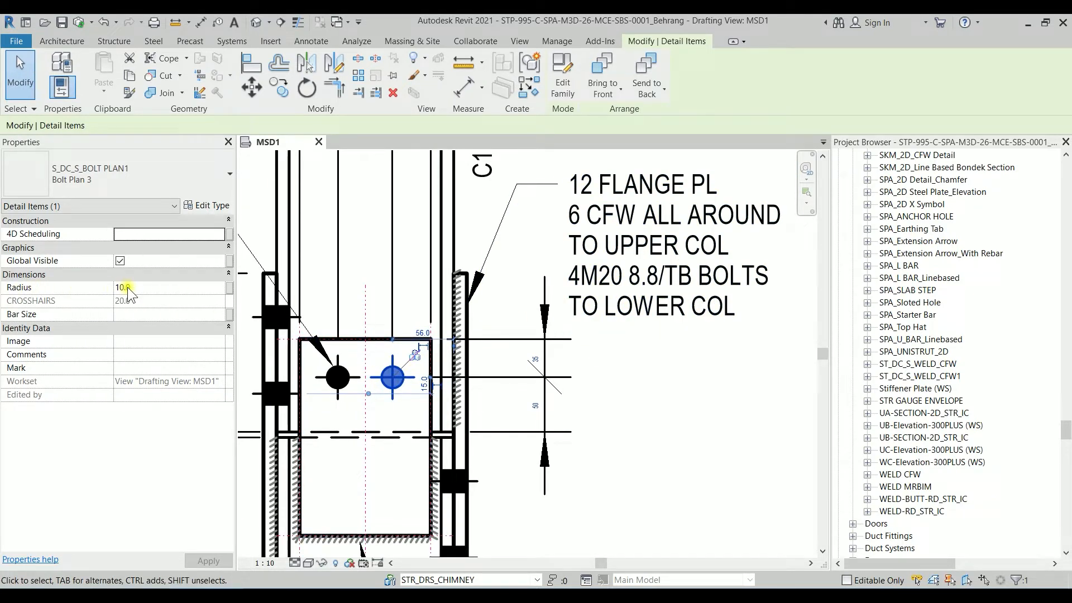
pyautogui.click(622, 287)
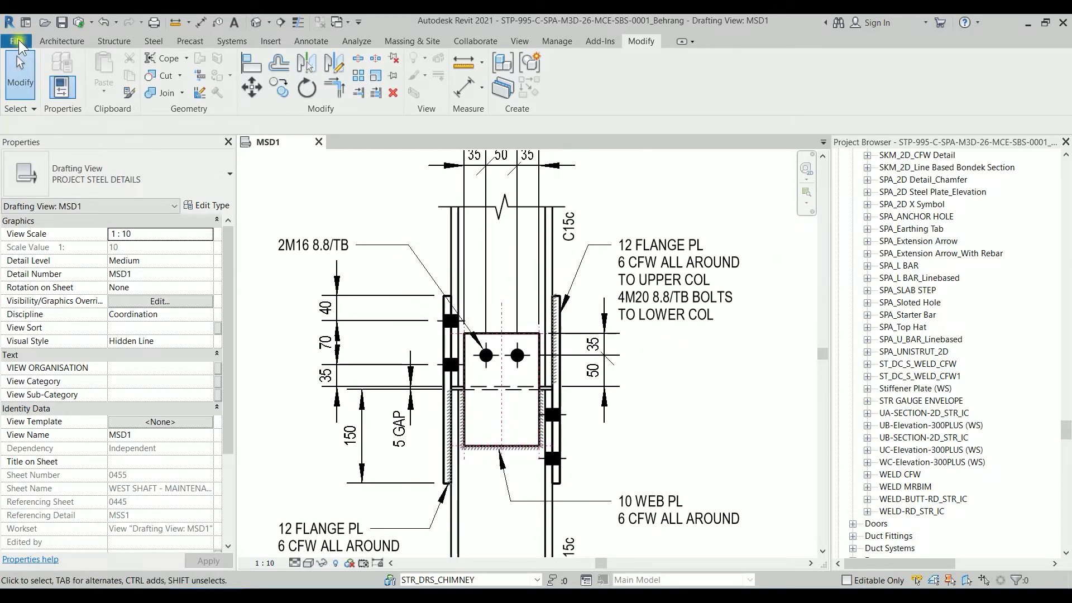
# Create a new family from the English Metric Detail Item.rft template.
pyautogui.click(16, 41)
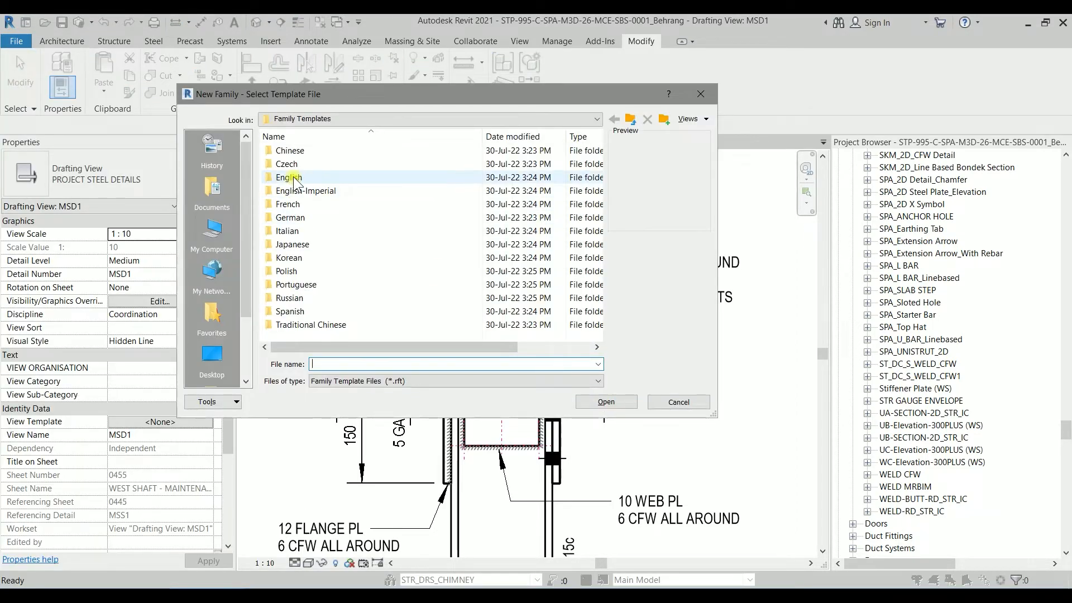
pyautogui.moveTo(293, 177)
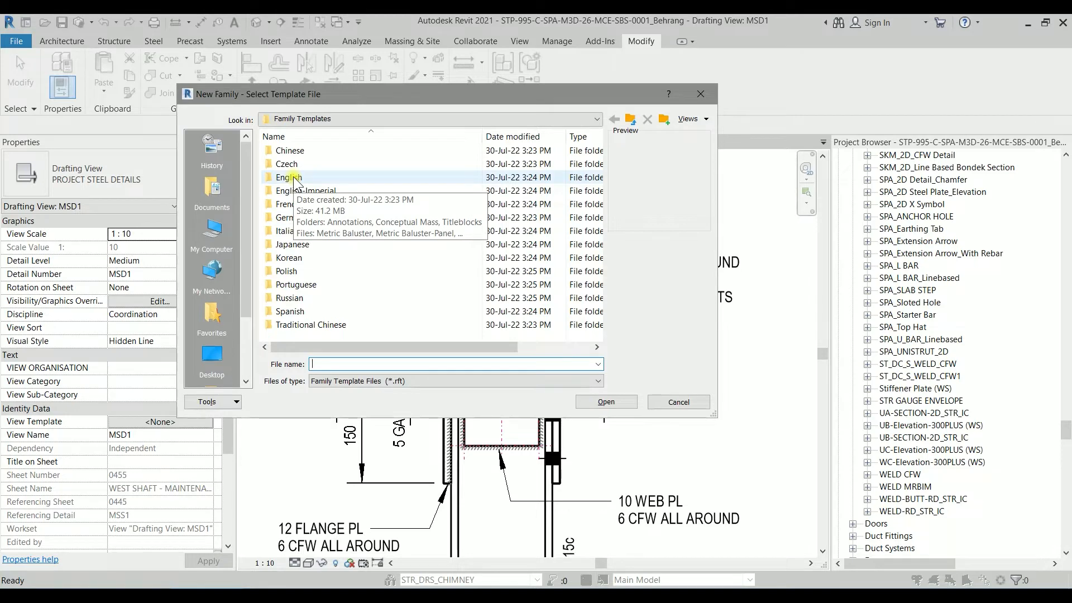
pyautogui.doubleClick(293, 177)
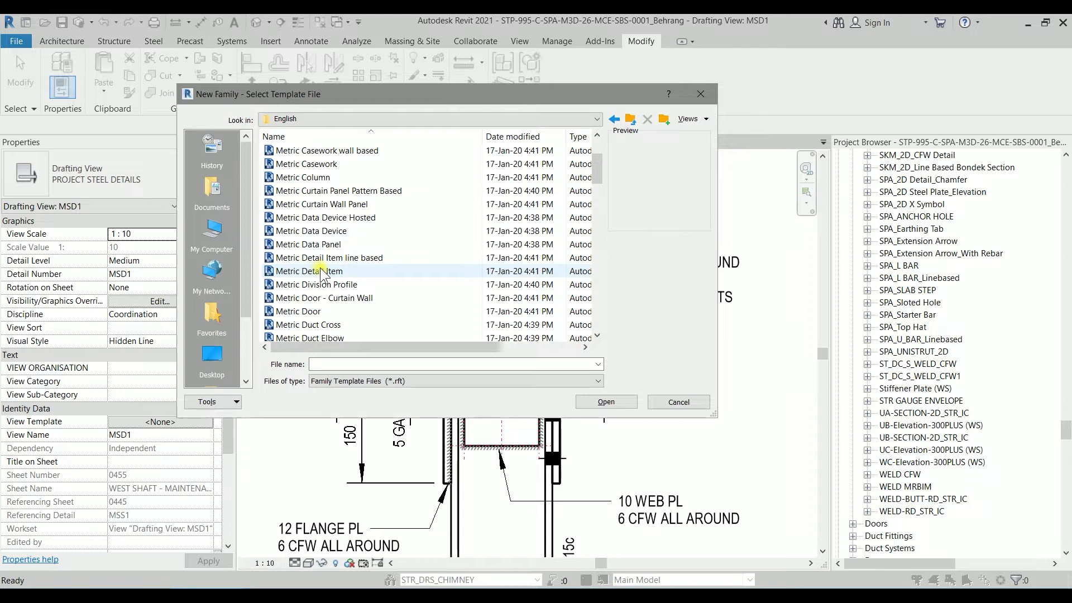
pyautogui.click(308, 271)
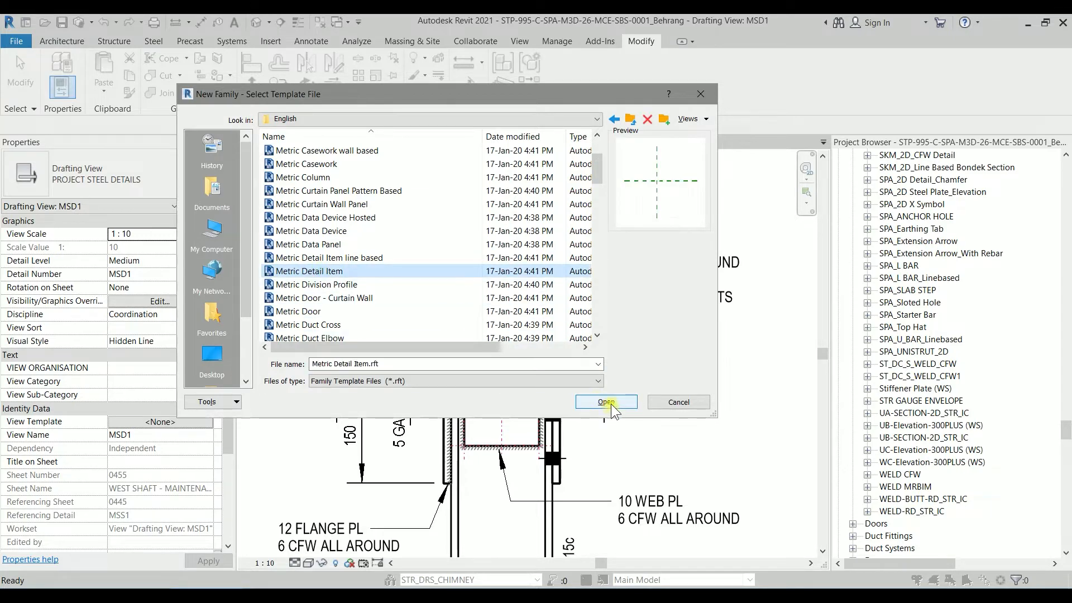
pyautogui.click(604, 402)
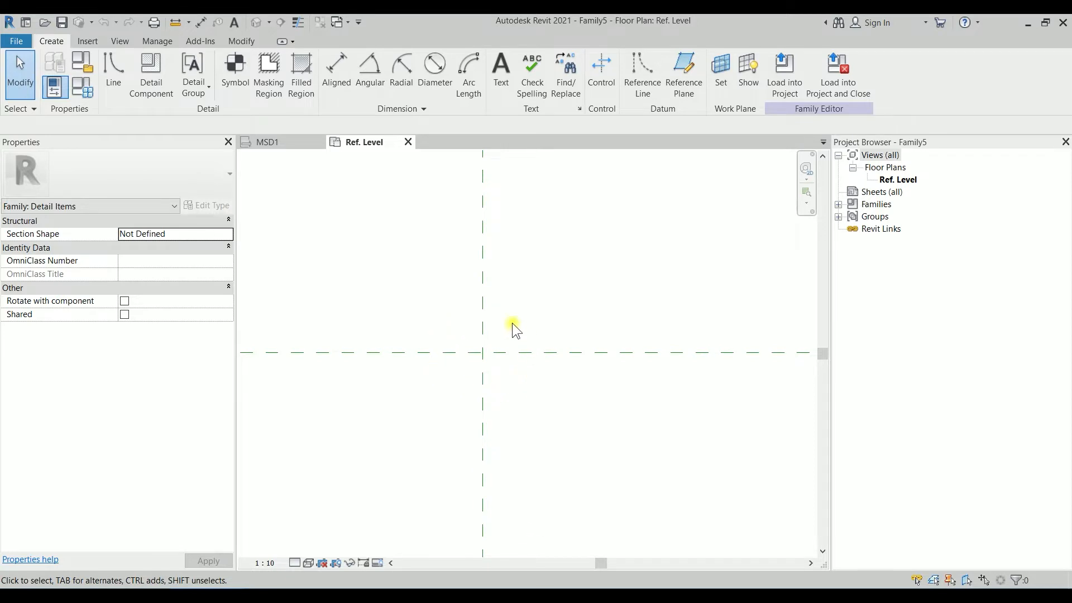
pyautogui.moveTo(518, 353)
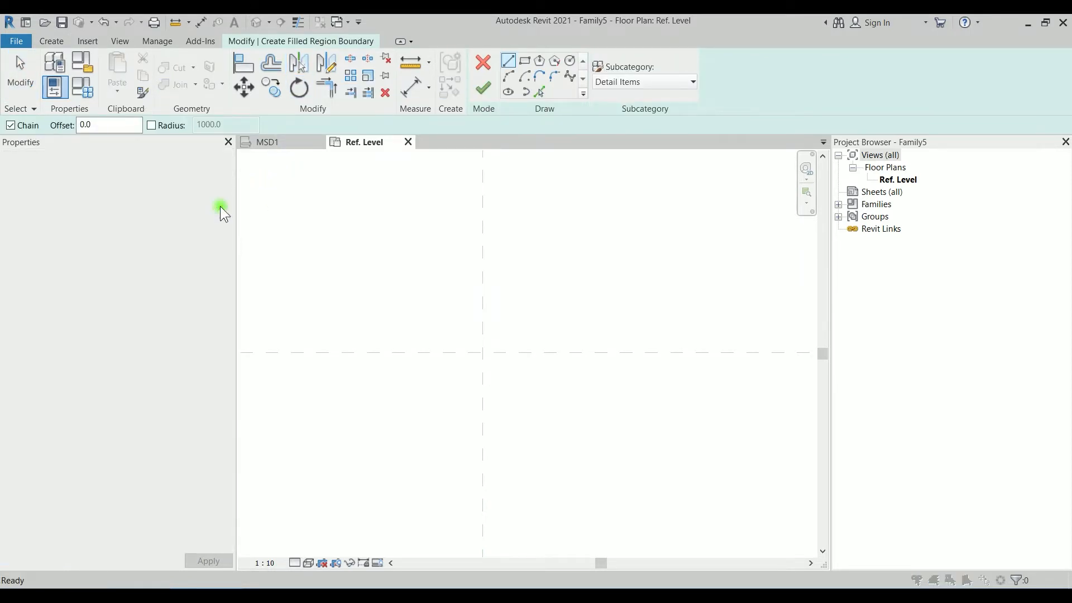
# Duplicate the Concrete filled region type as BLACK with a <Solid fill> foreground pattern.
pyautogui.click(212, 206)
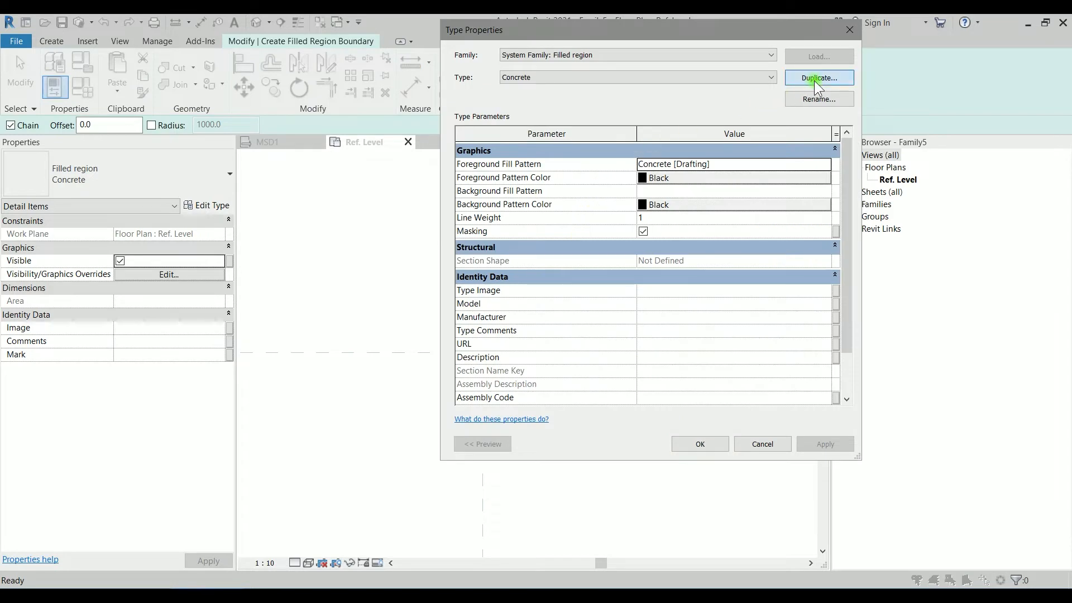
pyautogui.click(819, 77)
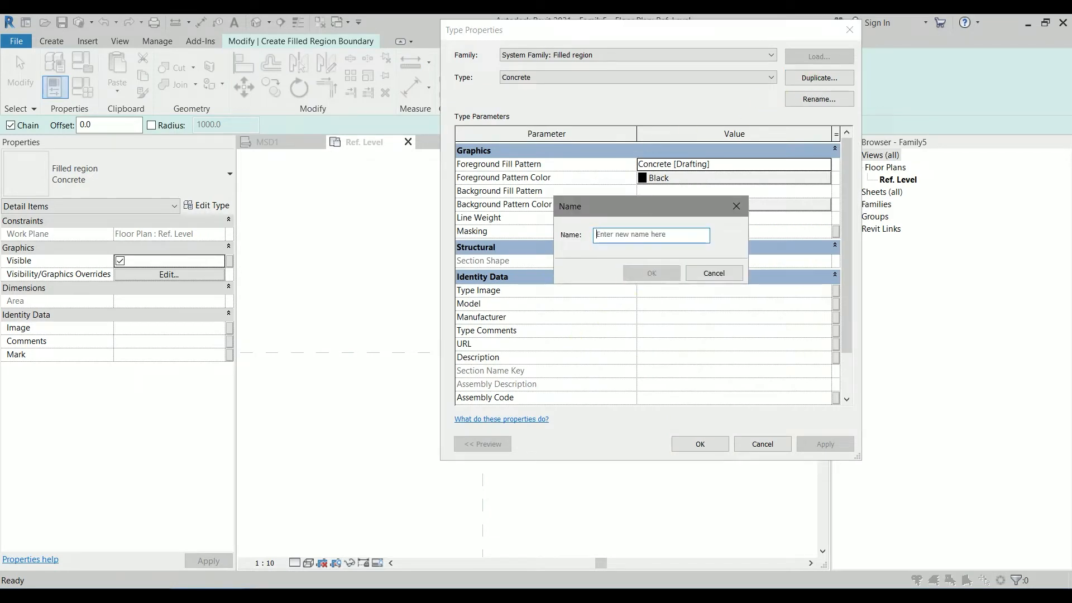
pyautogui.write('BLACK')
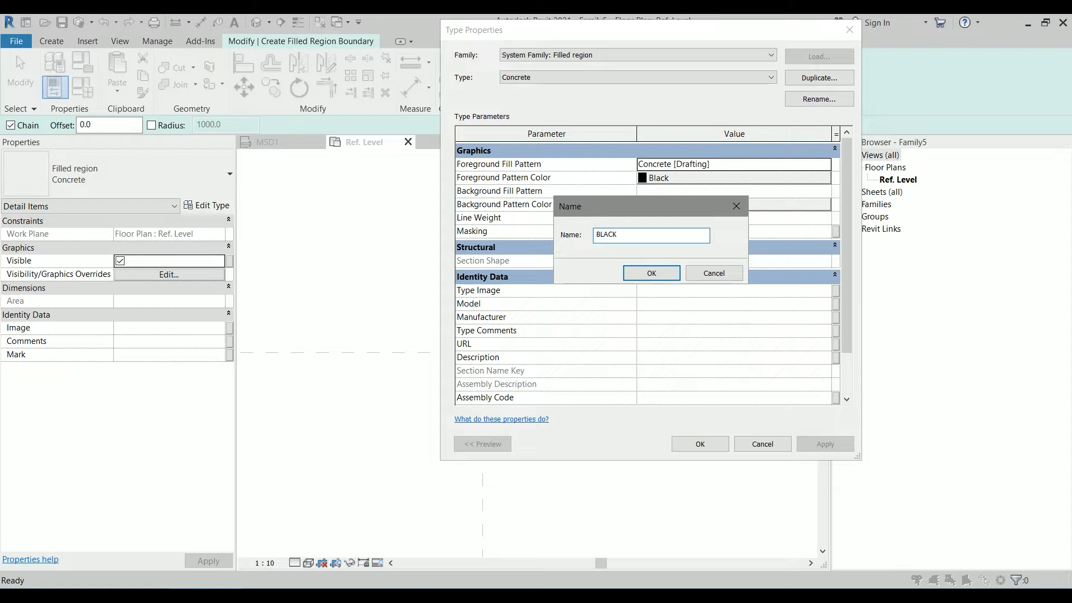
pyautogui.click(650, 274)
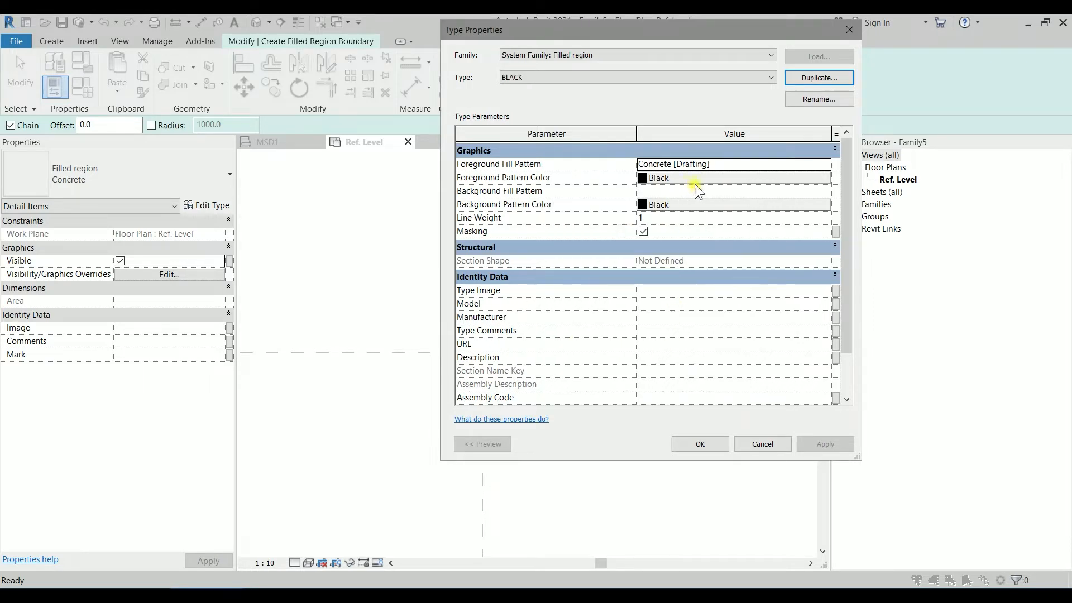
pyautogui.click(733, 164)
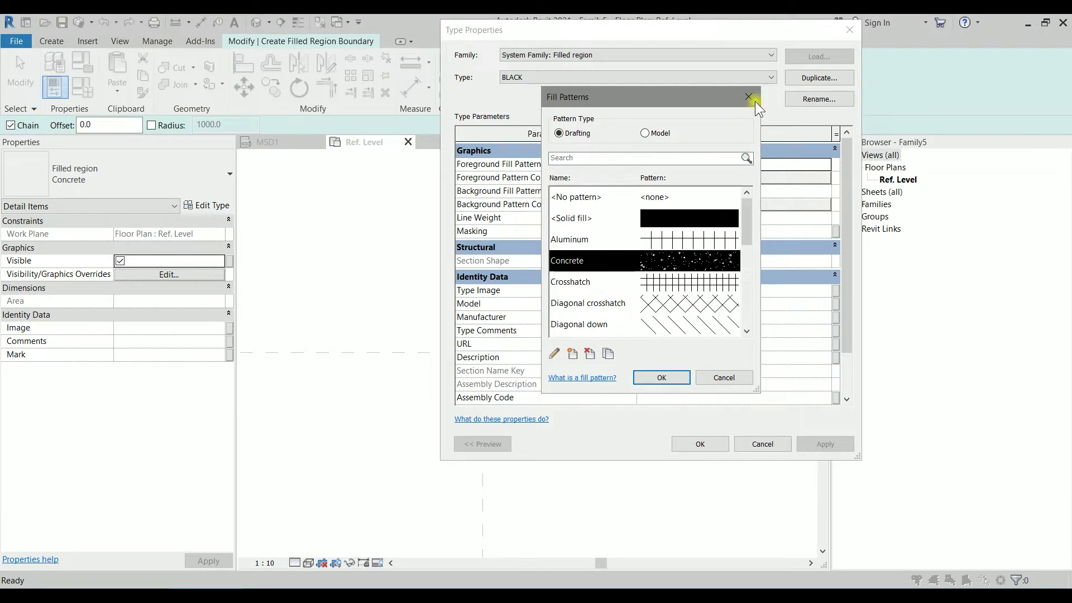
pyautogui.click(660, 377)
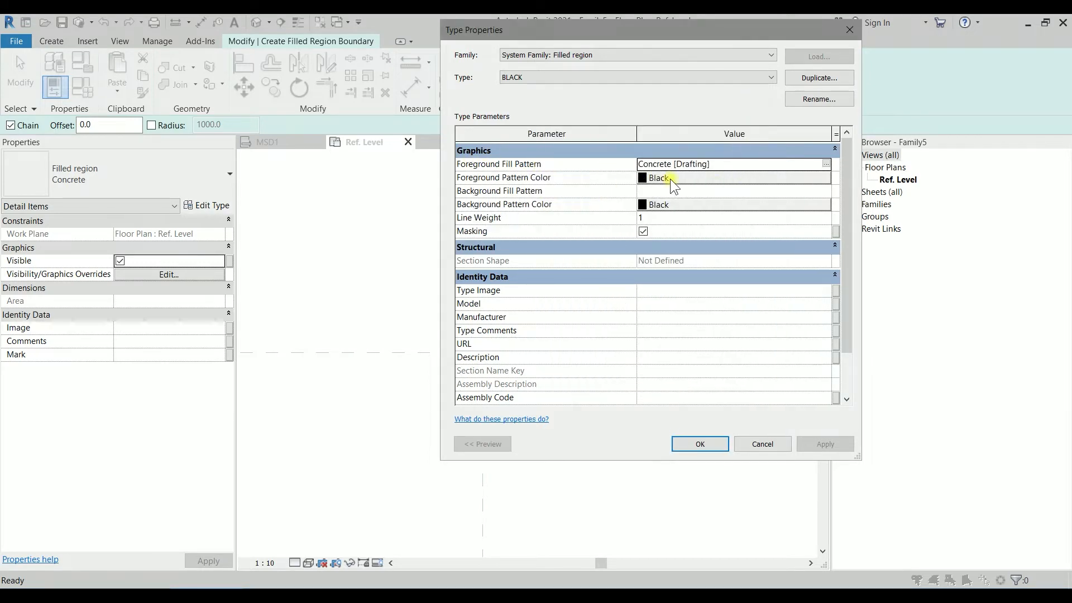
pyautogui.click(826, 164)
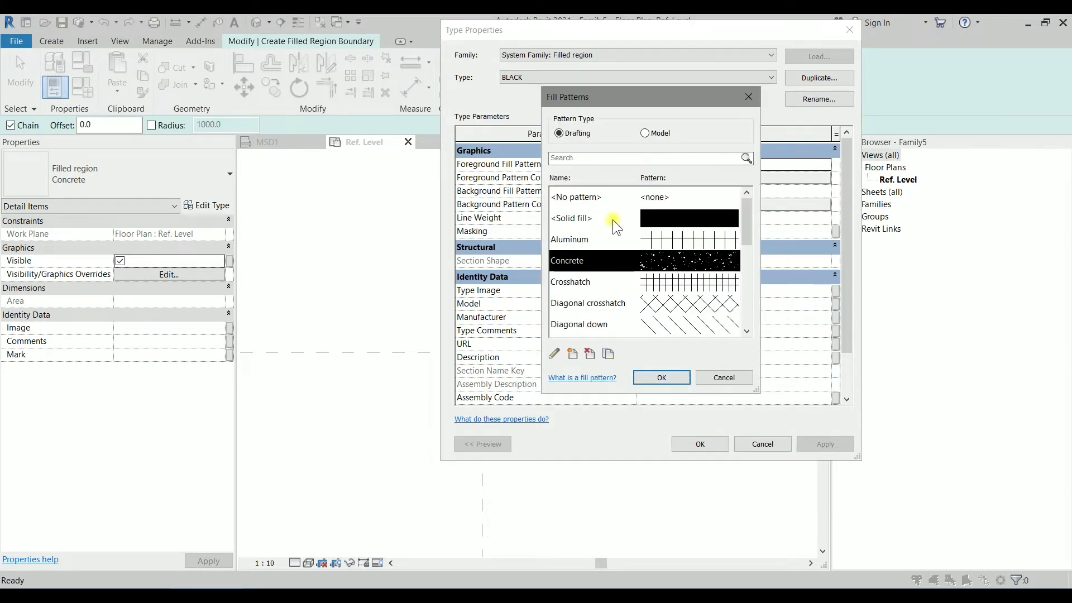
pyautogui.click(660, 378)
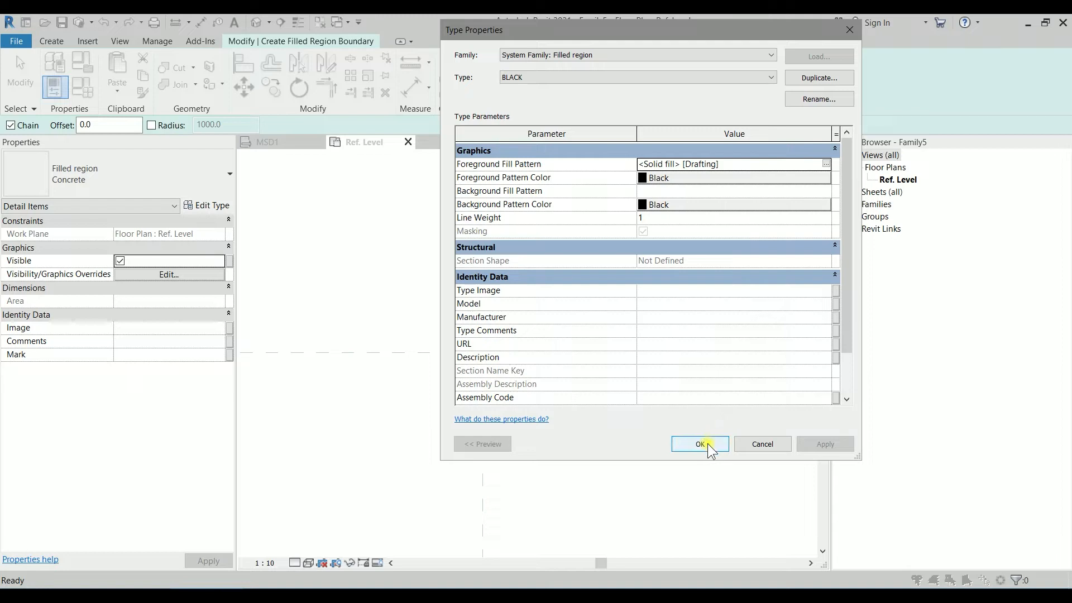
pyautogui.click(699, 444)
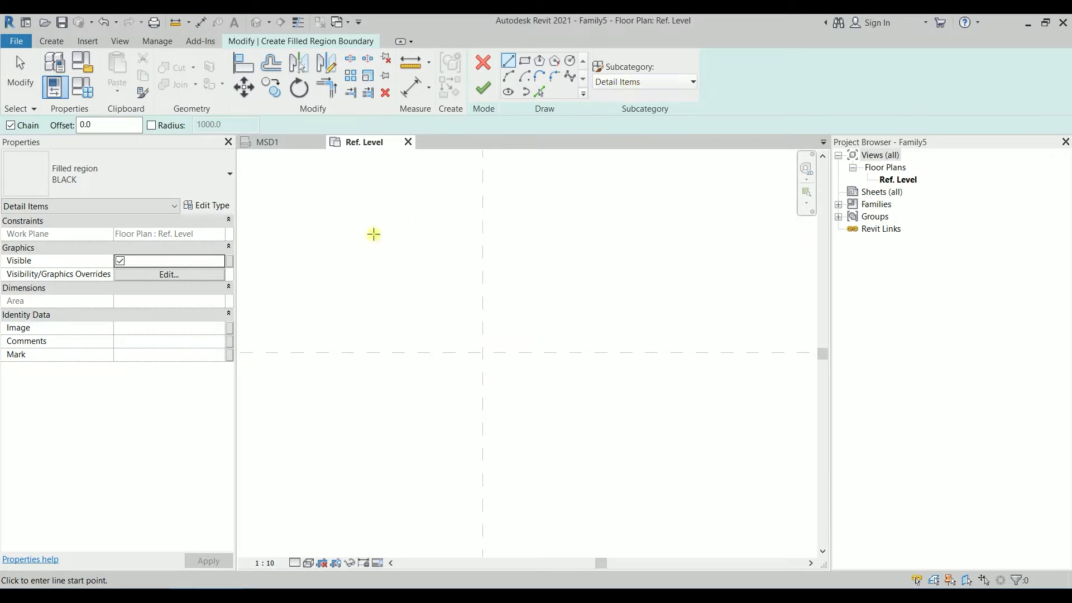
pyautogui.moveTo(570, 61)
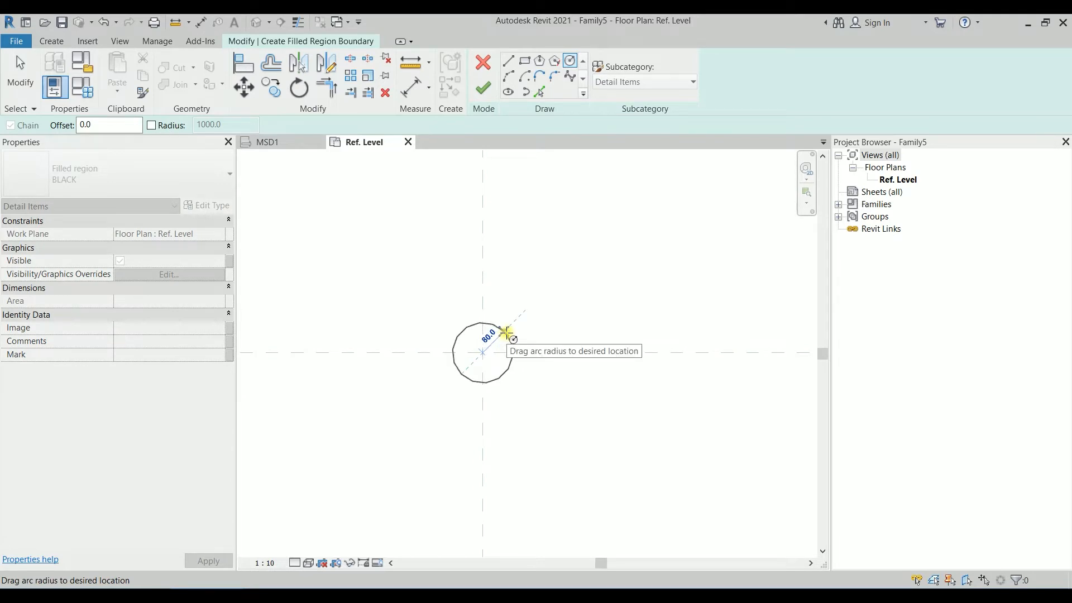
# Sketch a radius 80 circle at the reference plane intersection and finish the region.
pyautogui.click(509, 332)
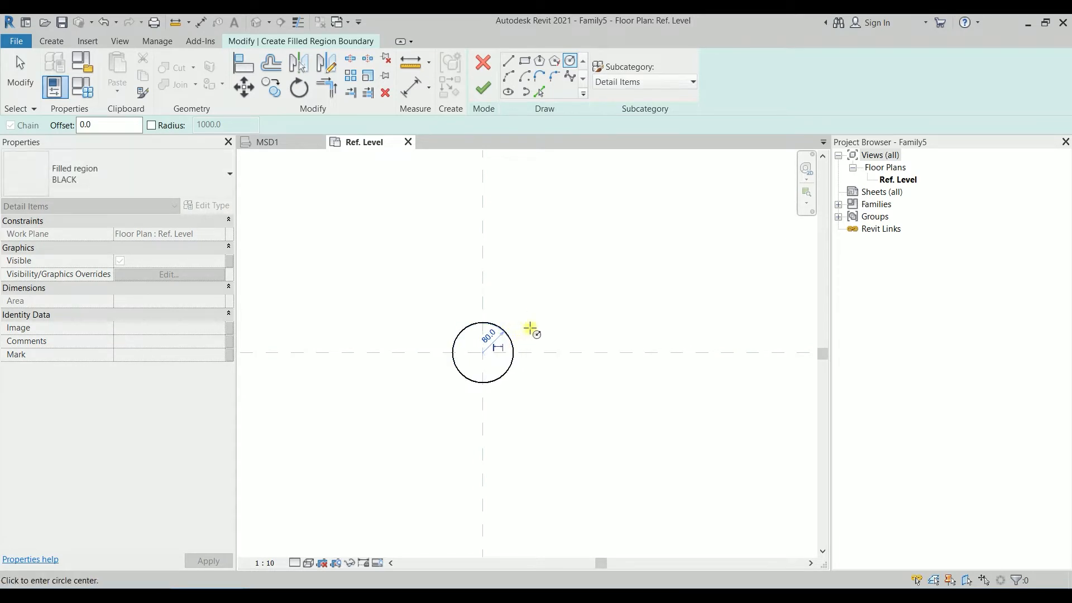
pyautogui.moveTo(533, 327)
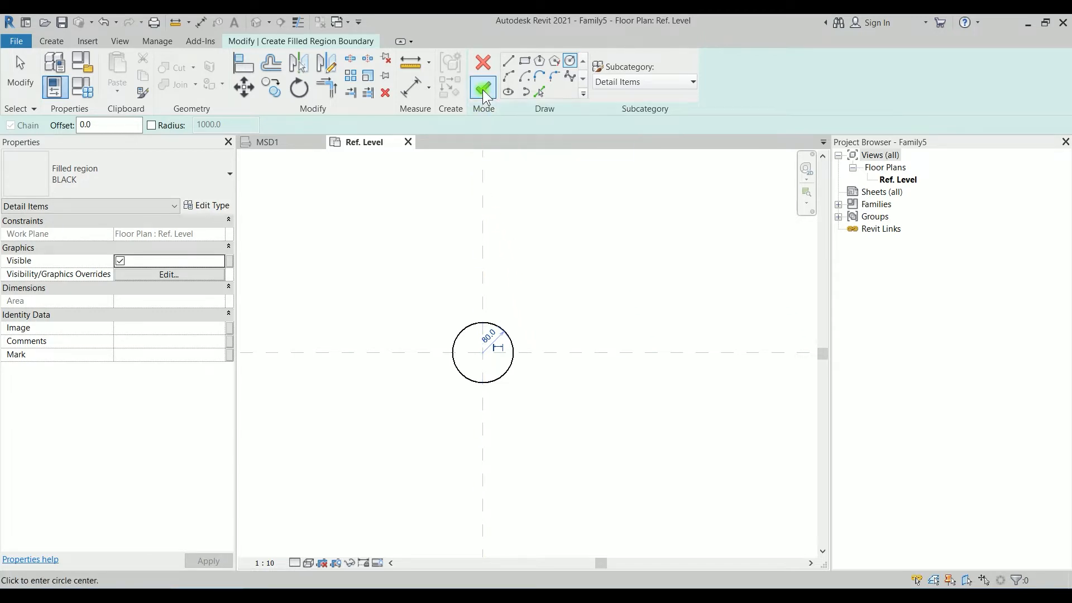
pyautogui.click(482, 88)
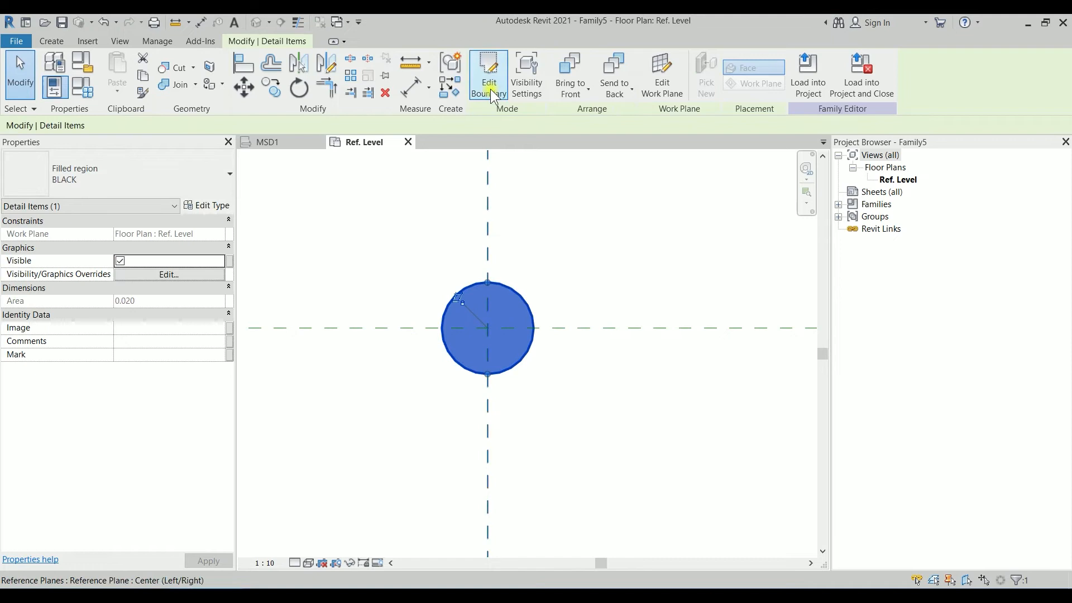
# Reopen the circle's boundary and place a ø 160 diameter dimension with text raised on a leader.
pyautogui.click(488, 75)
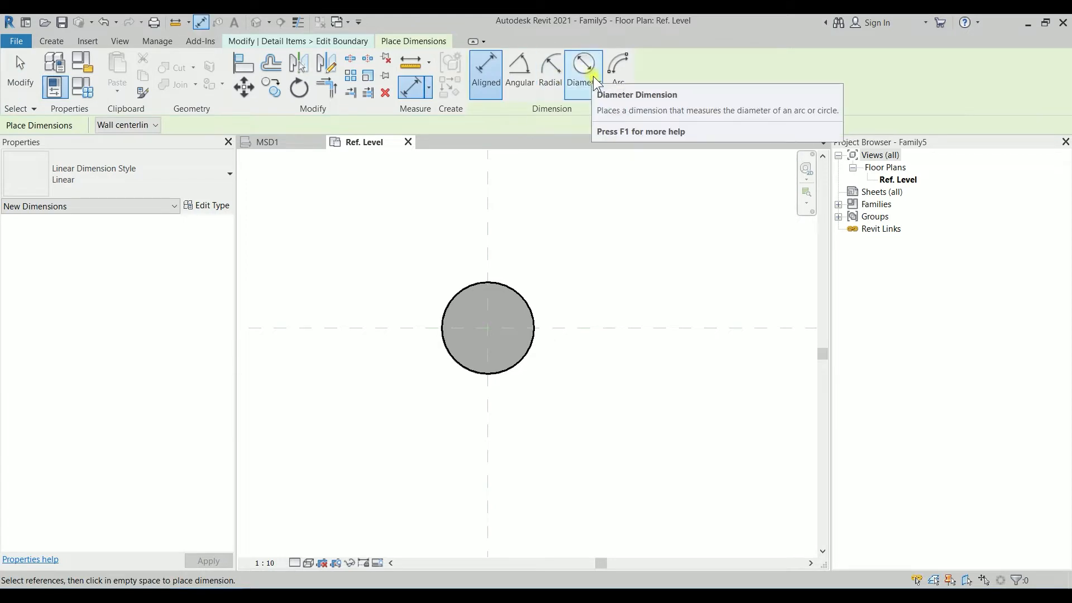
pyautogui.click(583, 73)
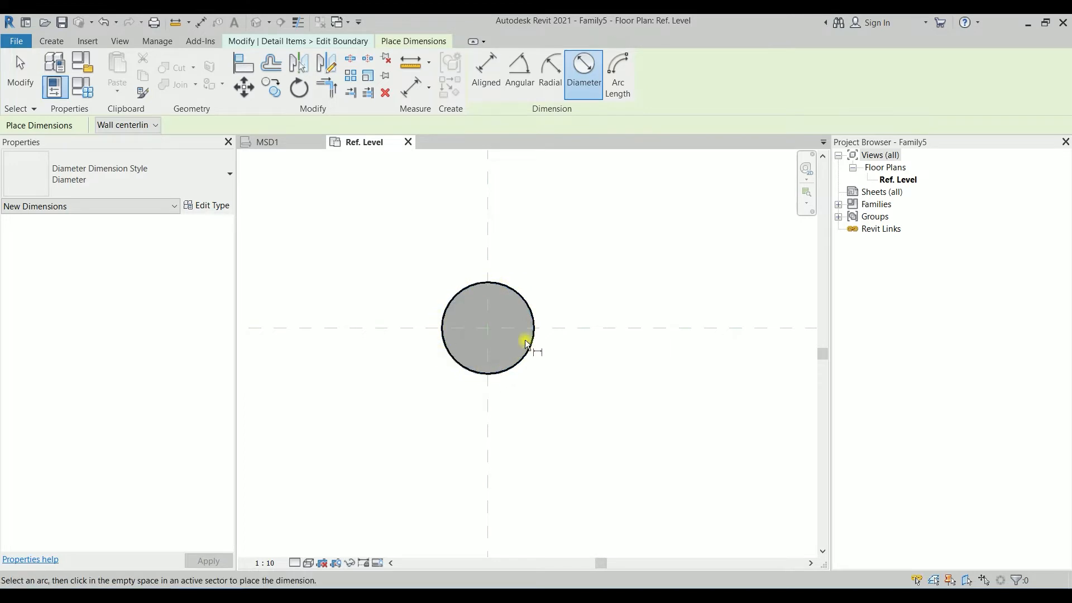
pyautogui.moveTo(522, 299)
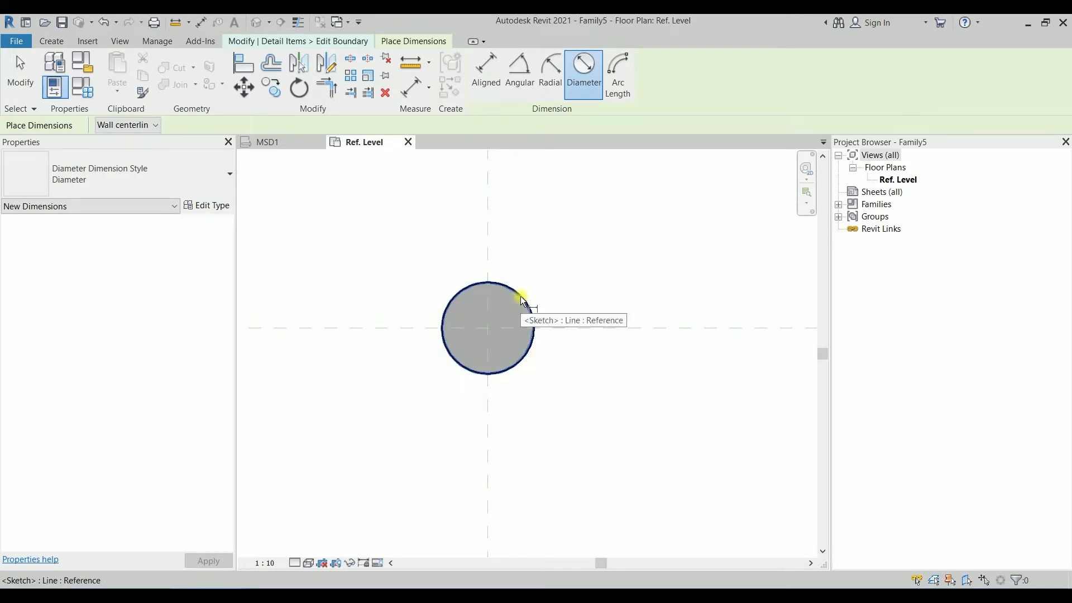
pyautogui.click(520, 297)
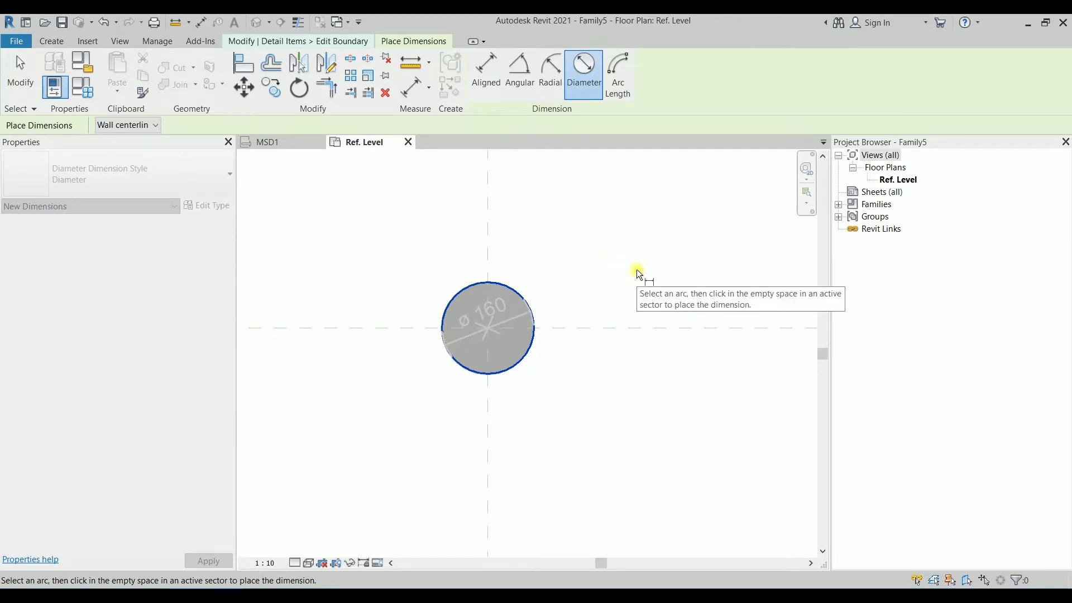
pyautogui.click(487, 322)
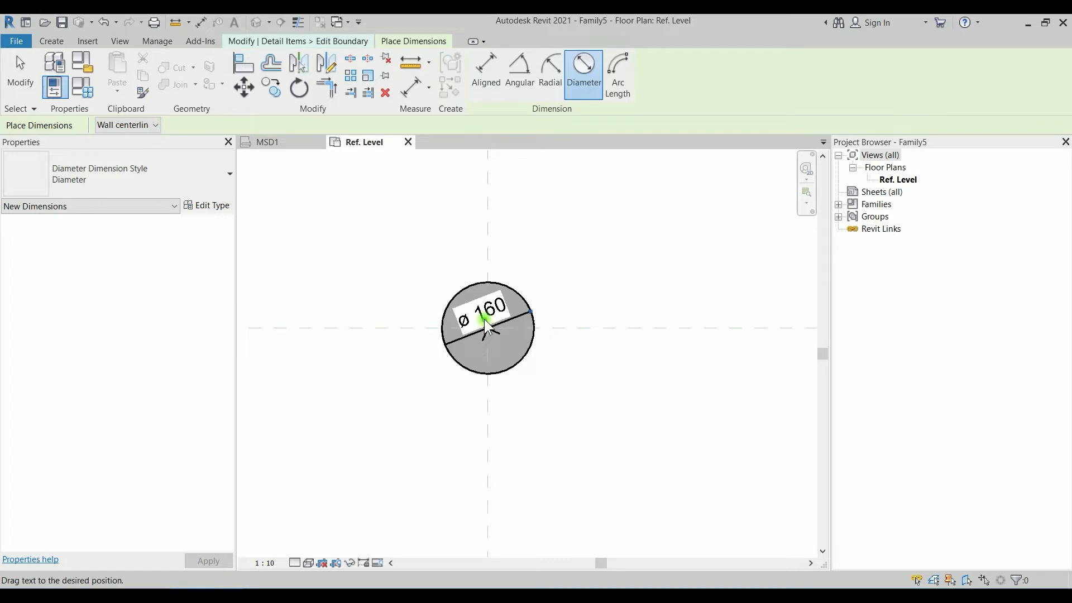
pyautogui.moveTo(486, 327); pyautogui.dragTo(582, 216)
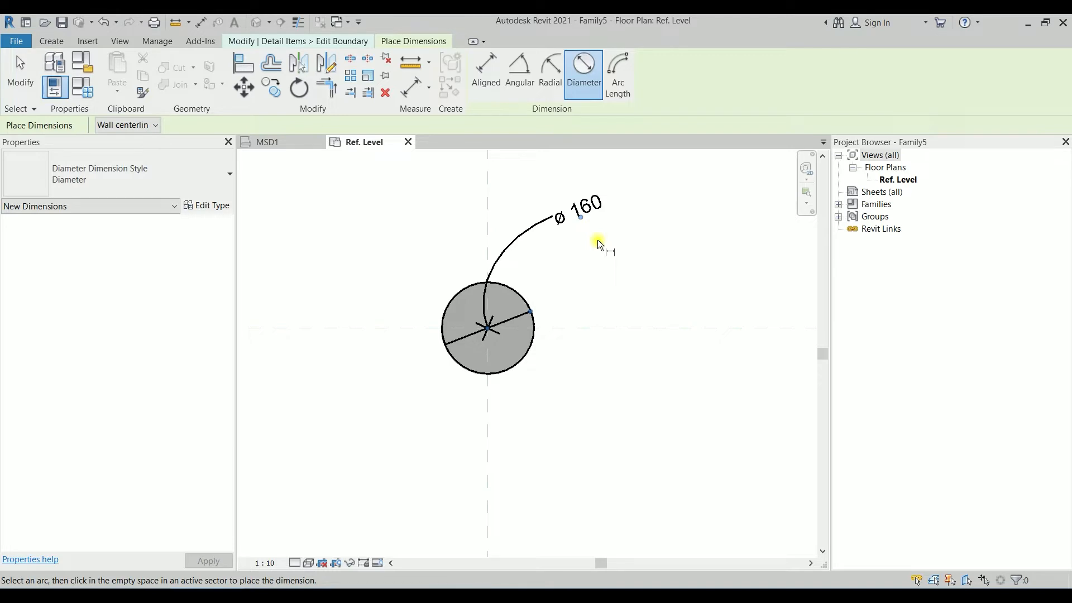
pyautogui.click(578, 207)
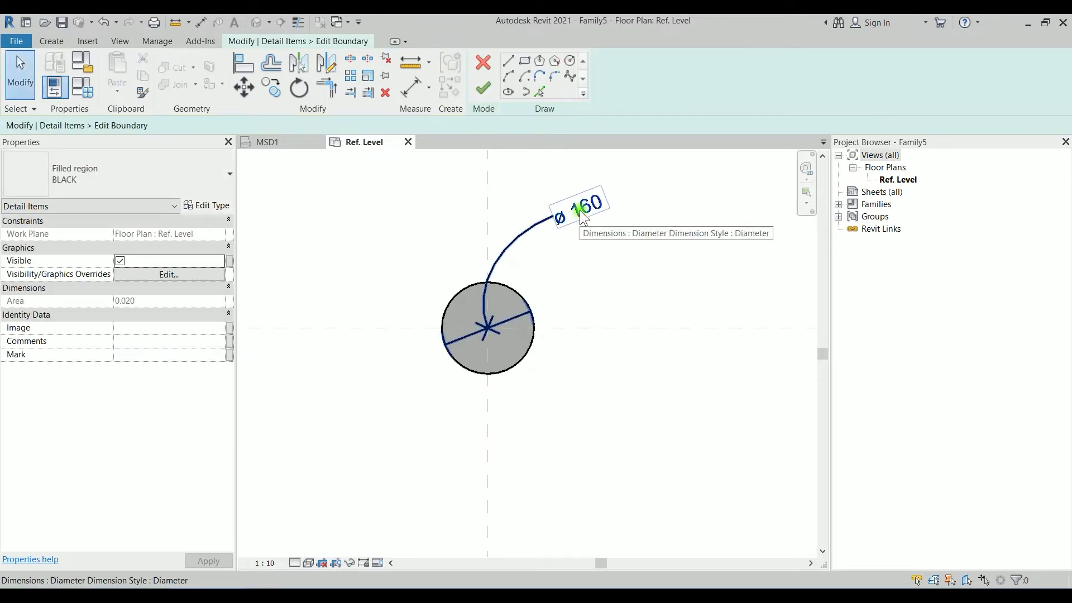
# Label the ø 160 dimension with a new instance parameter DIA.
pyautogui.click(578, 205)
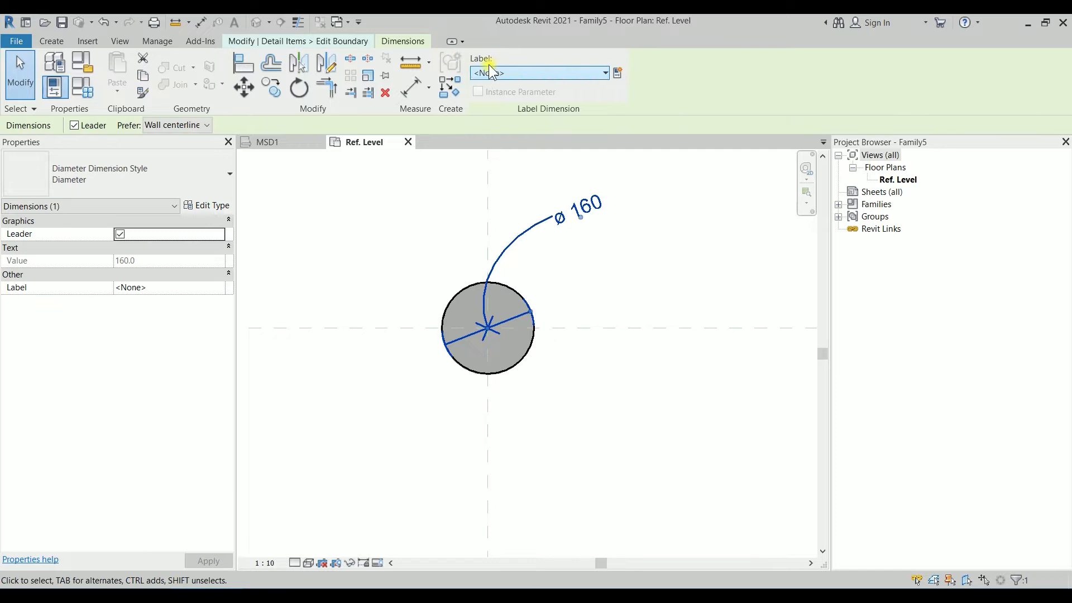
pyautogui.moveTo(618, 73)
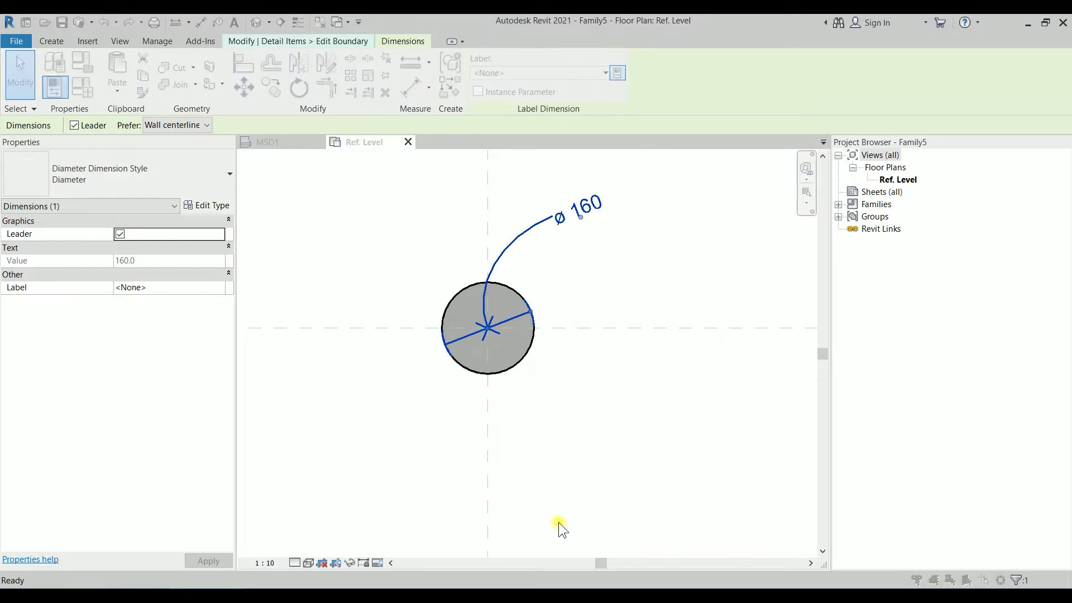
pyautogui.click(616, 74)
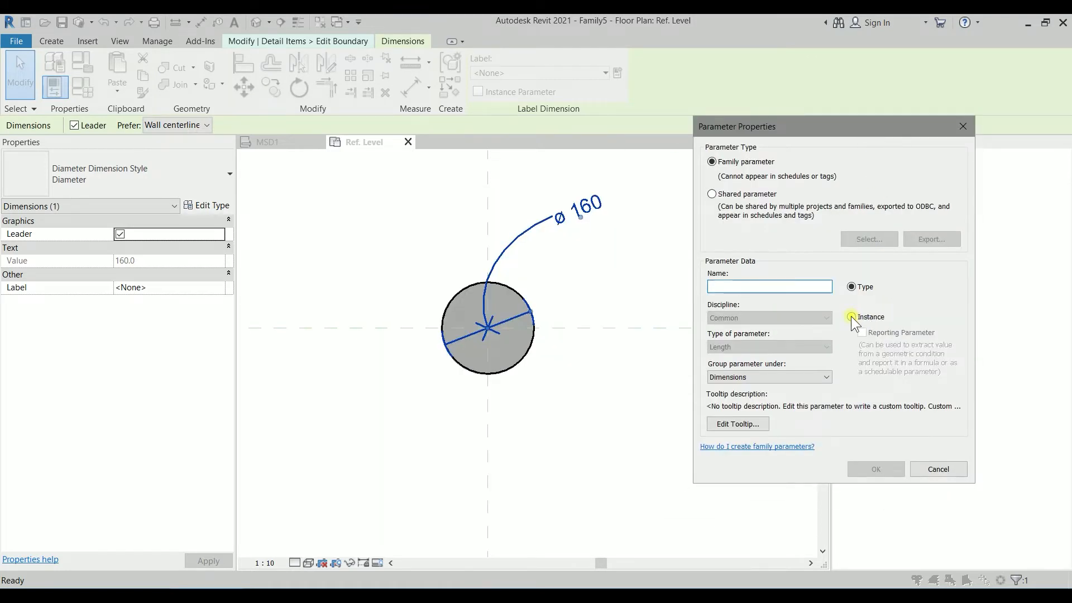
pyautogui.click(852, 316)
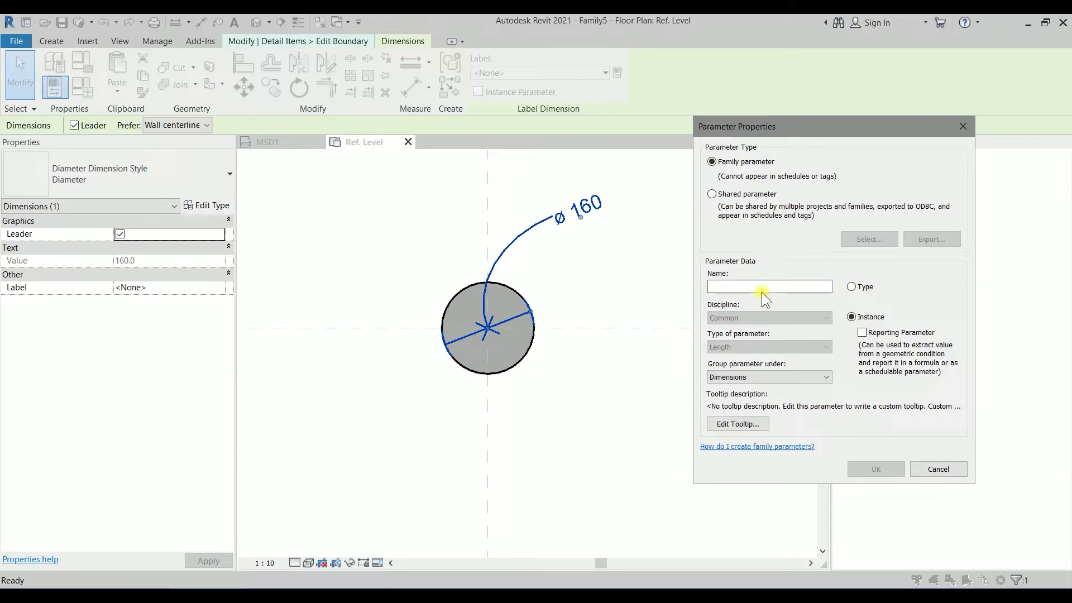
pyautogui.click(768, 286)
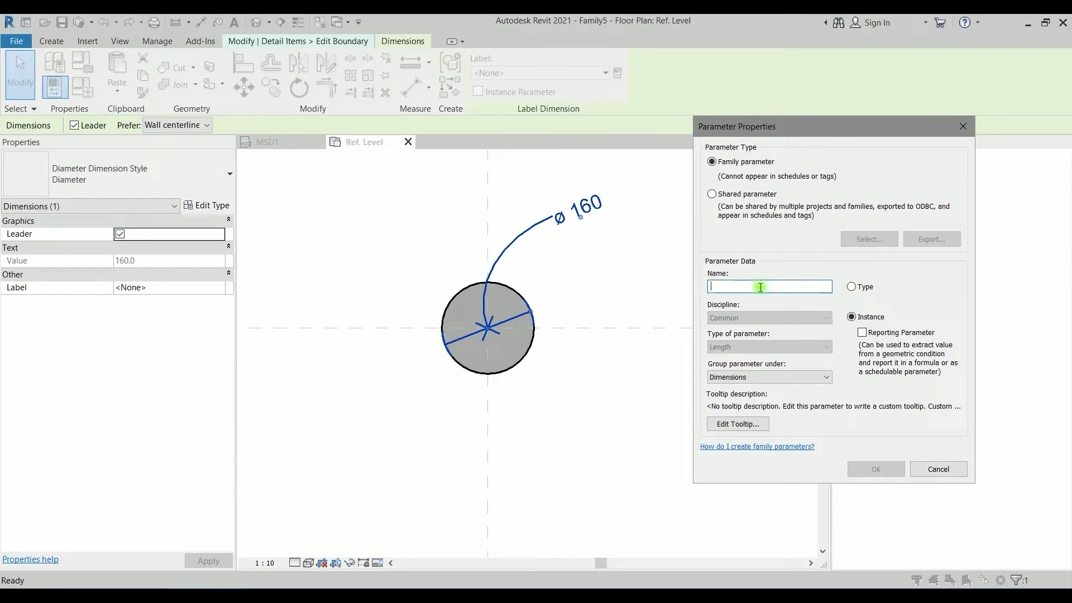
pyautogui.write('DIA')
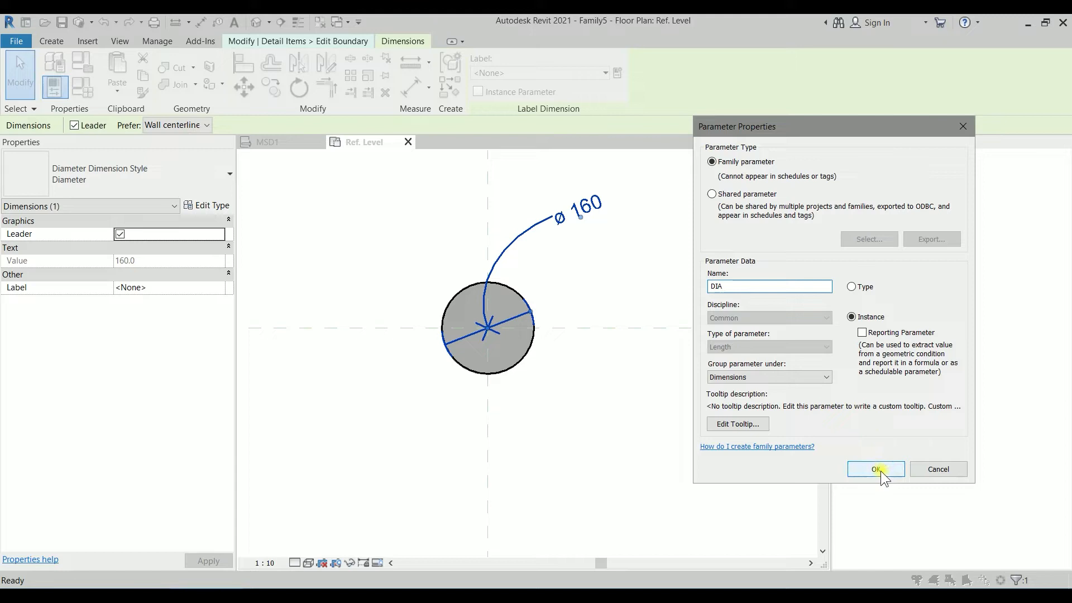
pyautogui.click(876, 469)
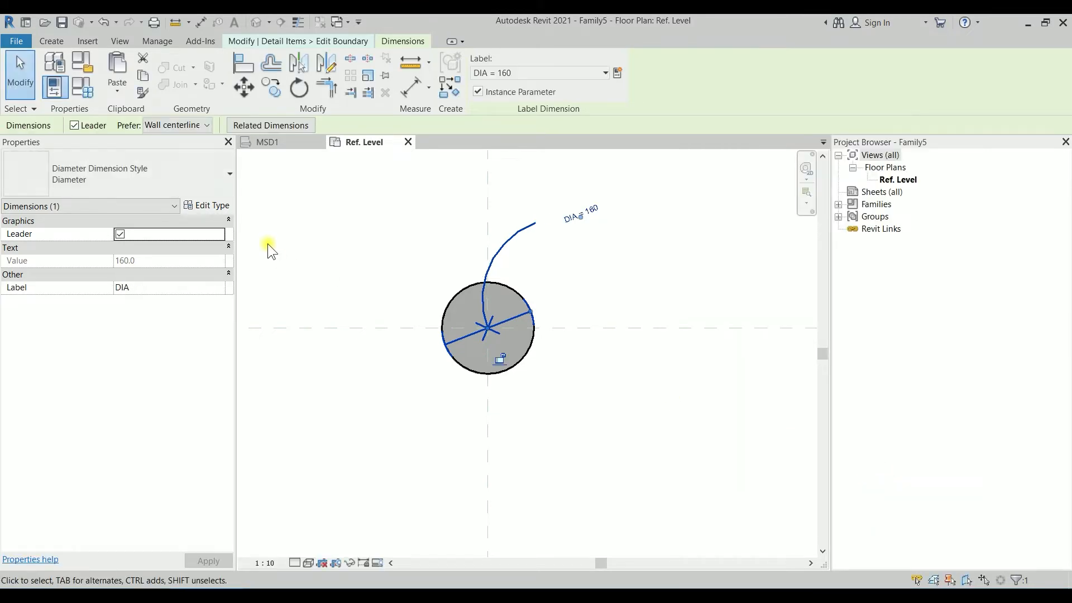
pyautogui.moveTo(82, 87)
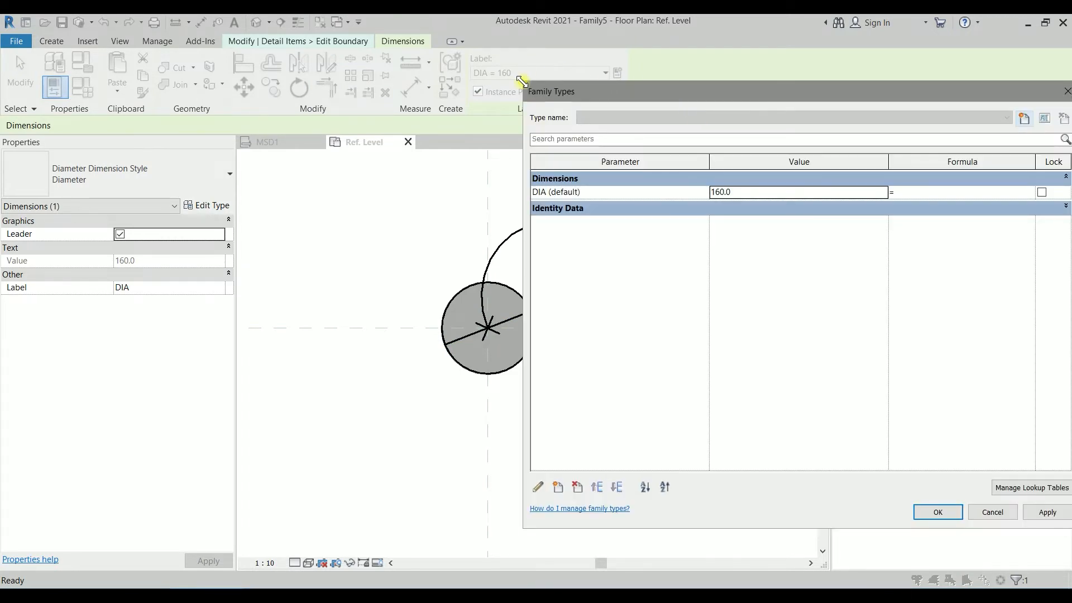
# Change DIA to 20 in Family Types, apply, and finish the boundary sketch.
pyautogui.moveTo(551, 91); pyautogui.dragTo(713, 162)
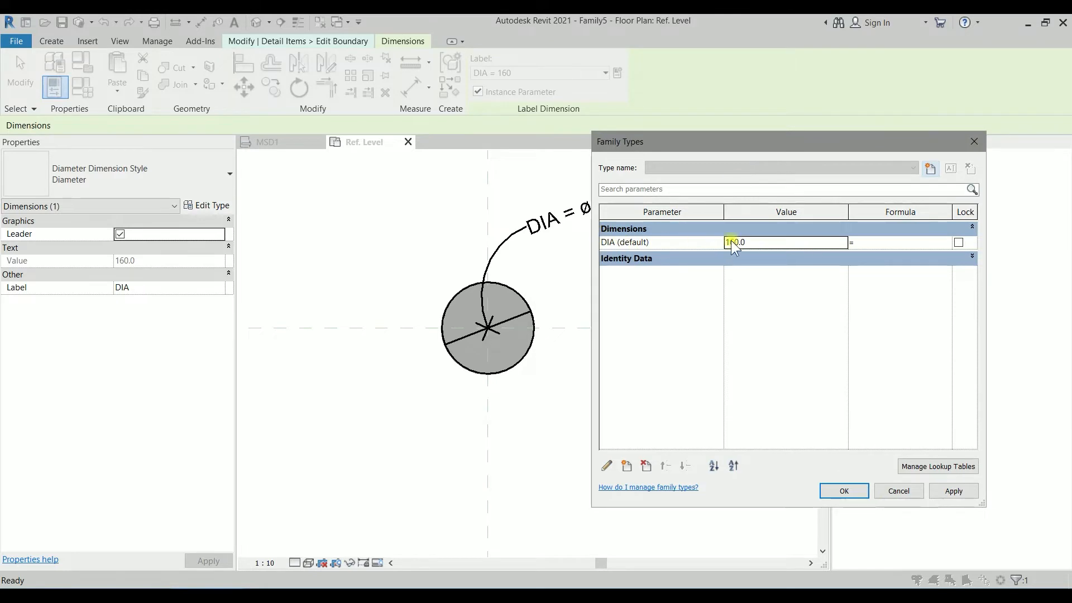
pyautogui.write('20')
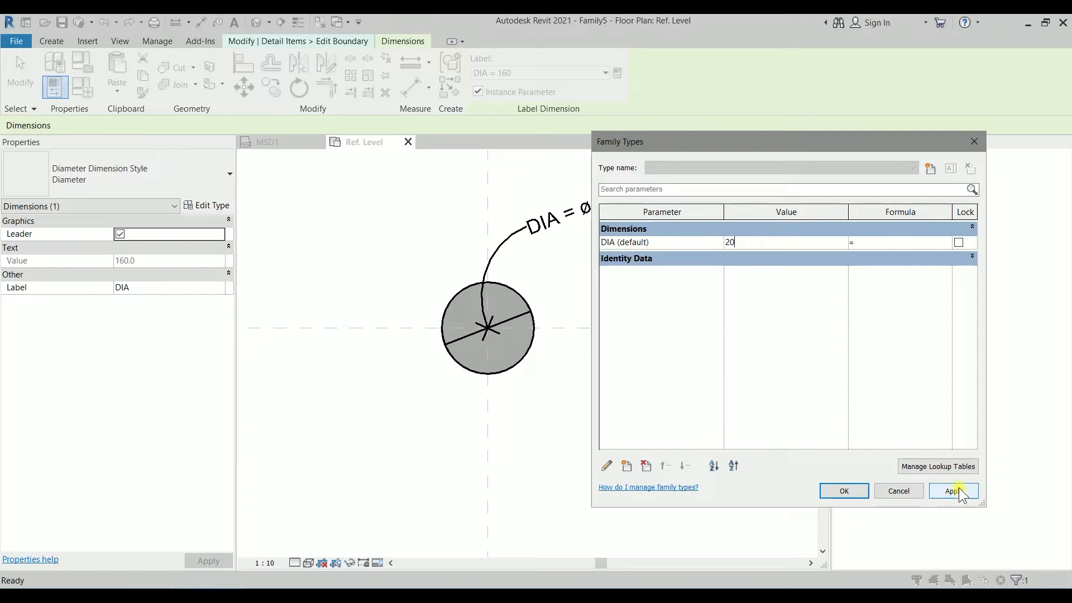
pyautogui.click(952, 490)
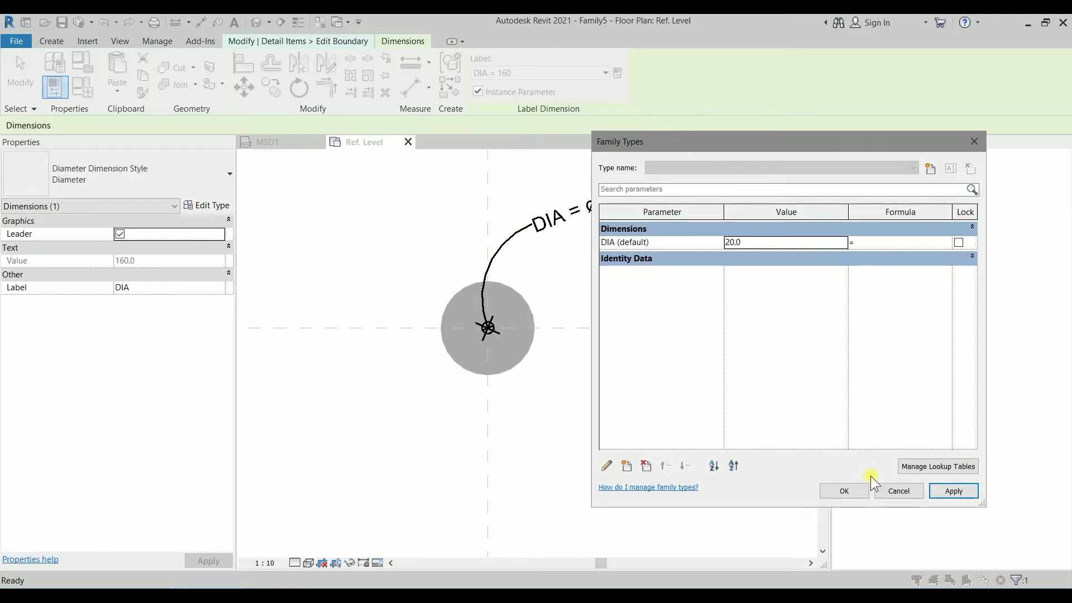
pyautogui.click(843, 491)
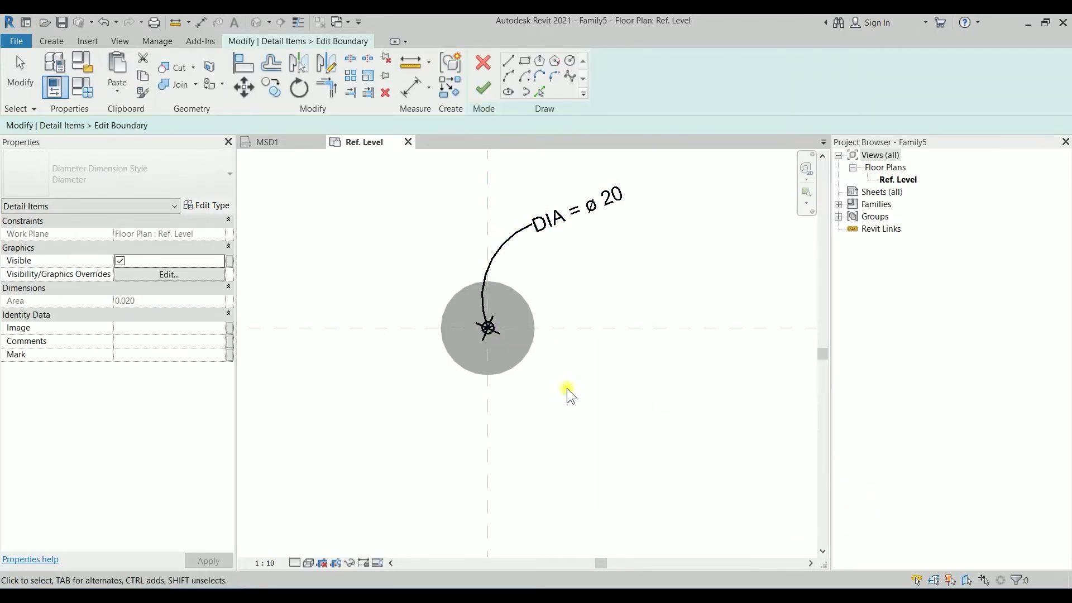
pyautogui.moveTo(487, 89)
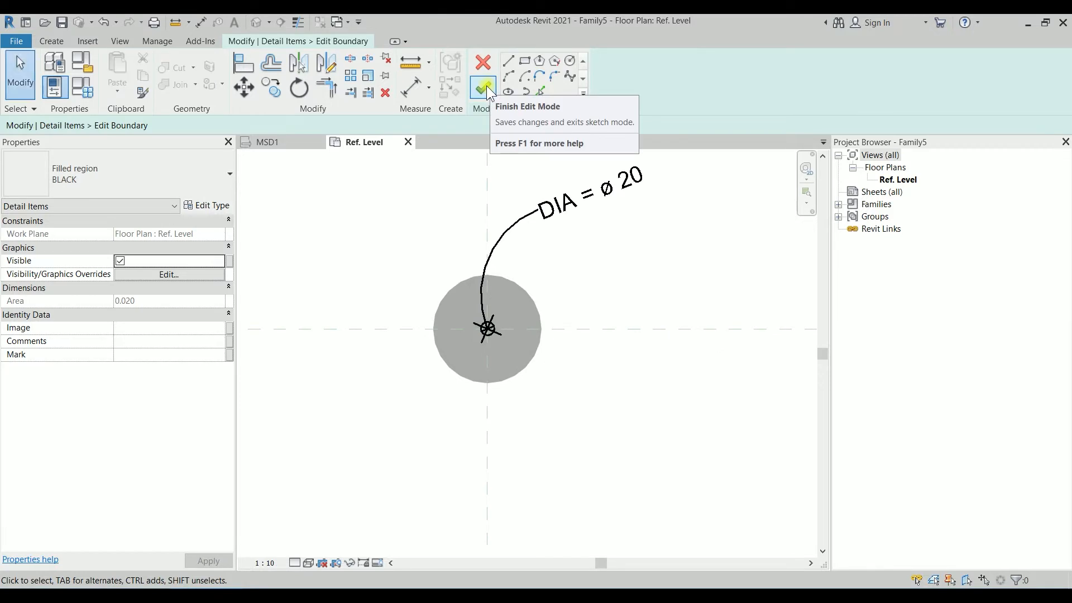
pyautogui.click(482, 88)
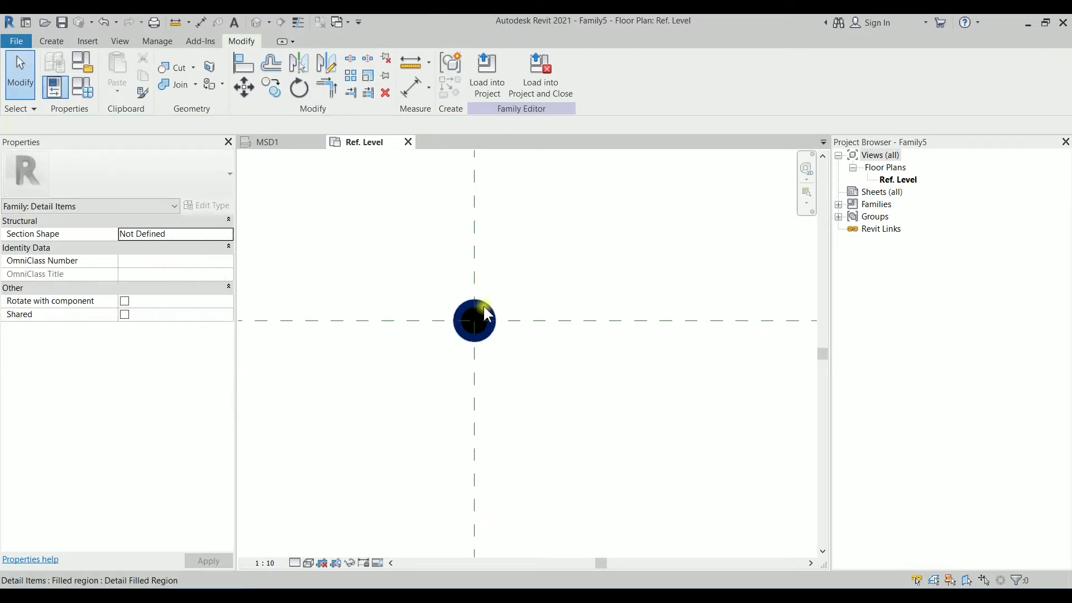
pyautogui.moveTo(482, 314)
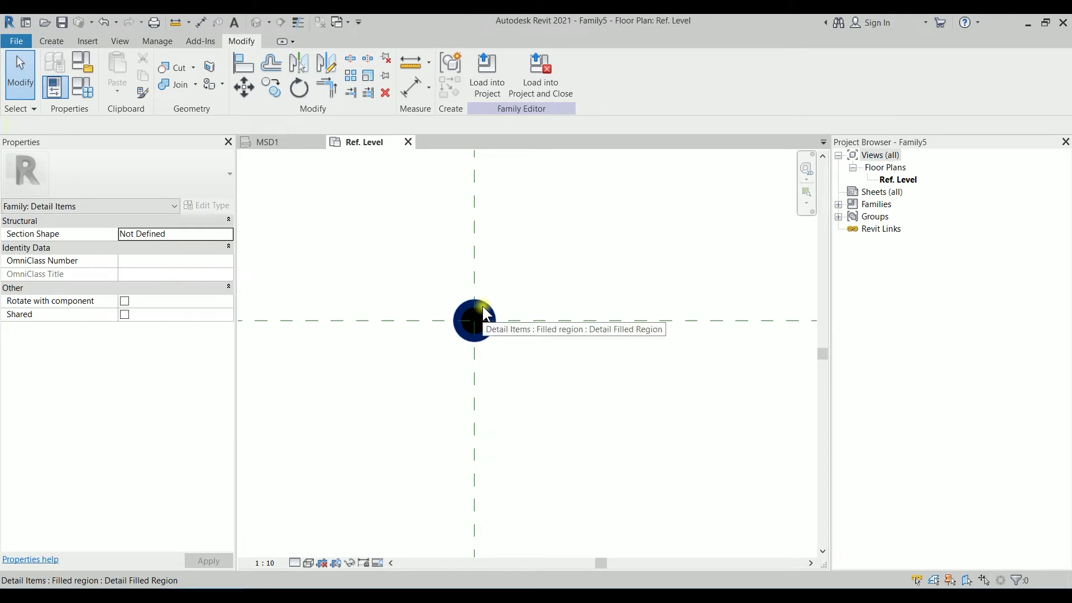
pyautogui.moveTo(492, 318)
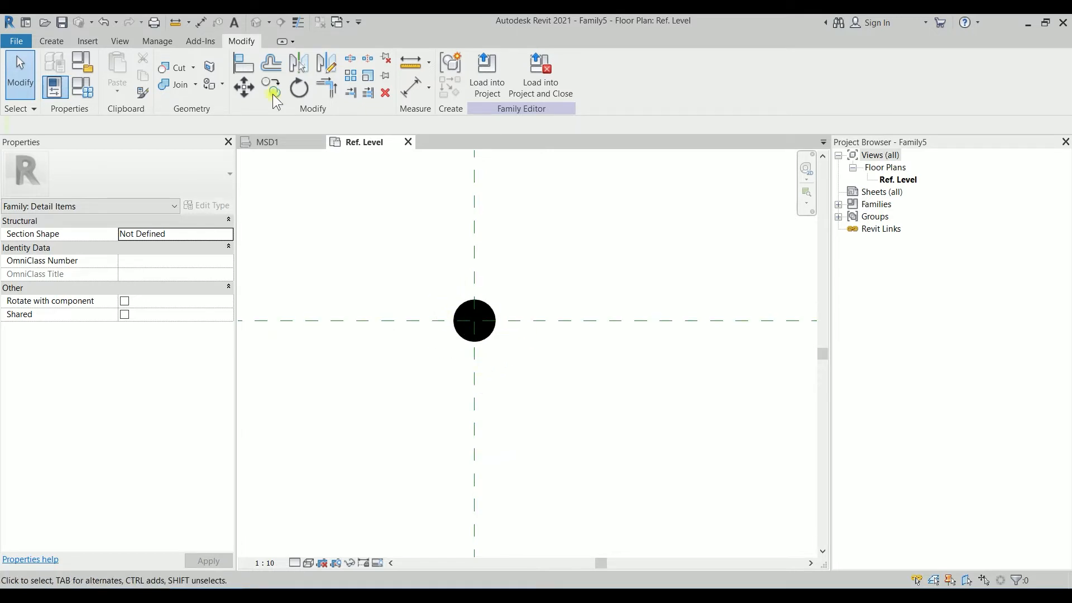
# Draw four detail lines along the reference planes, crossing at the circle centre.
pyautogui.click(51, 41)
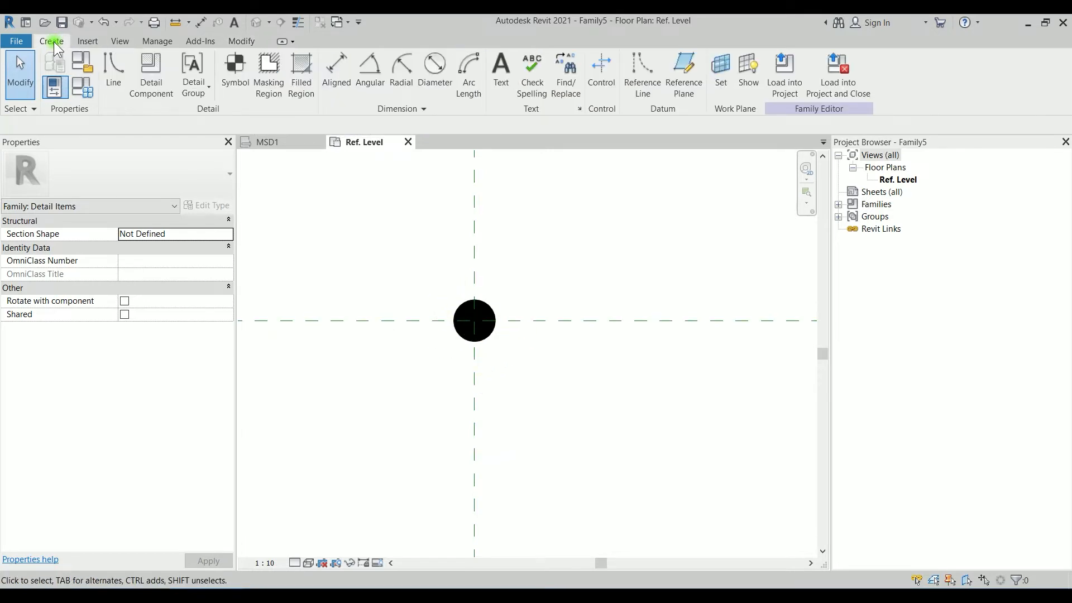
pyautogui.click(112, 72)
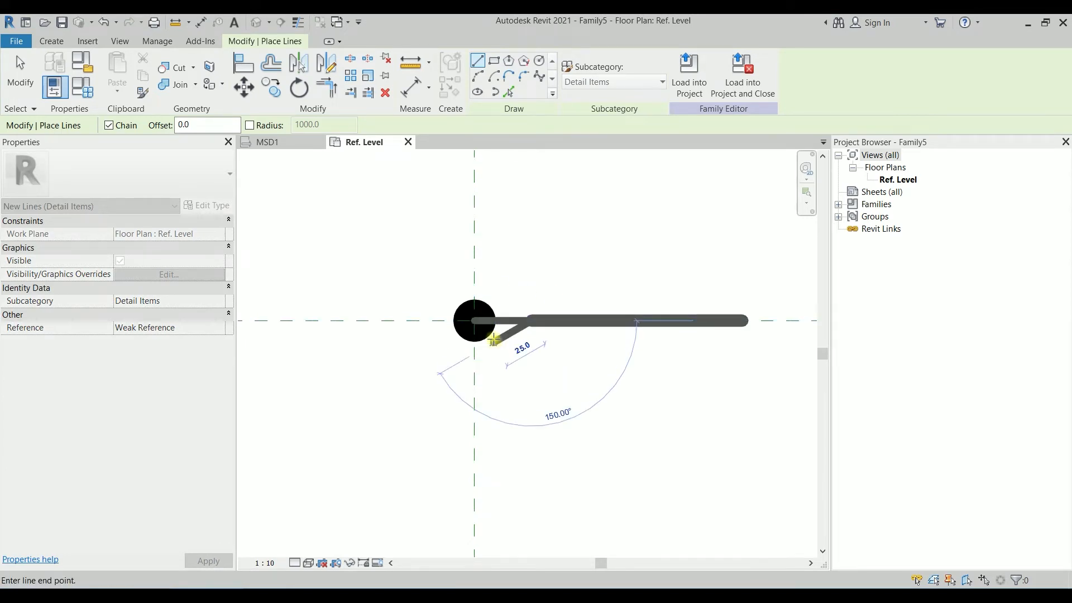
pyautogui.press('Escape')
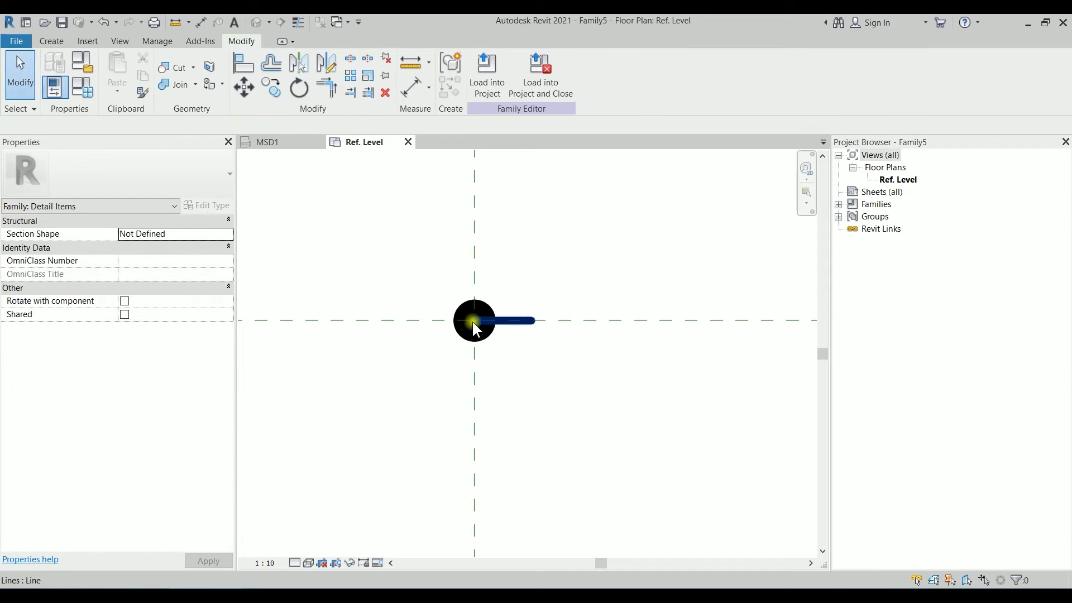
pyautogui.click(51, 41)
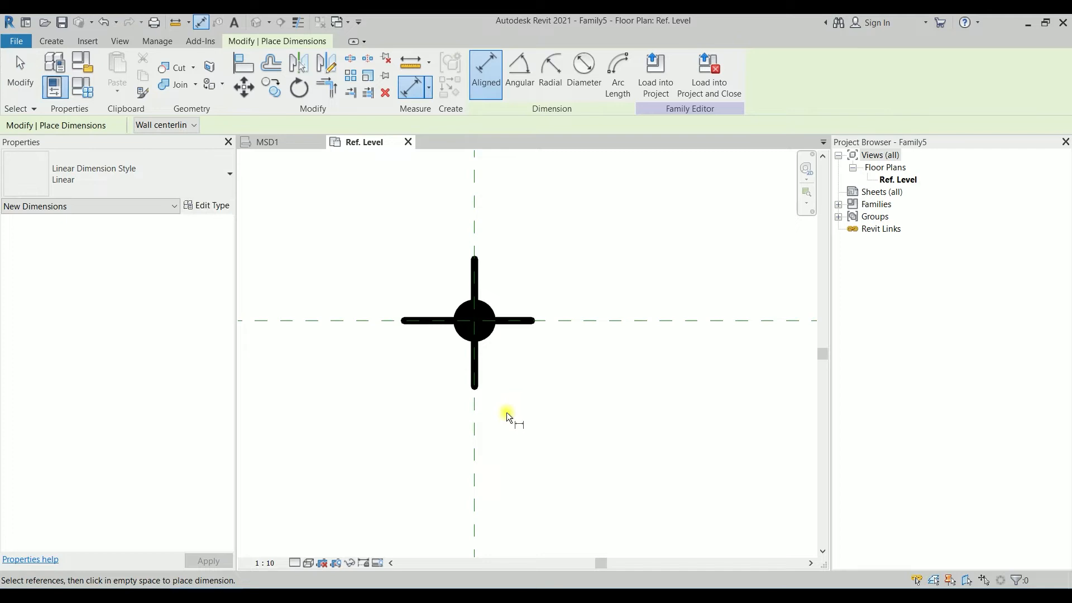
pyautogui.moveTo(475, 423)
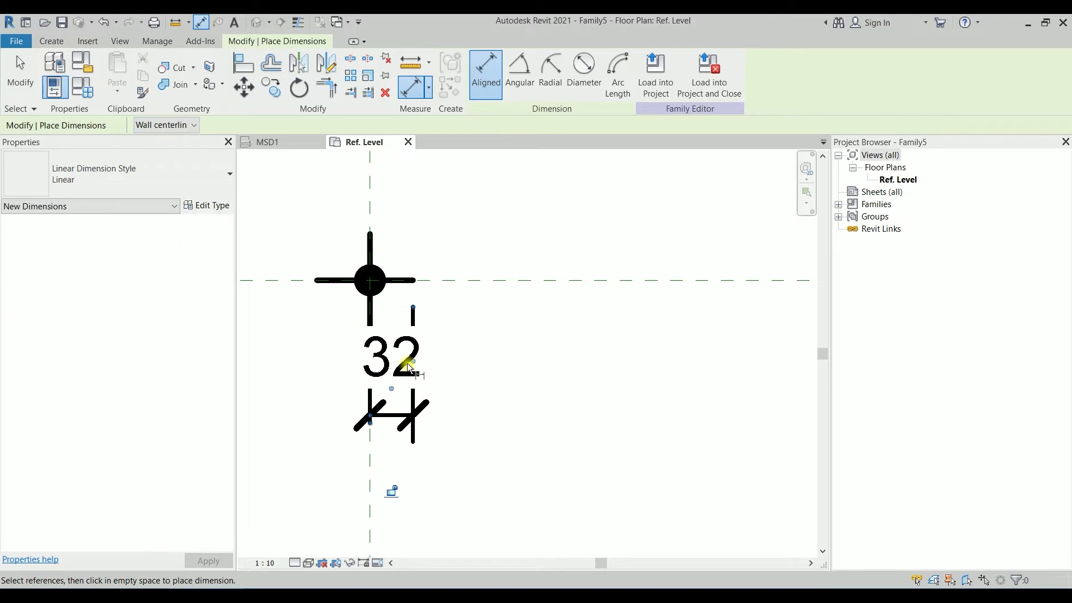
# Set the view scale to 1:5 with the 32 cross-arm dimension placed.
pyautogui.click(263, 562)
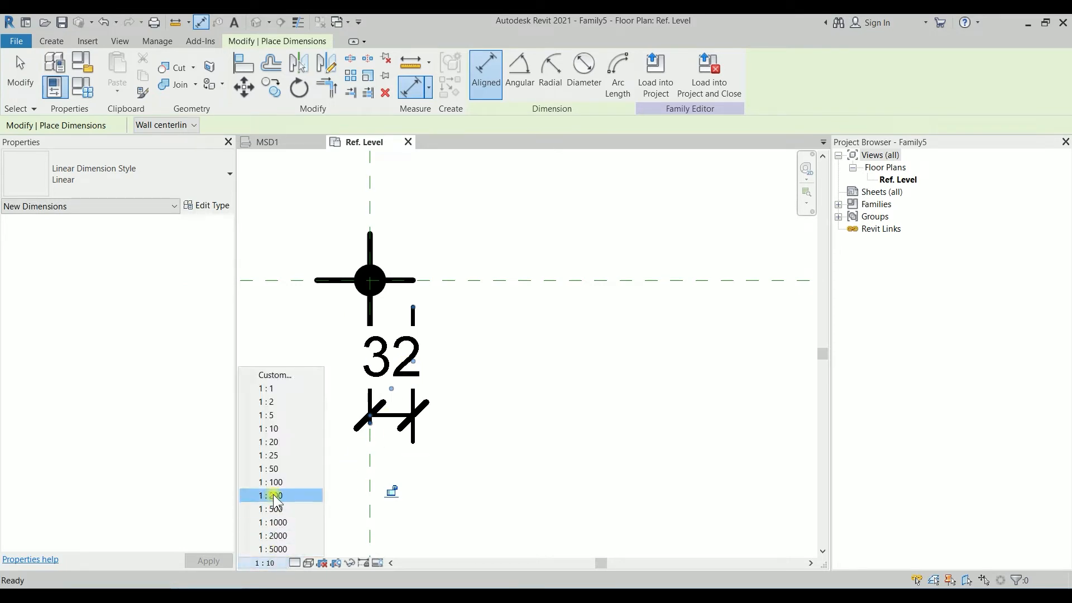
pyautogui.click(266, 415)
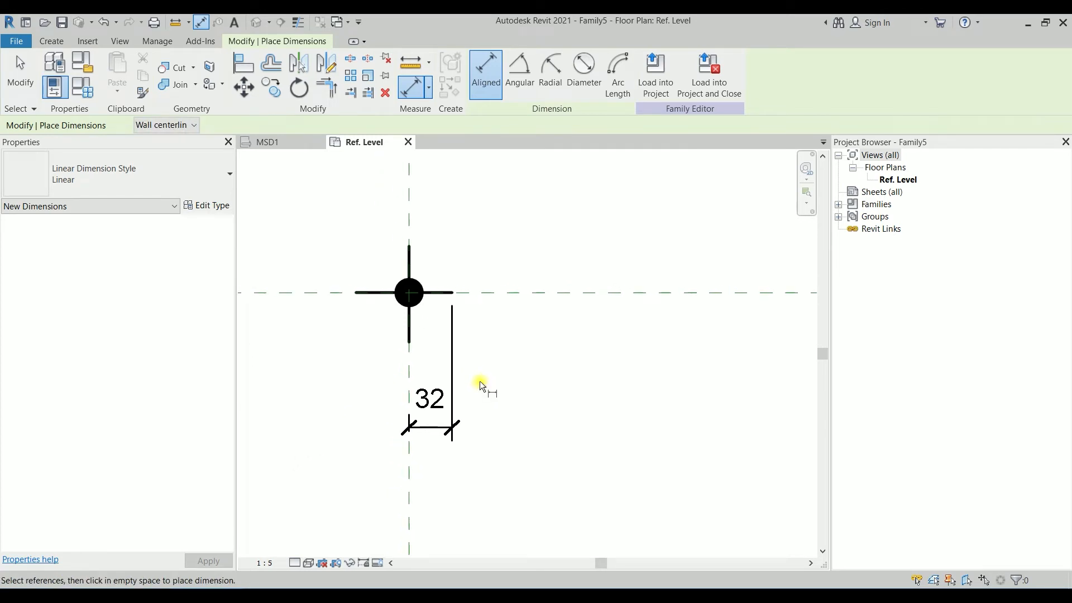
pyautogui.click(408, 293)
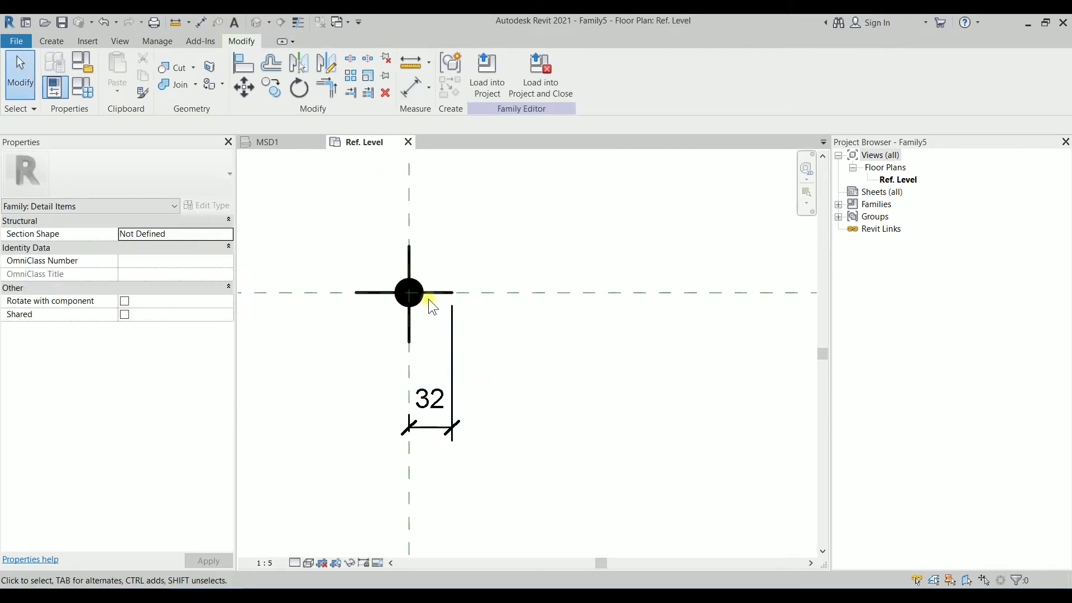
# Select the 32 cross-arm dimension and label it with a new instance parameter CROSS.
pyautogui.click(437, 292)
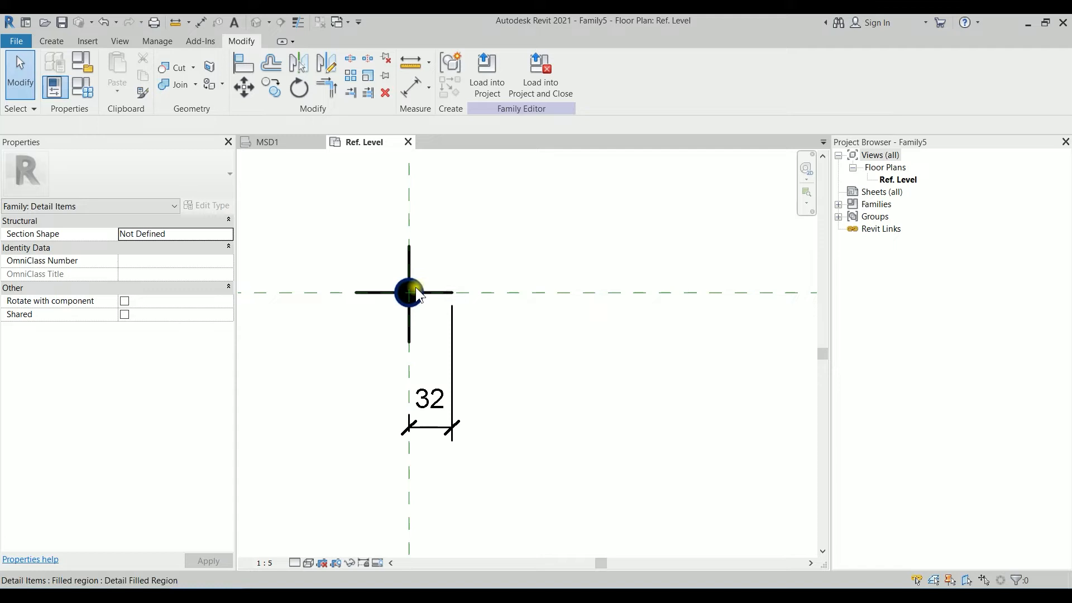
pyautogui.click(438, 400)
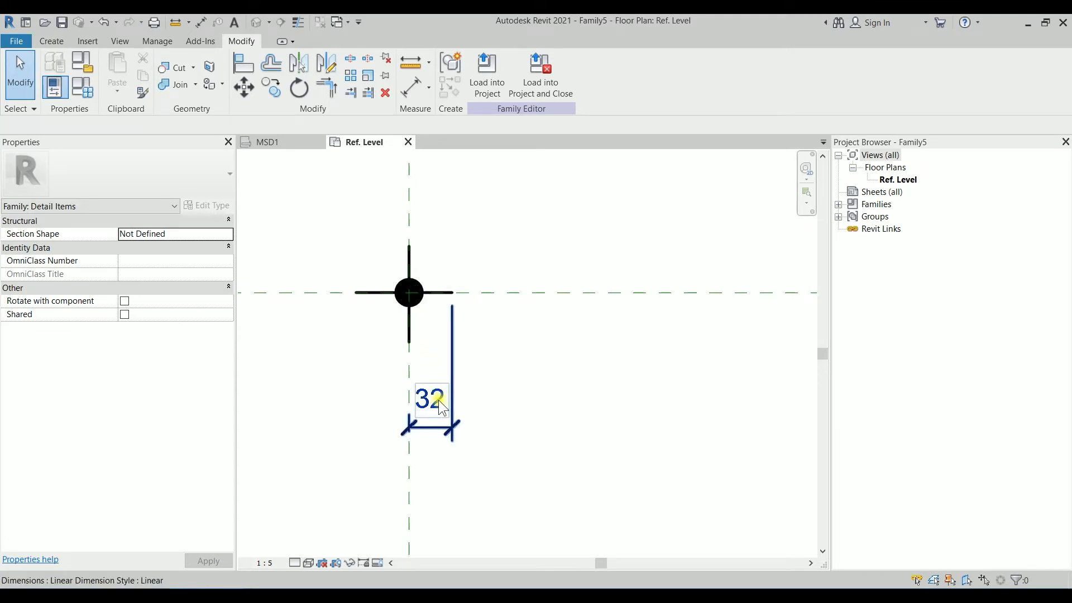
pyautogui.click(431, 399)
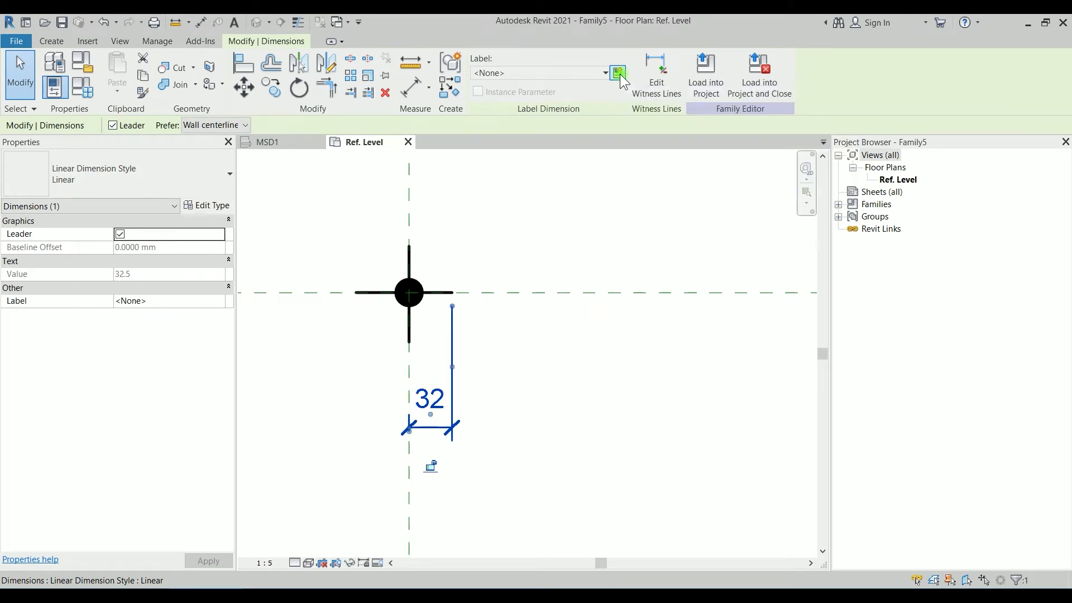
pyautogui.click(616, 73)
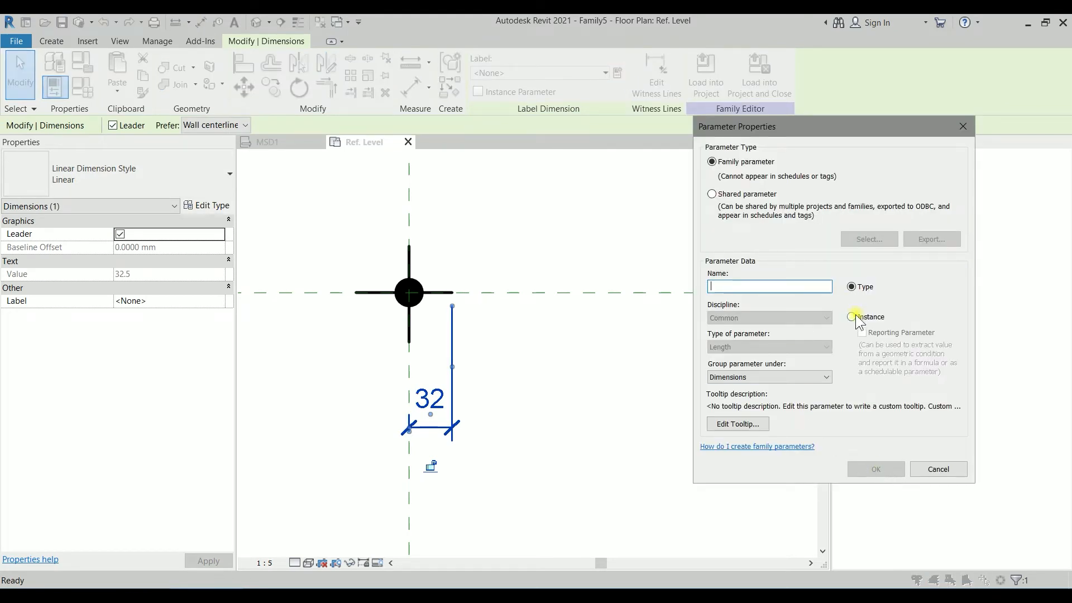
pyautogui.click(853, 317)
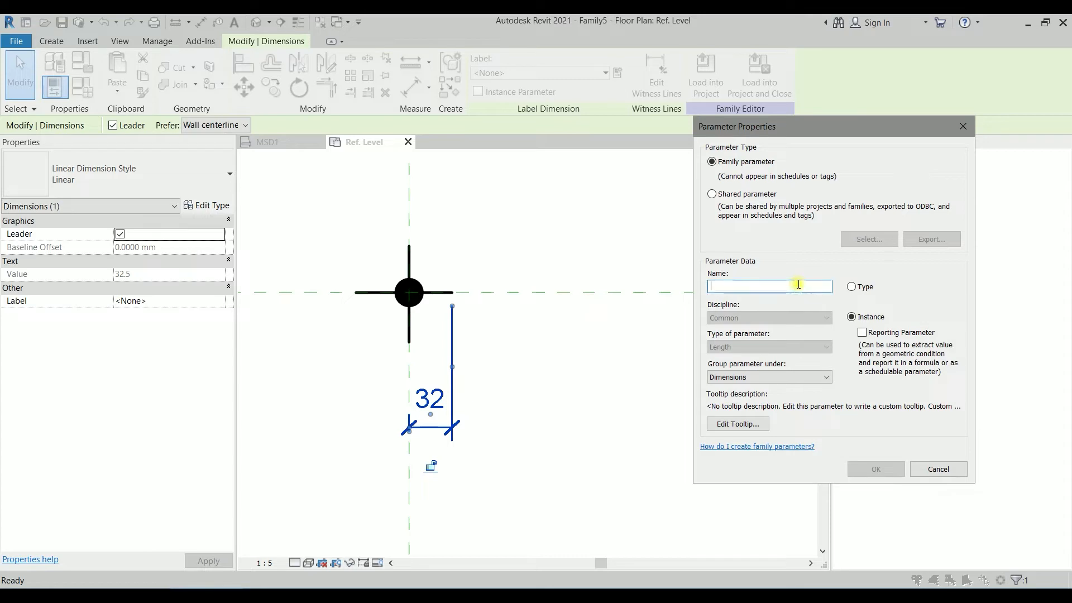
pyautogui.write('CROS')
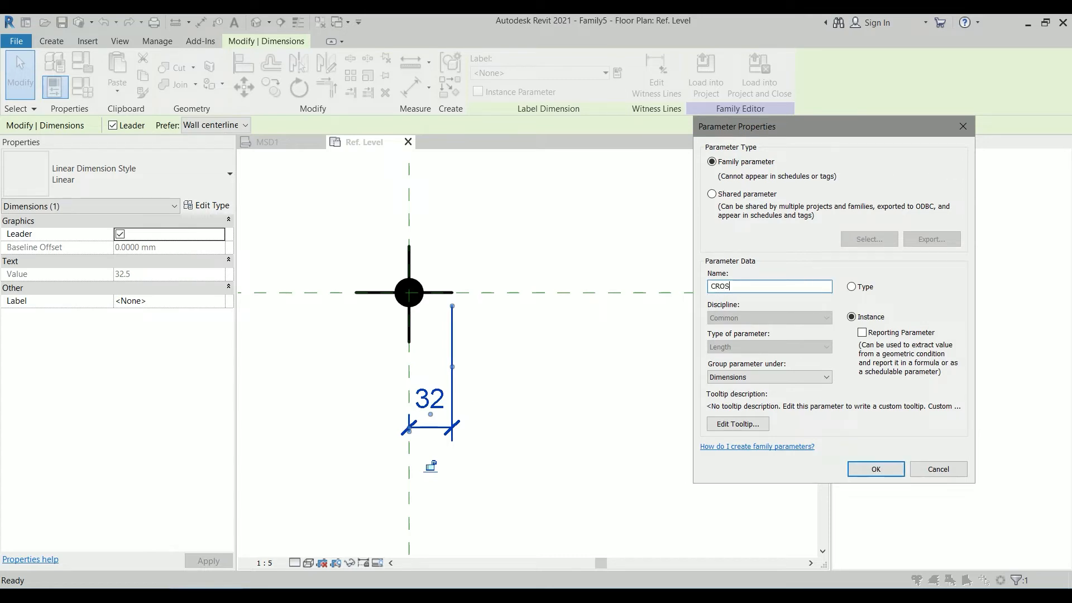
pyautogui.write('S')
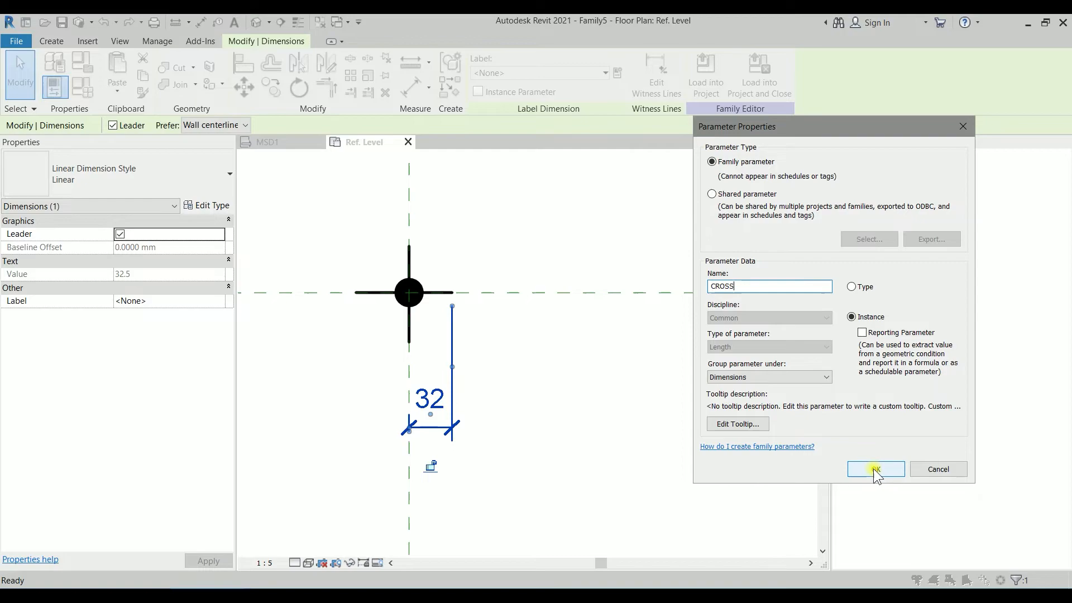
pyautogui.click(876, 470)
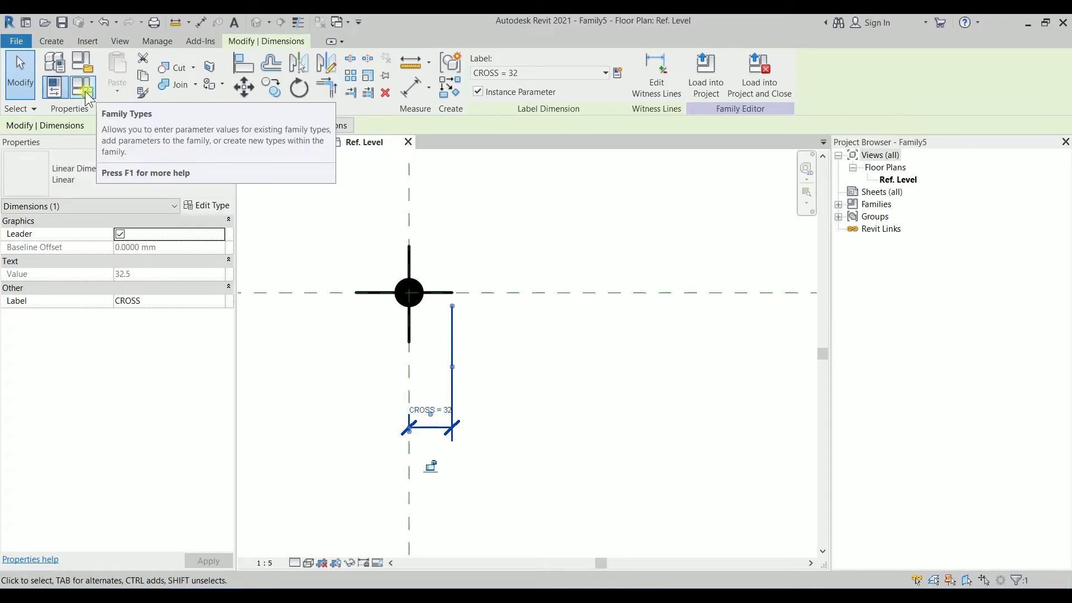
# Test the CROSS length in Family Types by applying 40, then 20.
pyautogui.click(84, 85)
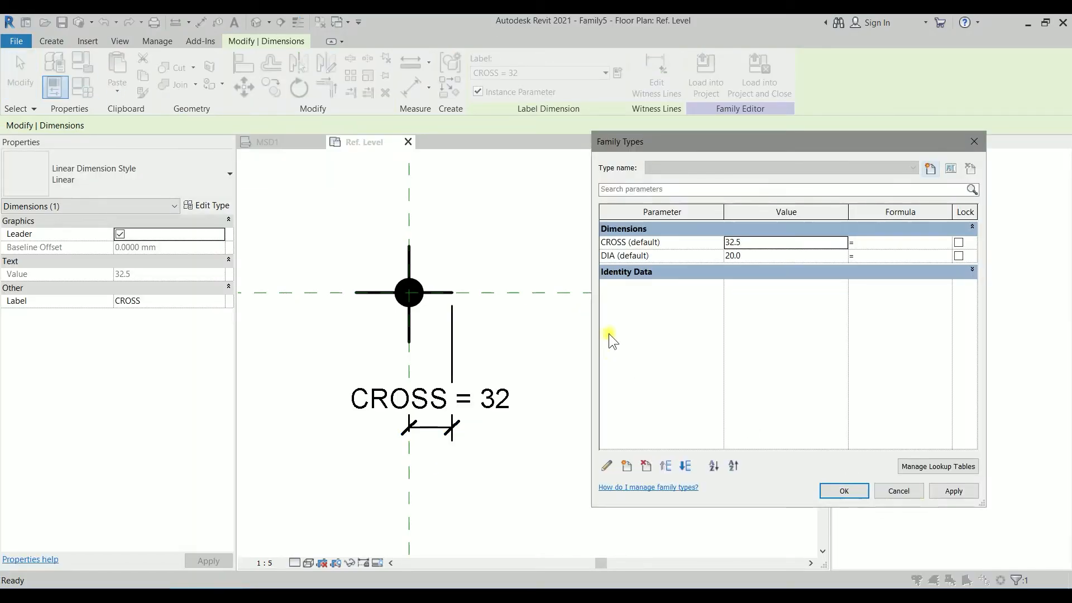
pyautogui.click(752, 242)
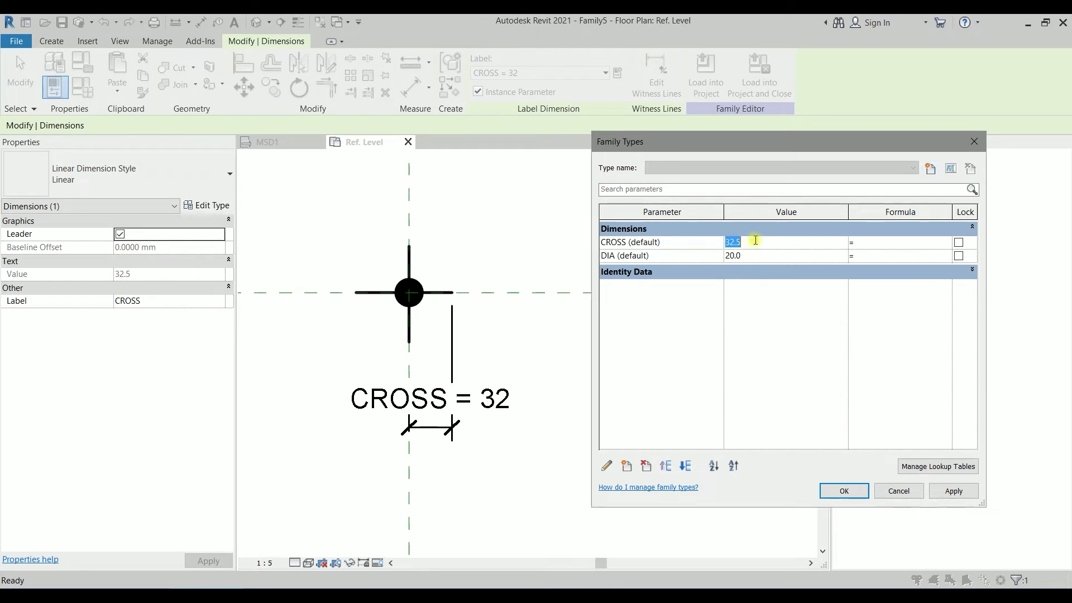
pyautogui.write('40')
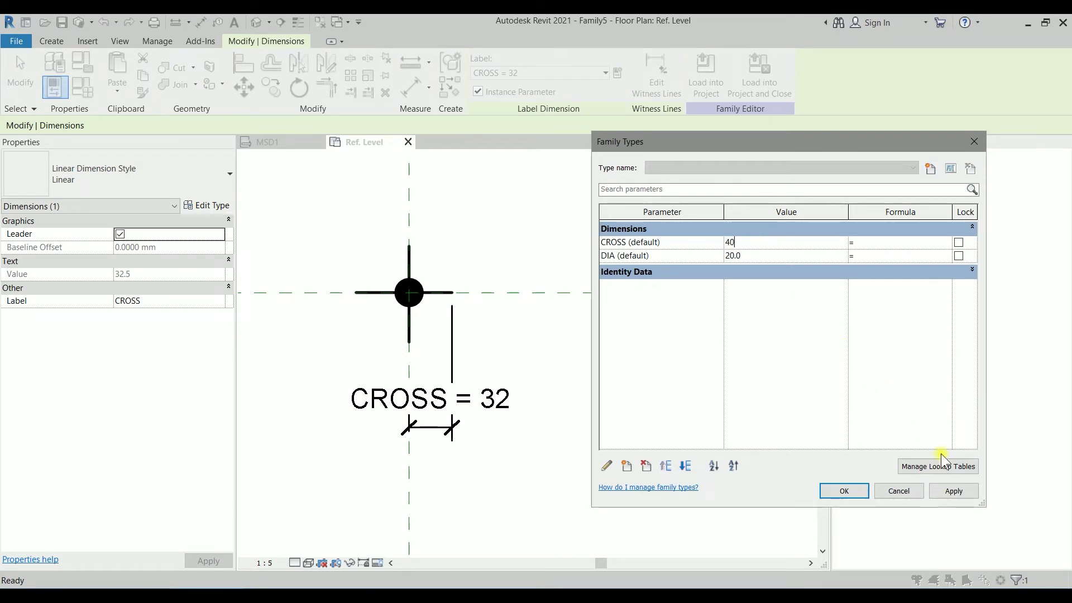
pyautogui.click(953, 491)
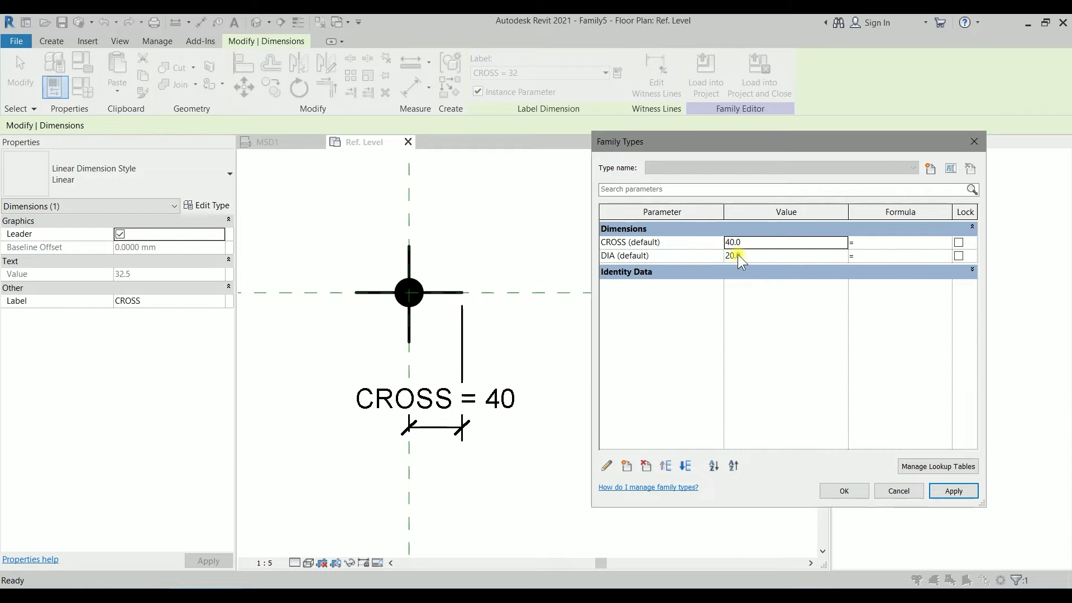
pyautogui.click(785, 242)
pyautogui.write('20')
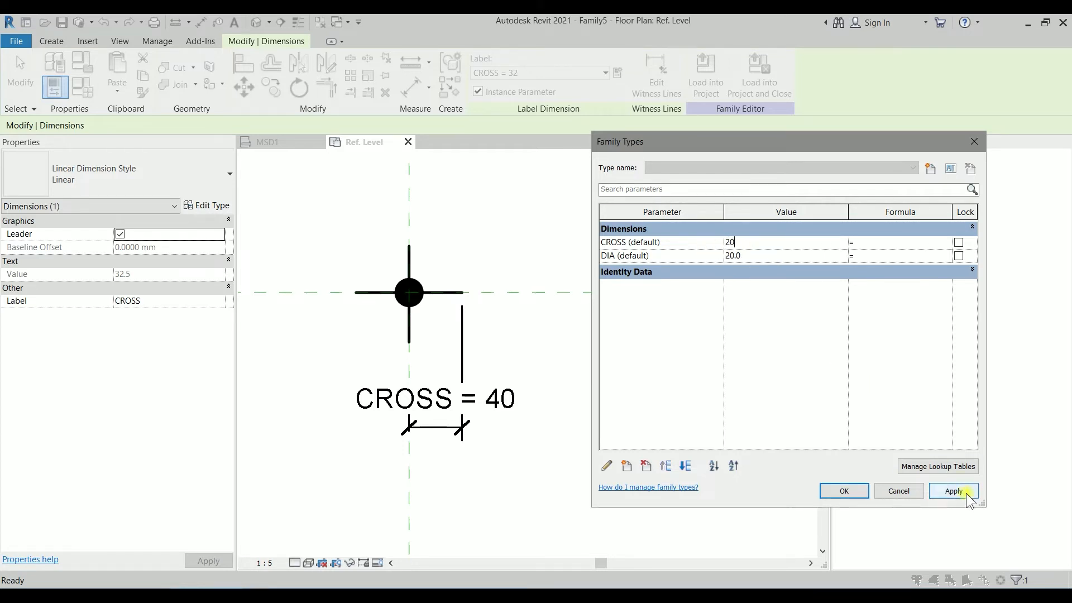
pyautogui.click(953, 491)
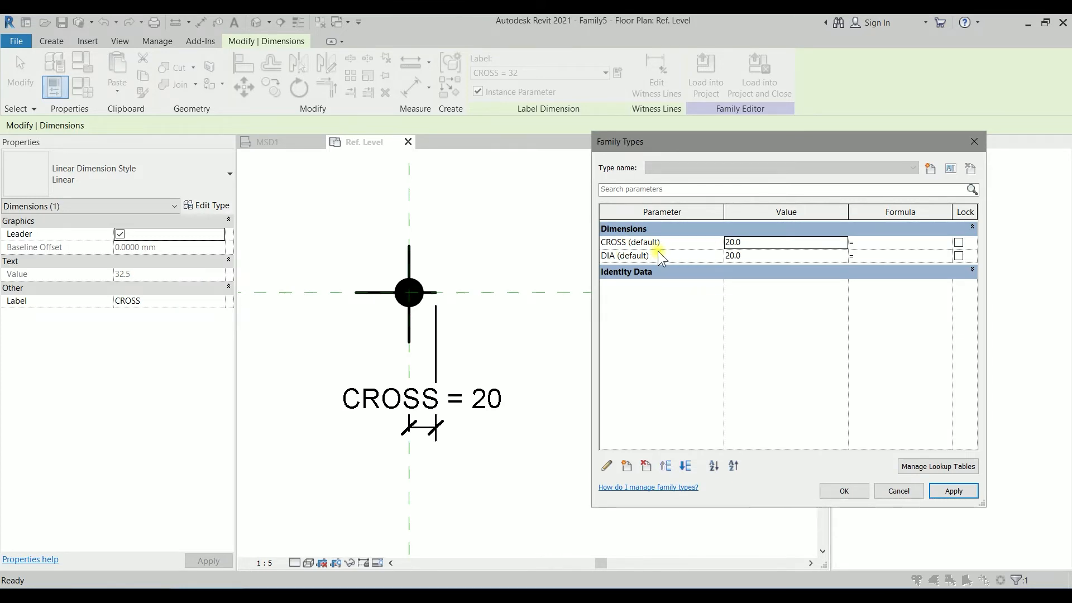
pyautogui.moveTo(629, 258)
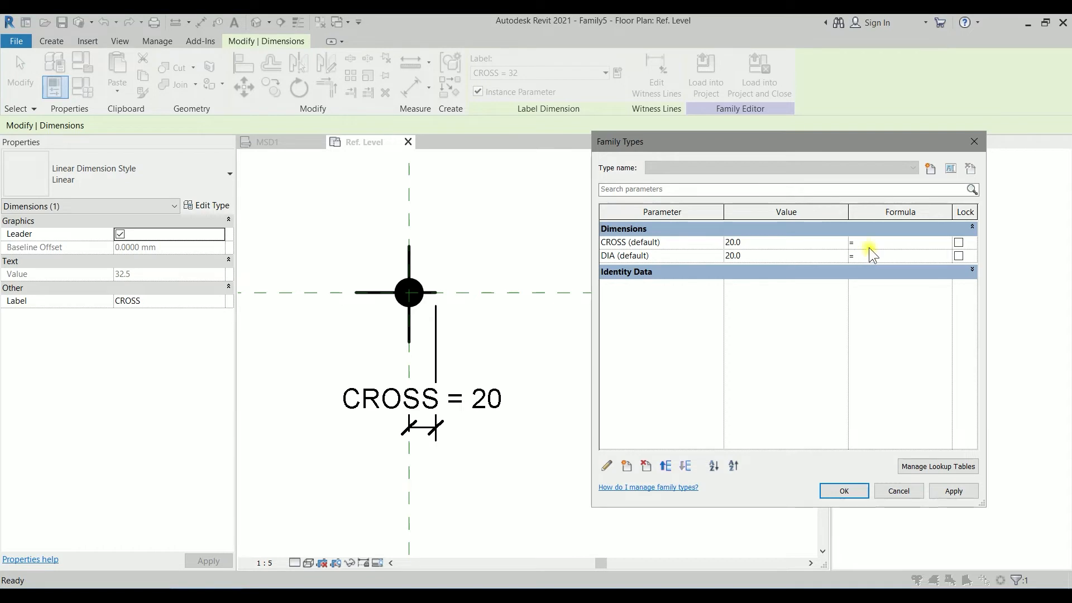
# Drive CROSS with the formula =DIA and start editing the DIA value.
pyautogui.write('D')
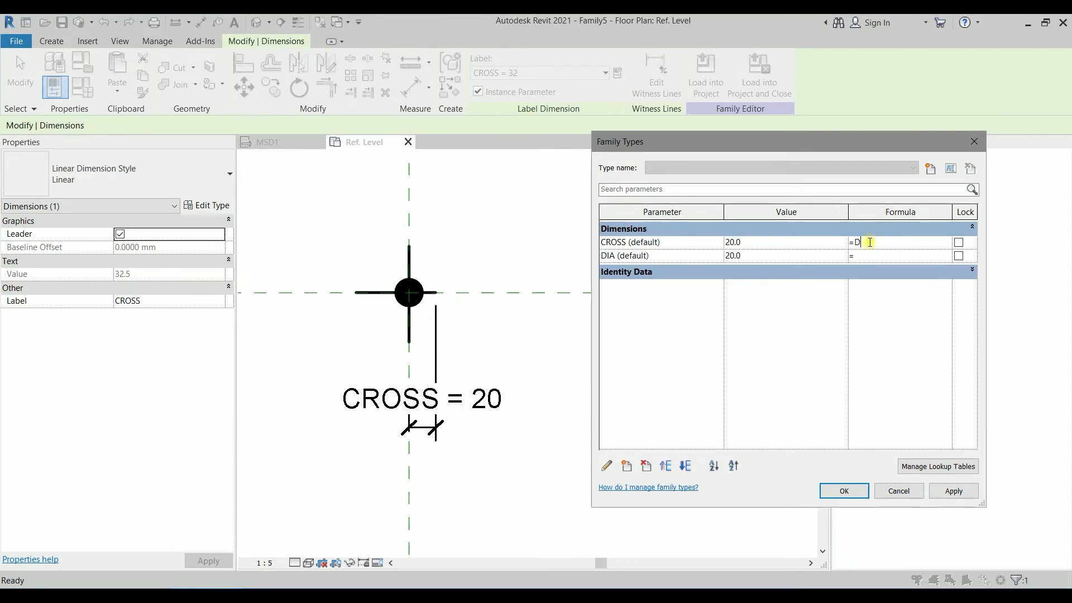
pyautogui.write('IA')
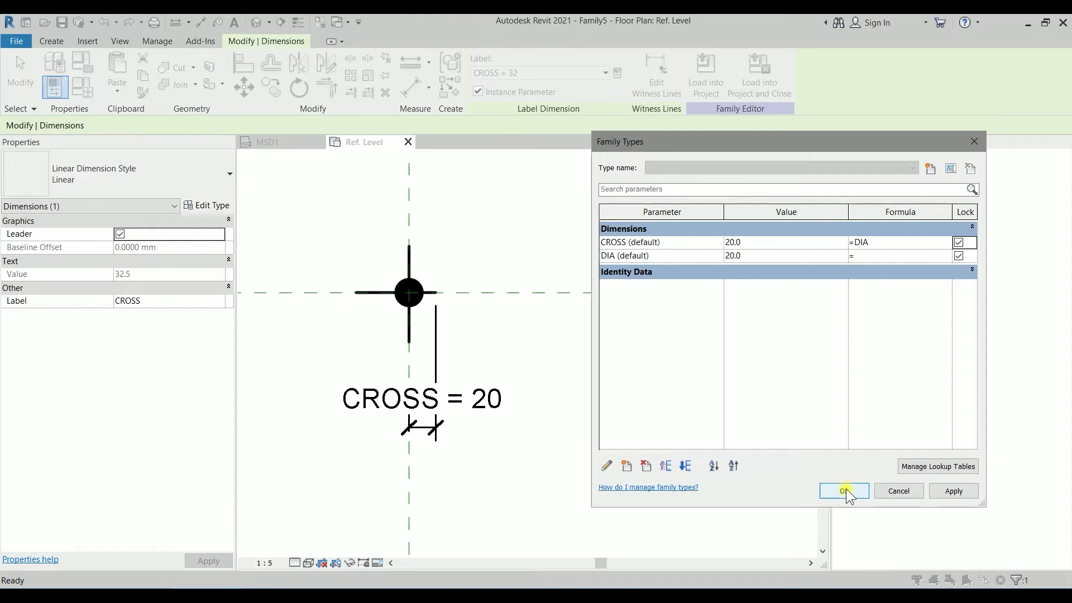
pyautogui.click(766, 255)
pyautogui.write('12')
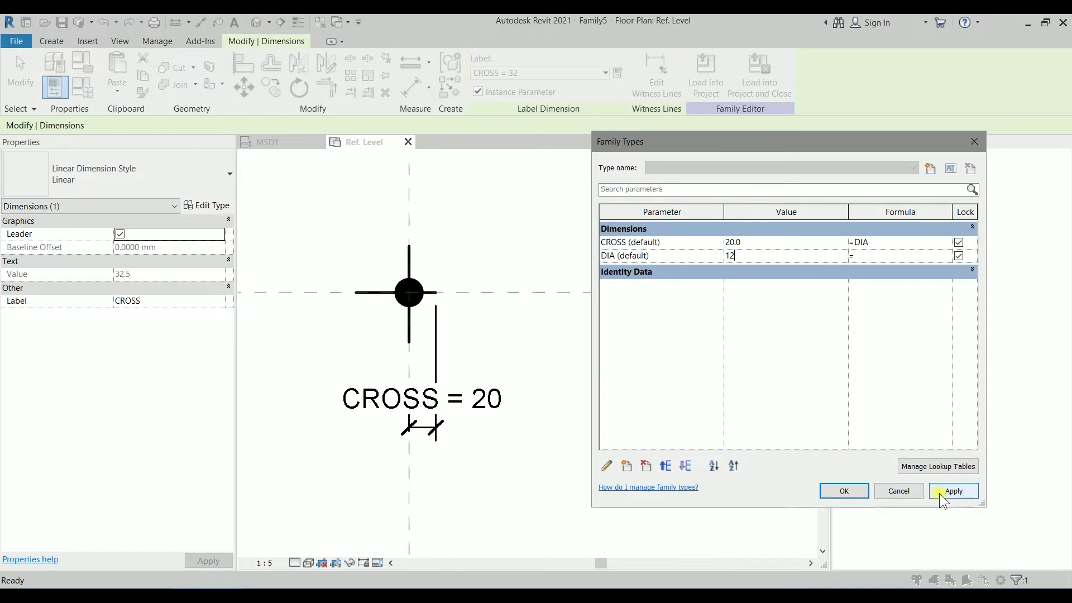
# Apply DIA 12 so CROSS updates to 12, accept Family Types, and deselect.
pyautogui.click(952, 491)
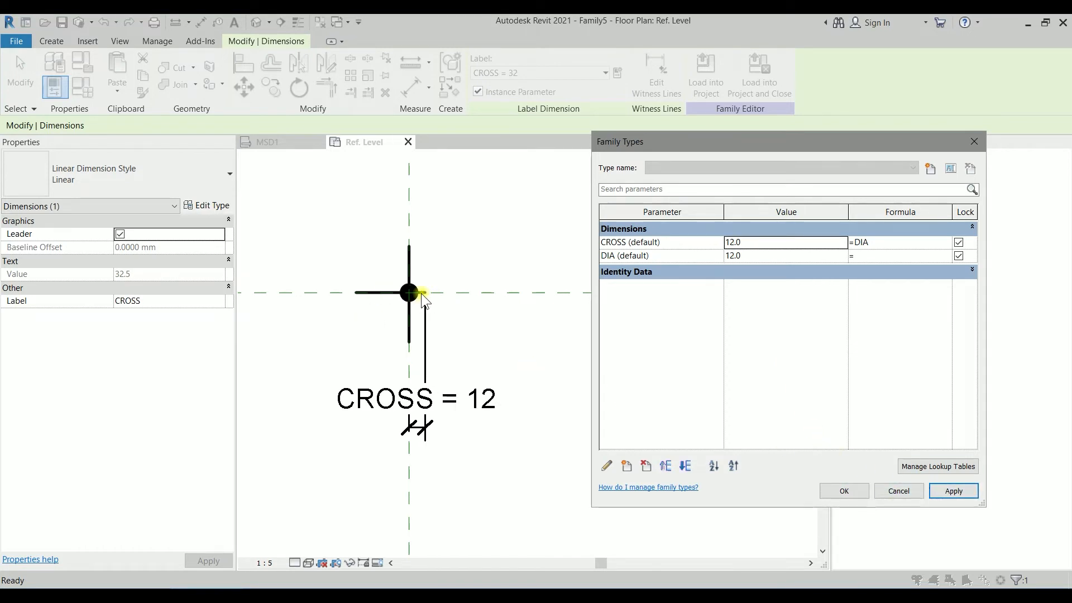
pyautogui.moveTo(741, 363)
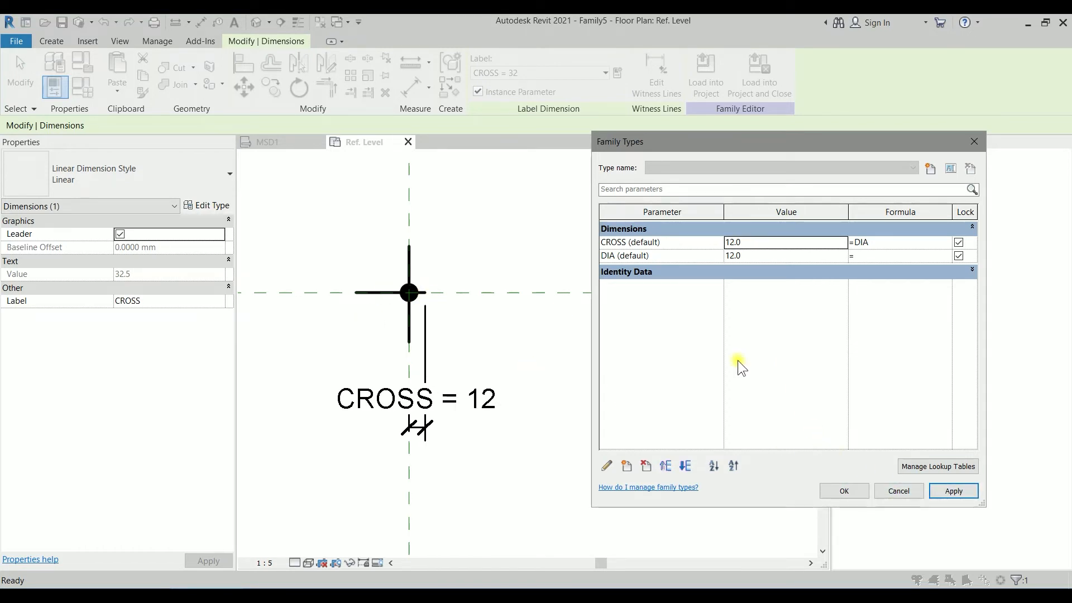
pyautogui.click(843, 490)
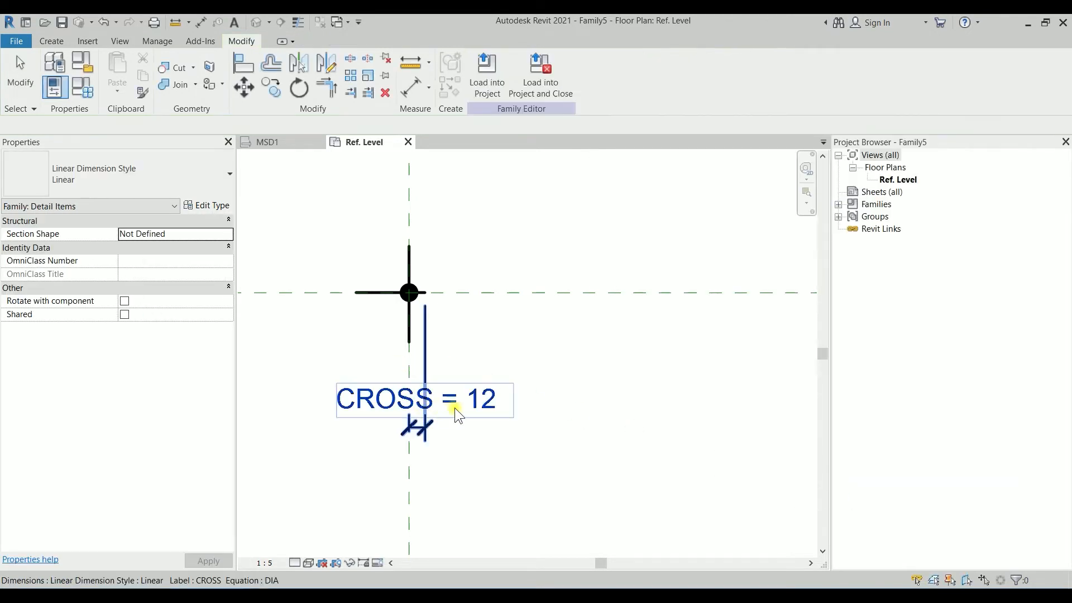
pyautogui.click(438, 287)
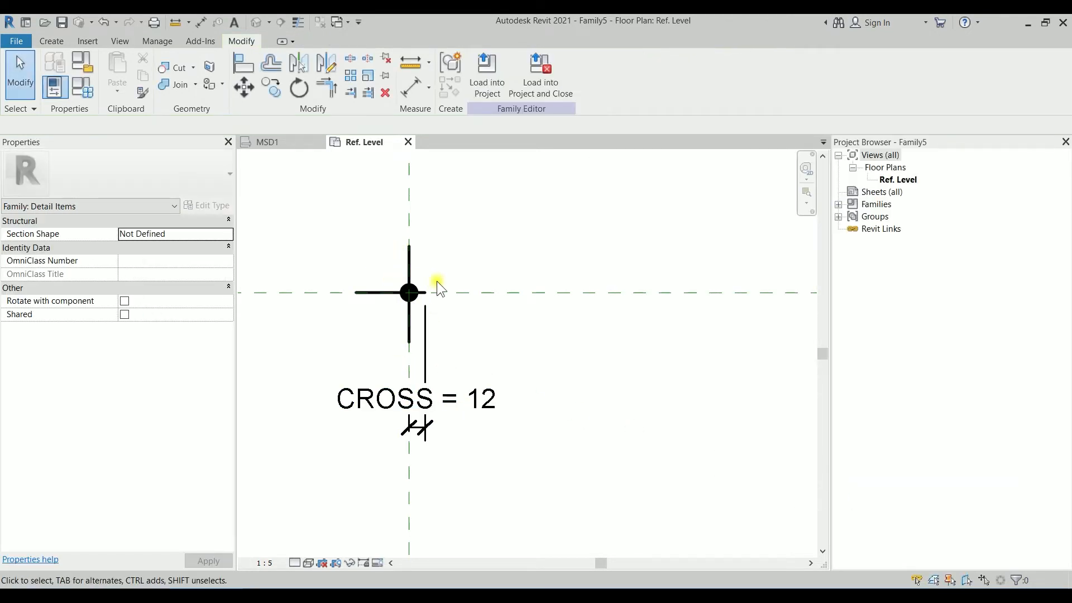
pyautogui.moveTo(451, 289)
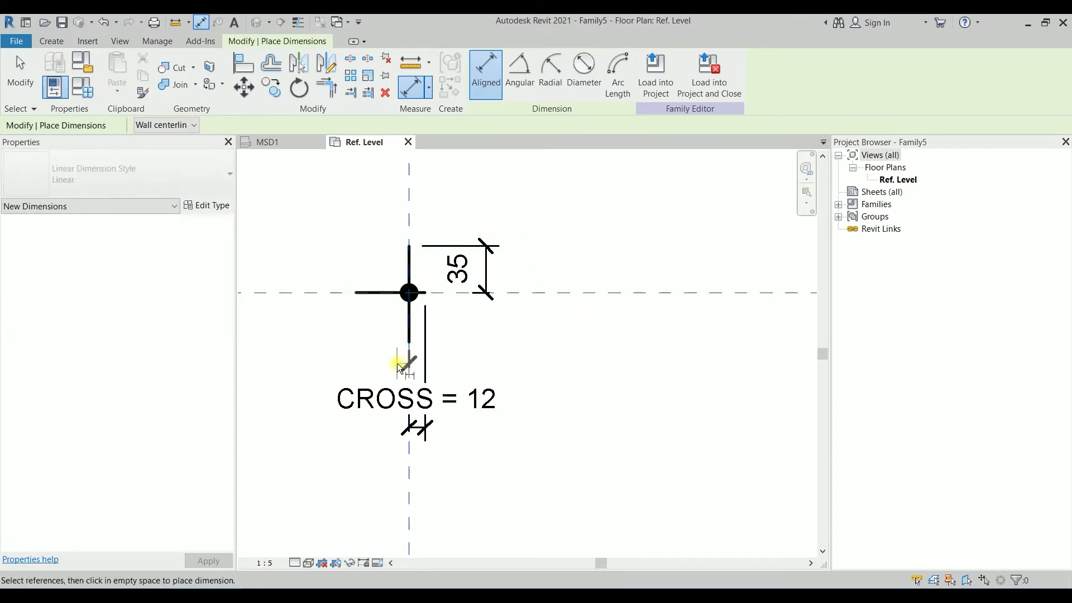
pyautogui.moveTo(359, 298)
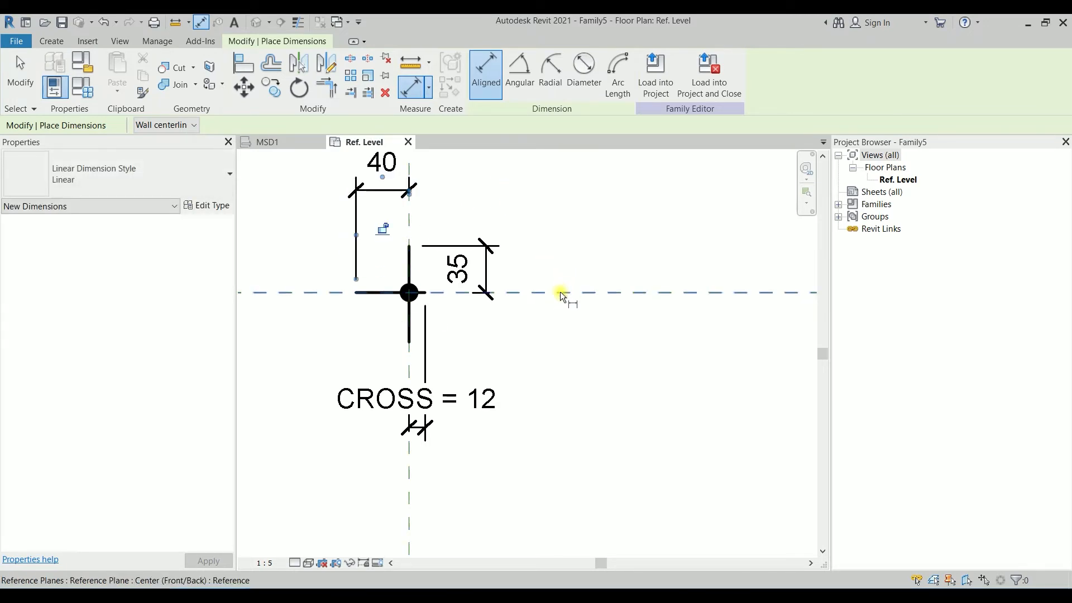
pyautogui.moveTo(545, 294)
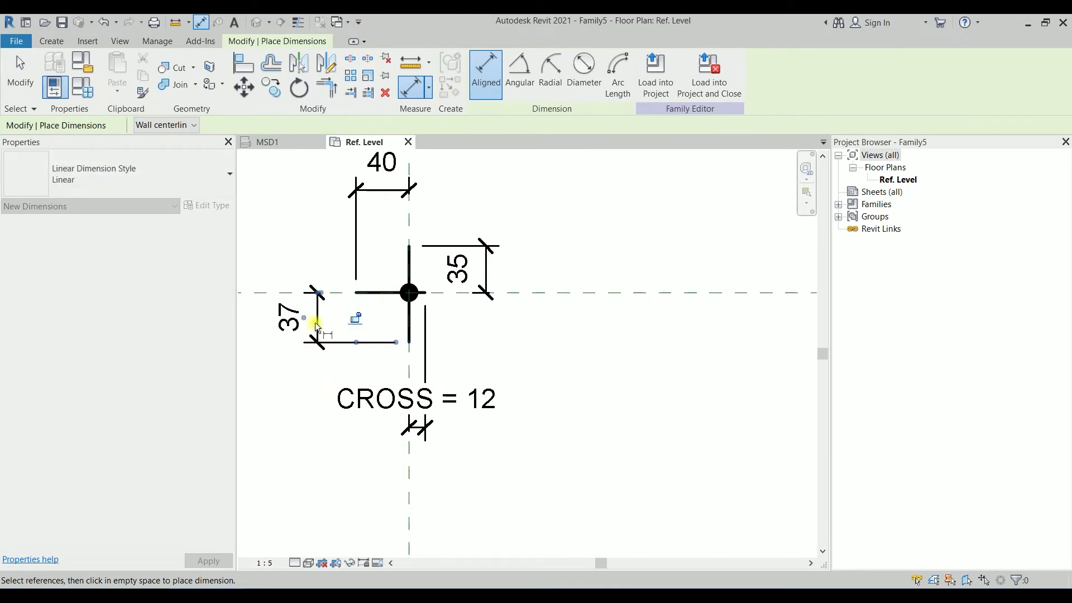
# Place the aligned dimension on the left cross arm, completing the 35, 40, 37 arm dimensions.
pyautogui.click(289, 318)
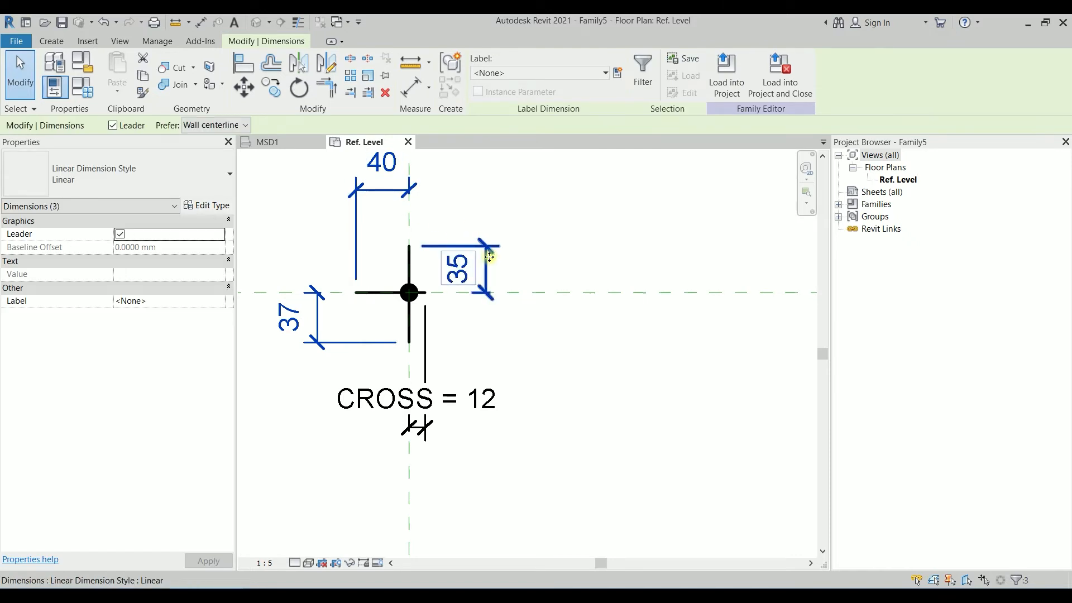
# Assign the CROSS label to the three new arm dimensions.
pyautogui.click(602, 73)
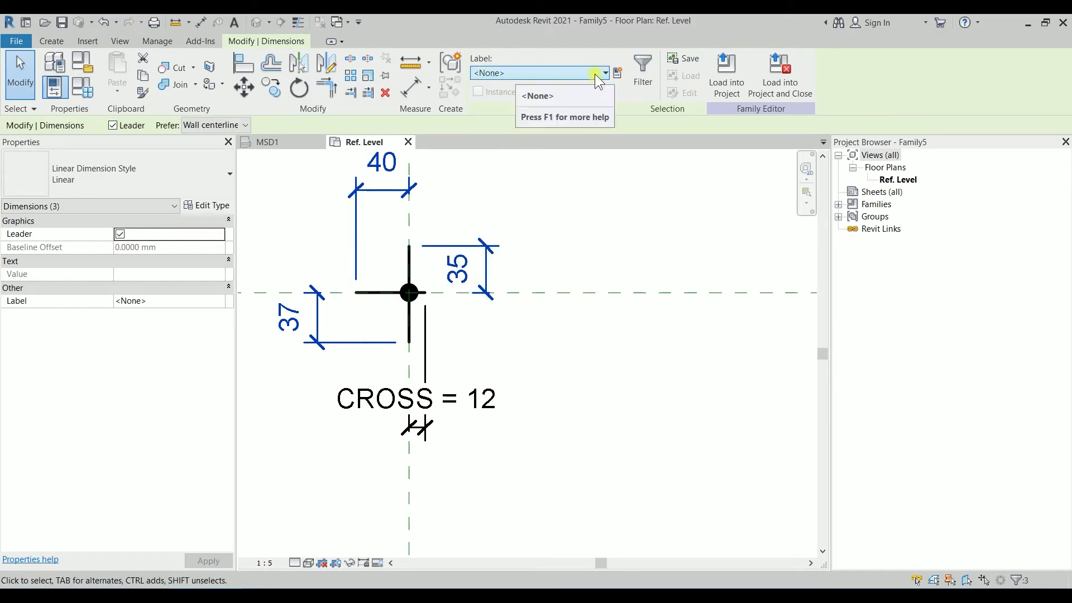
pyautogui.click(603, 73)
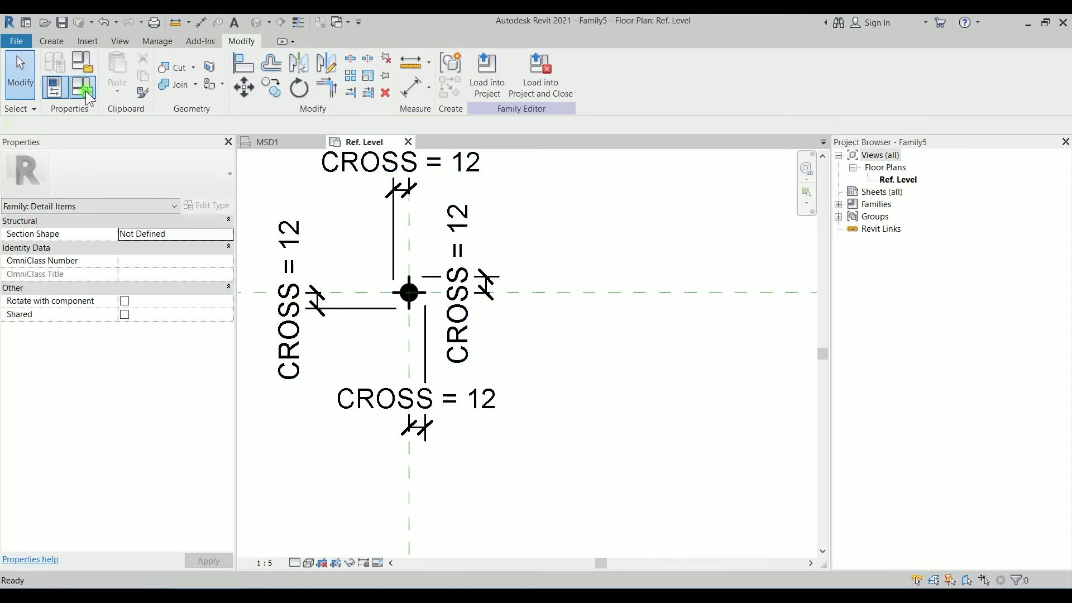
# In Family Types, apply DIA 20 and confirm so every arm reads CROSS = 20.
pyautogui.click(82, 87)
pyautogui.write('20')
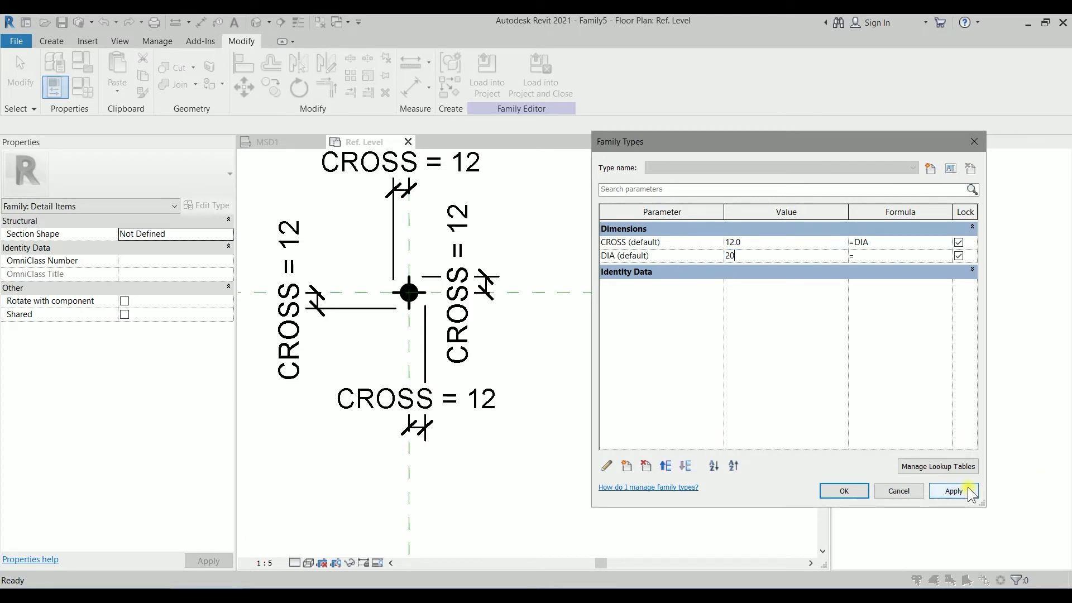
pyautogui.click(954, 491)
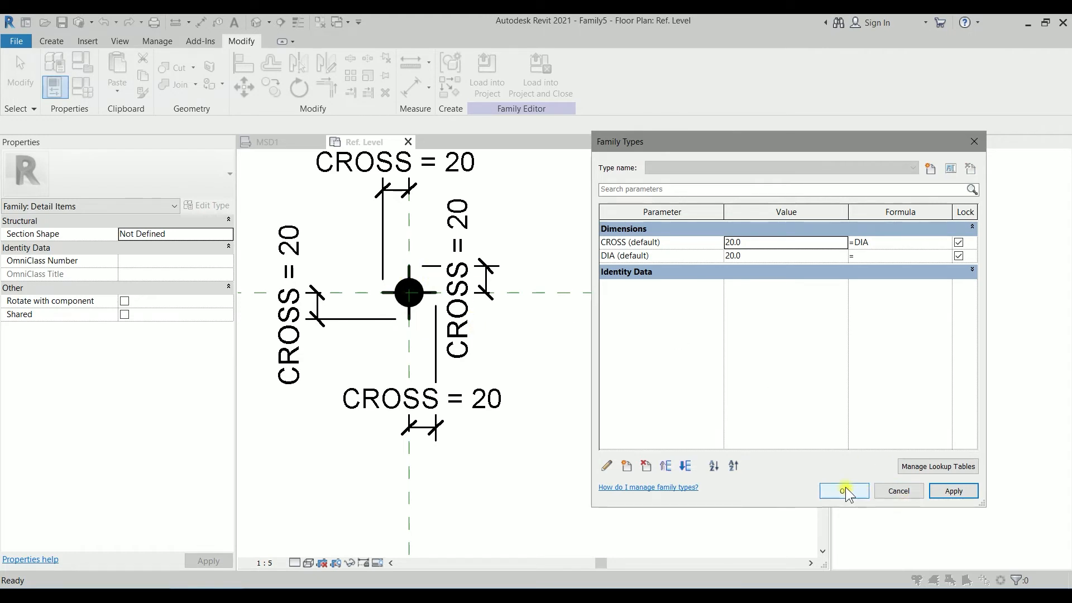
pyautogui.click(843, 491)
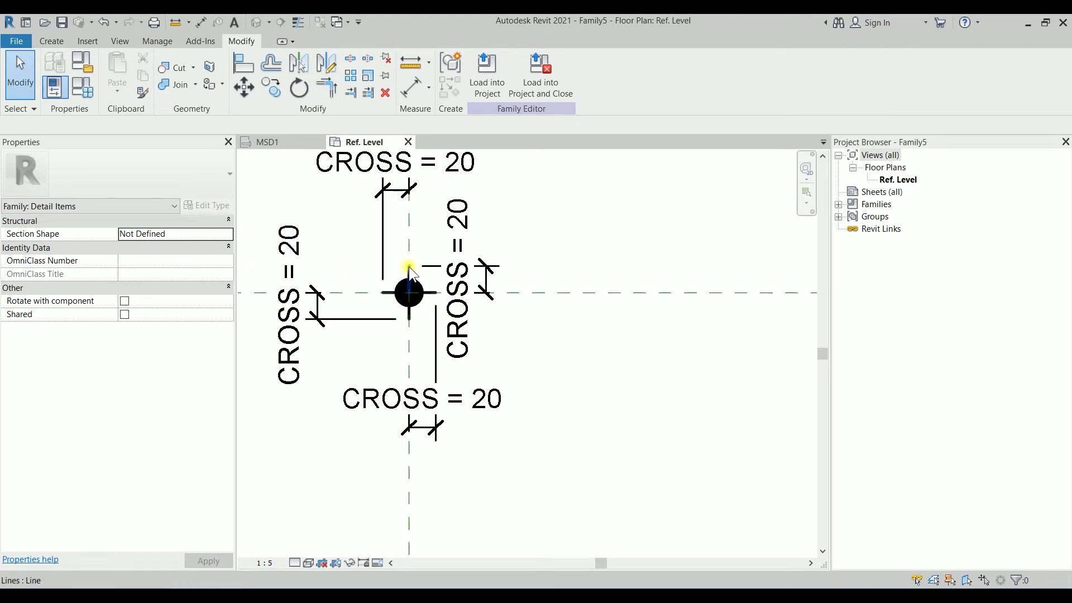
pyautogui.moveTo(411, 273)
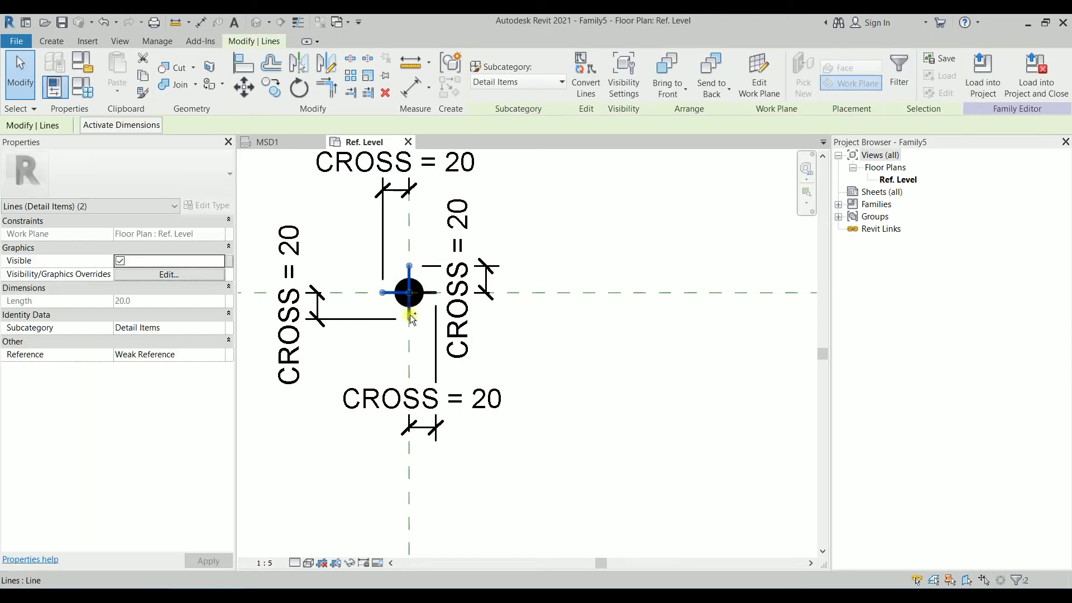
# Select the cross arm lines and associate their Visible property with a family parameter.
pyautogui.click(431, 298)
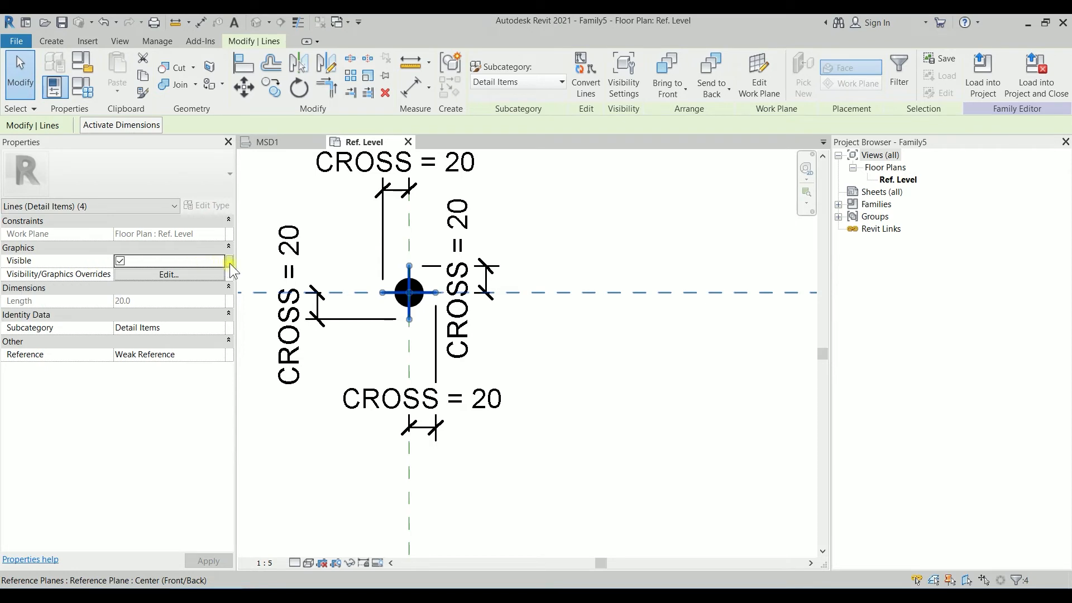
pyautogui.moveTo(230, 263)
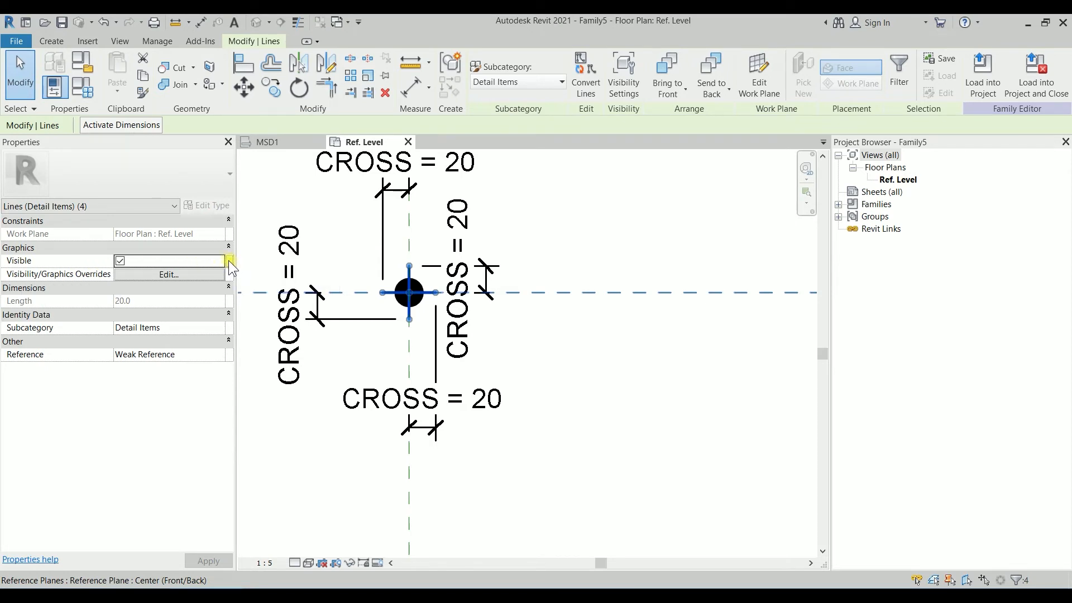
pyautogui.click(229, 261)
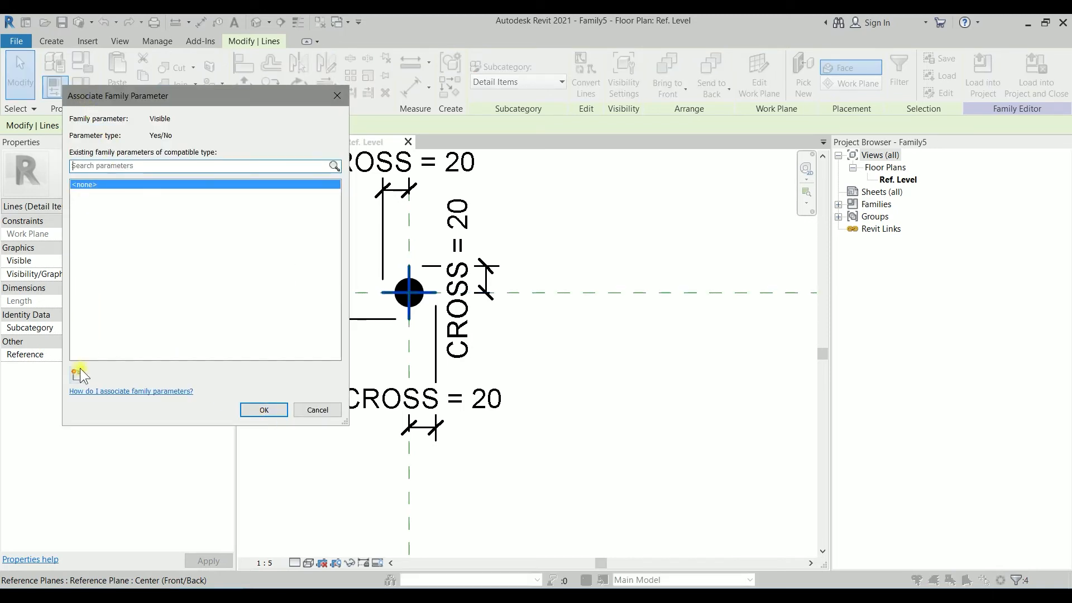
# Create the instance Yes/No parameter 'Show Cross' and link the cross lines' visibility to it.
pyautogui.click(77, 375)
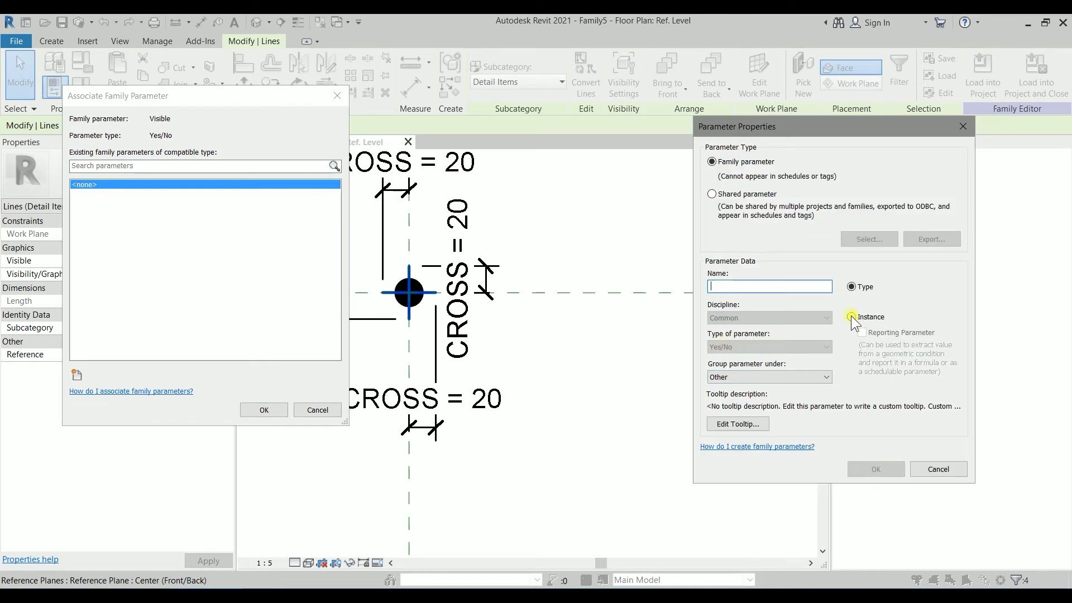
pyautogui.click(852, 316)
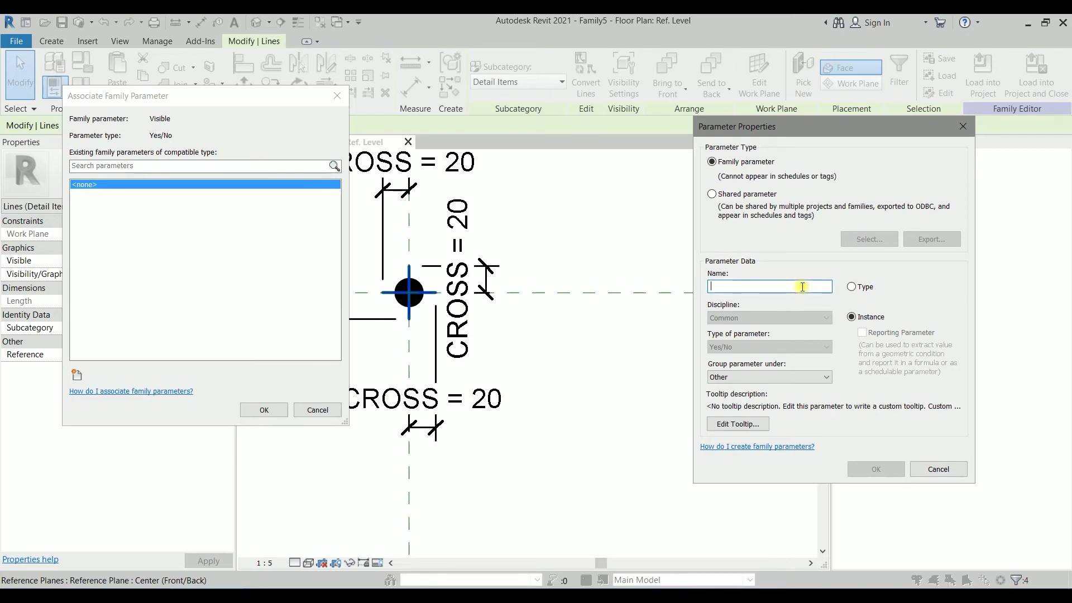
pyautogui.write('s')
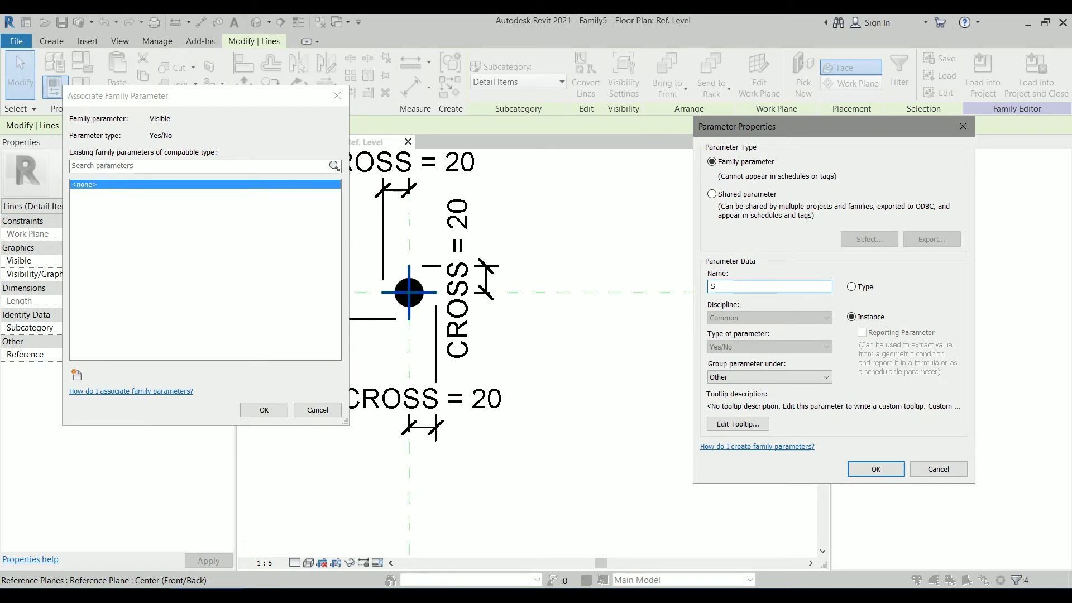
pyautogui.write('how Croos')
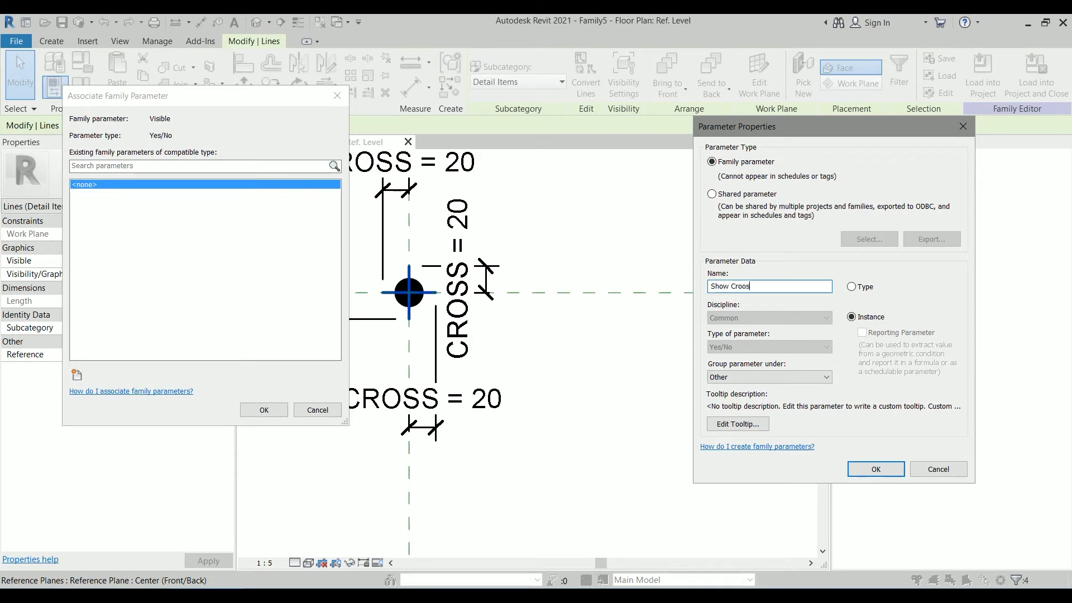
pyautogui.press('BackSpace')
pyautogui.write('s')
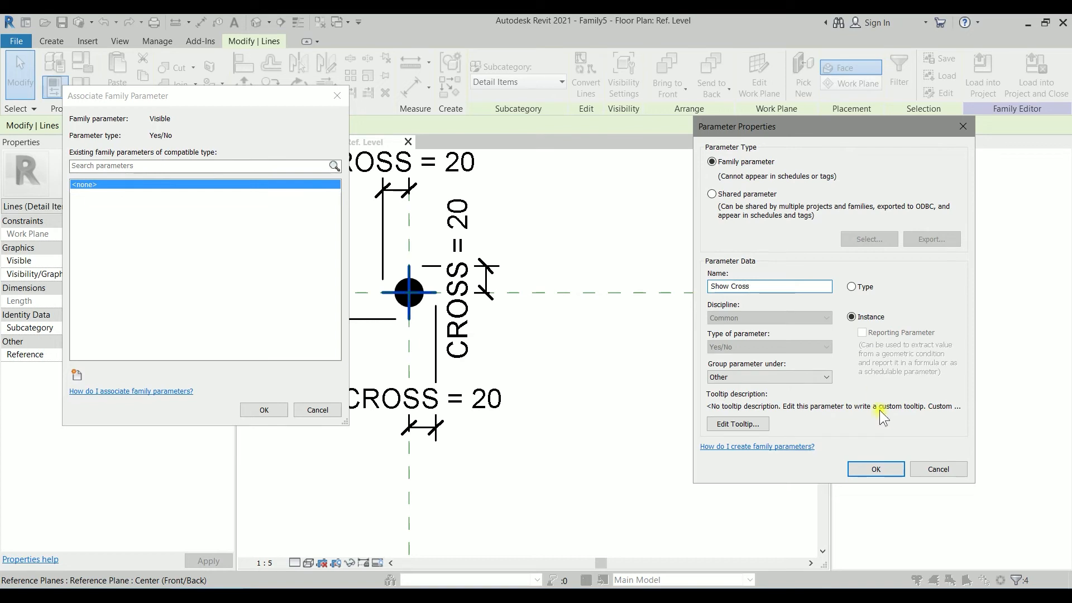
pyautogui.click(875, 469)
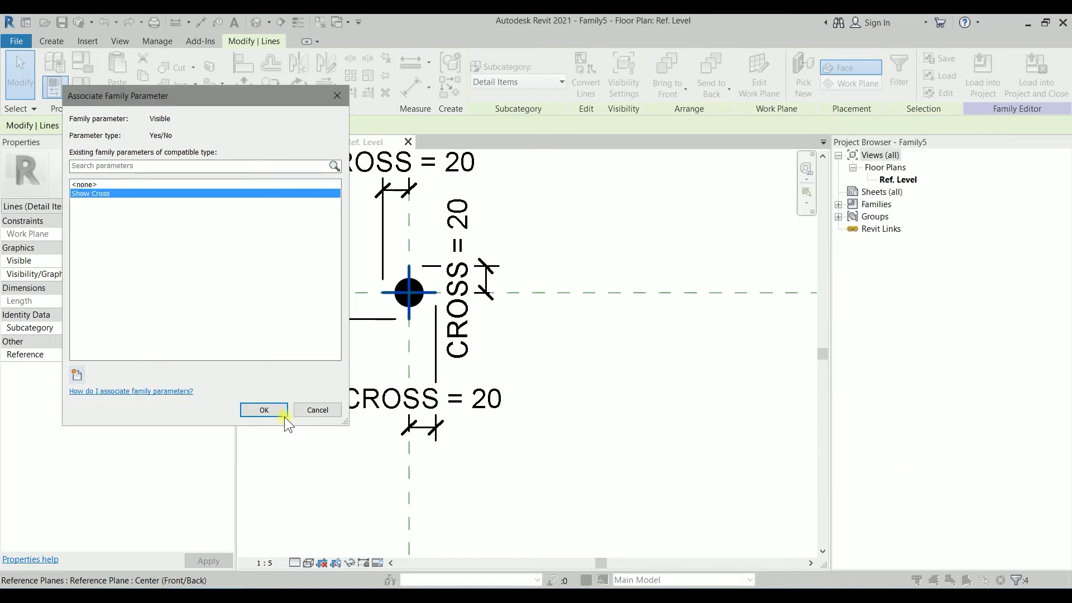
pyautogui.click(264, 410)
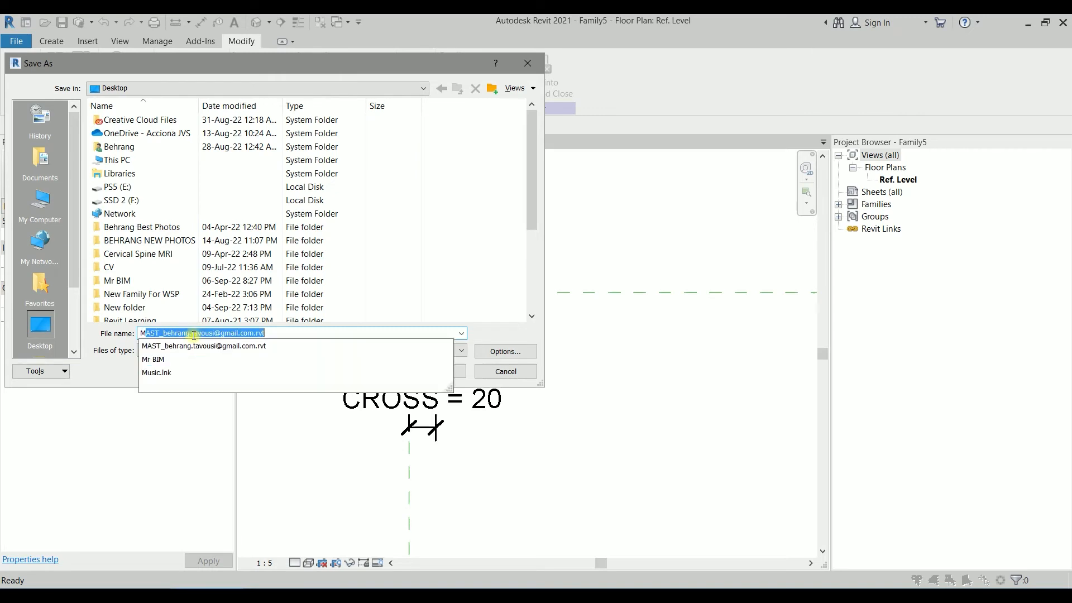
# Save the family to the Desktop as 'Mx Bolt' with default save options.
pyautogui.write('Mx Bolt')
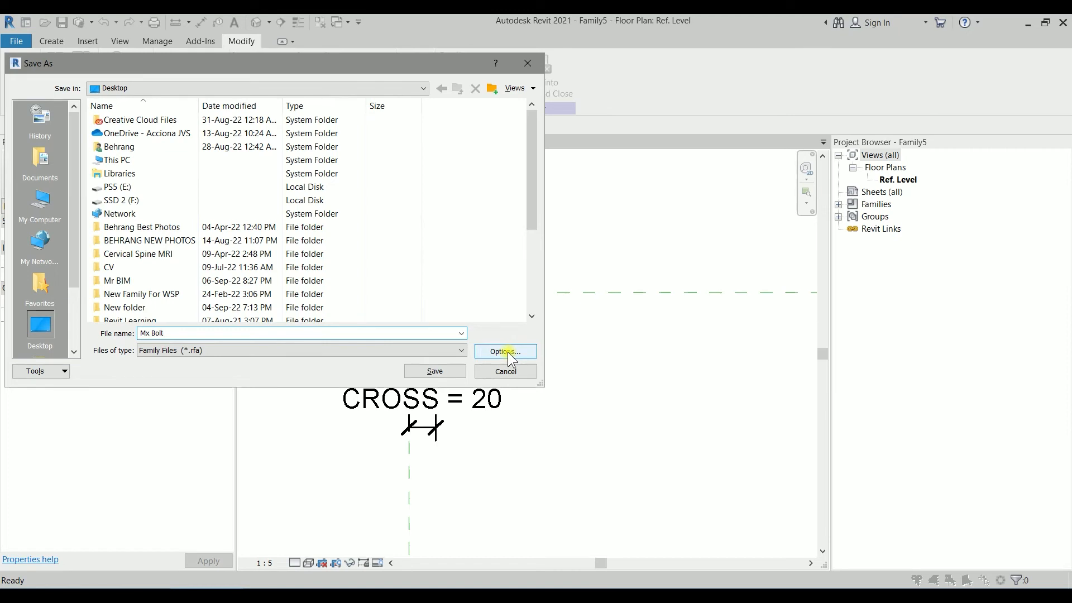
pyautogui.click(504, 351)
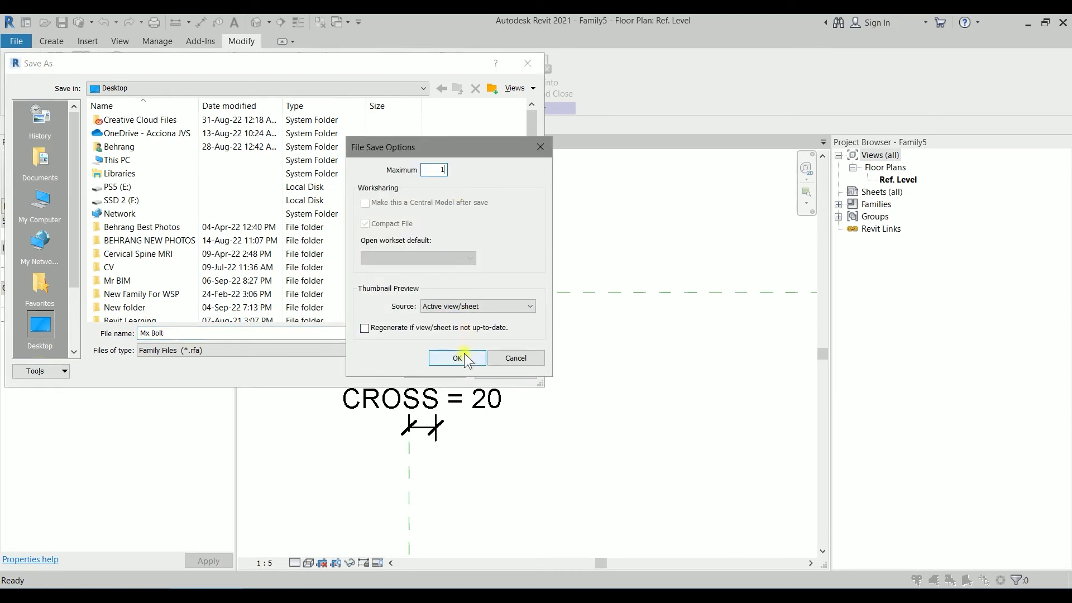
pyautogui.click(457, 357)
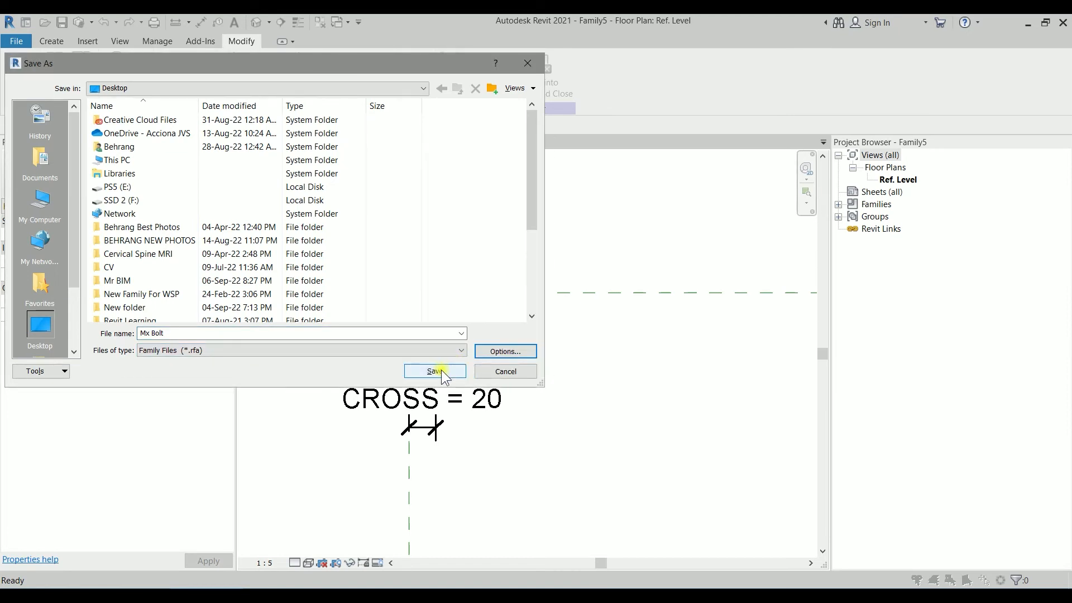
pyautogui.click(434, 372)
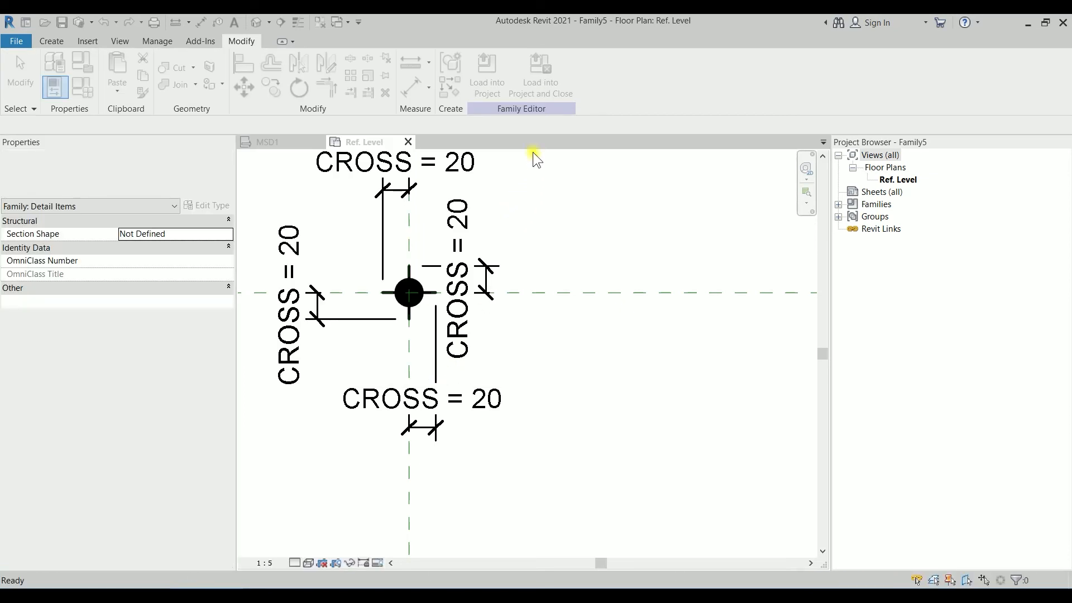
# Load Mx Bolt into the project, place a bolt in MSD1's lower plate, and select it.
pyautogui.click(267, 142)
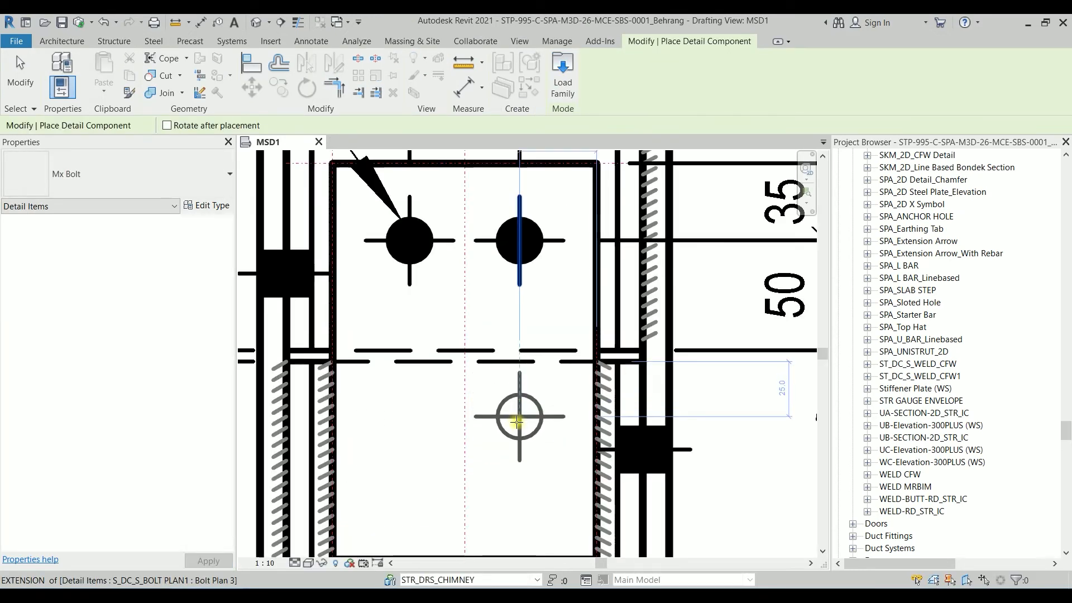
pyautogui.click(520, 421)
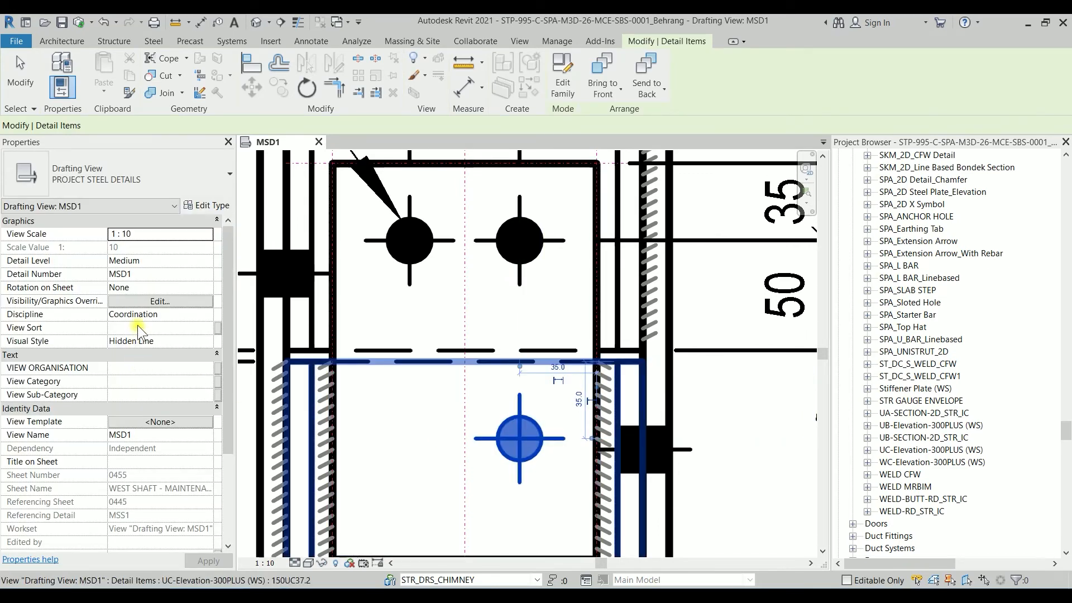
pyautogui.click(519, 439)
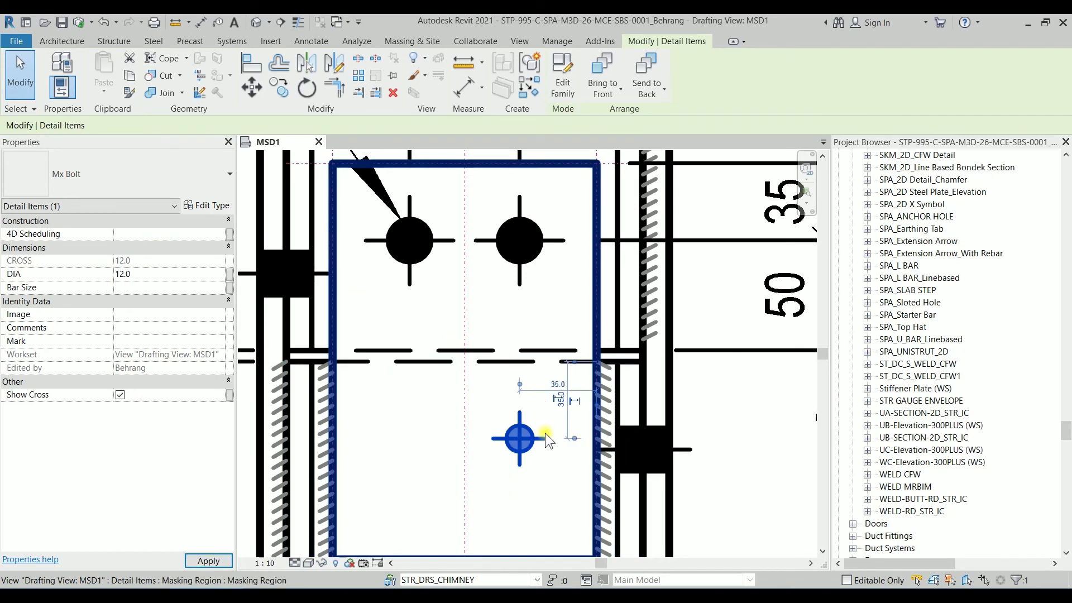
pyautogui.click(520, 439)
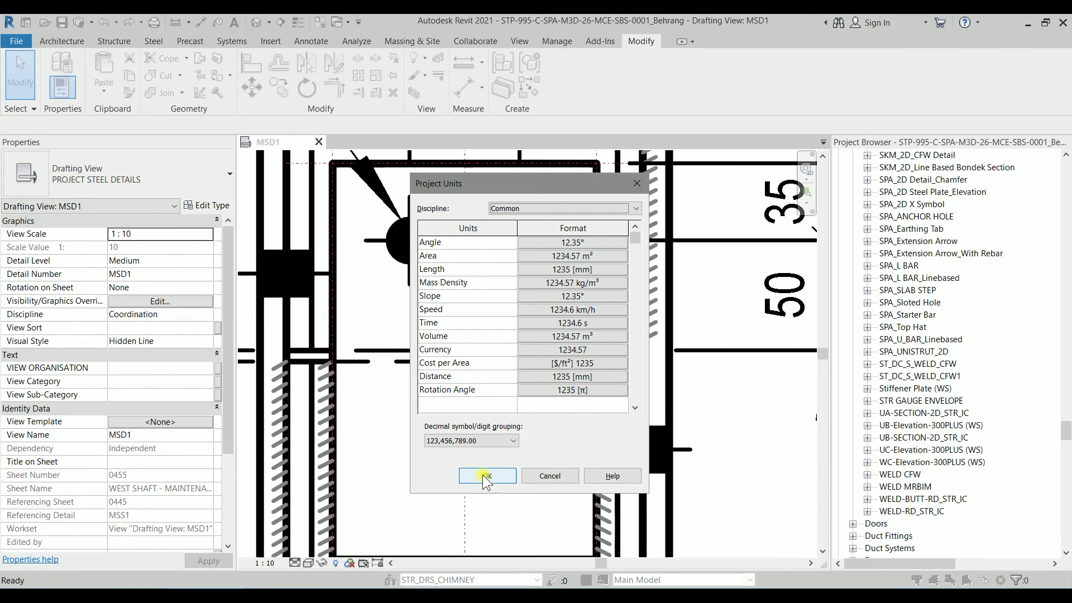
pyautogui.moveTo(543, 274)
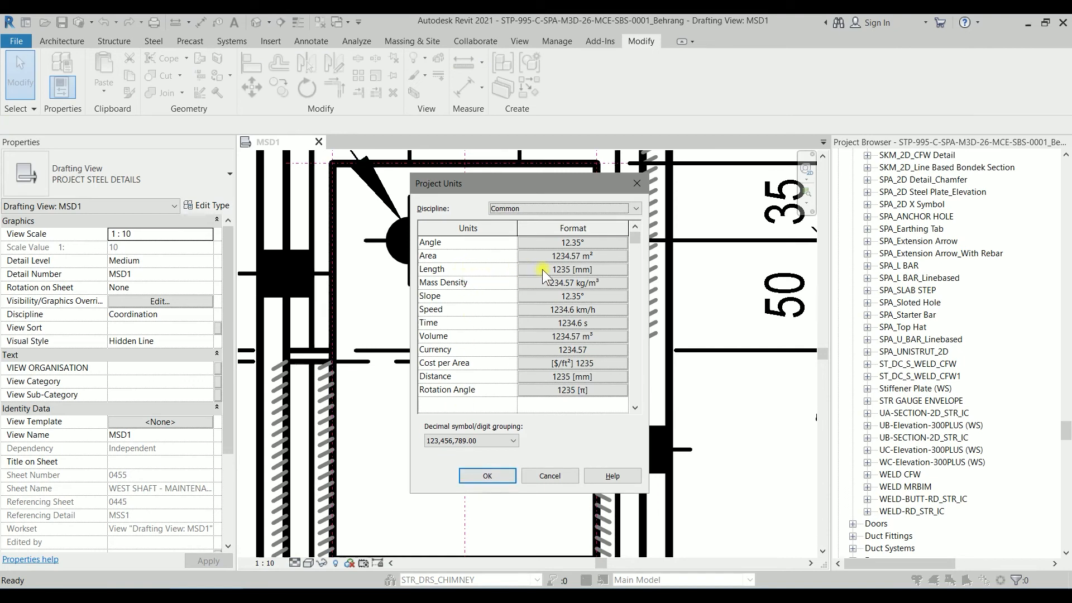
# Set the project Length format rounding to 0 decimal places.
pyautogui.click(573, 269)
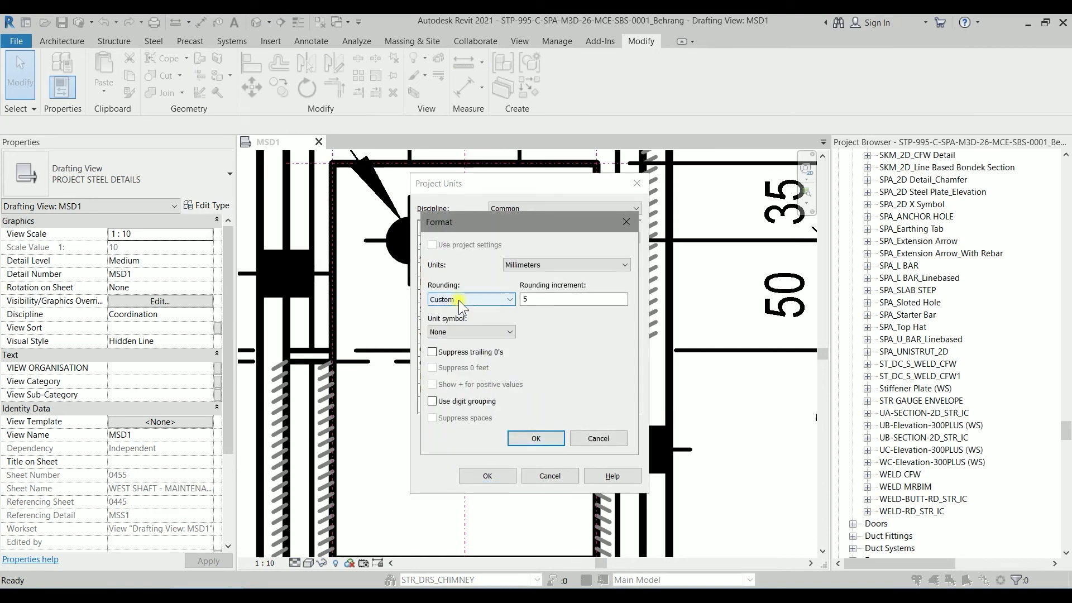
pyautogui.click(573, 299)
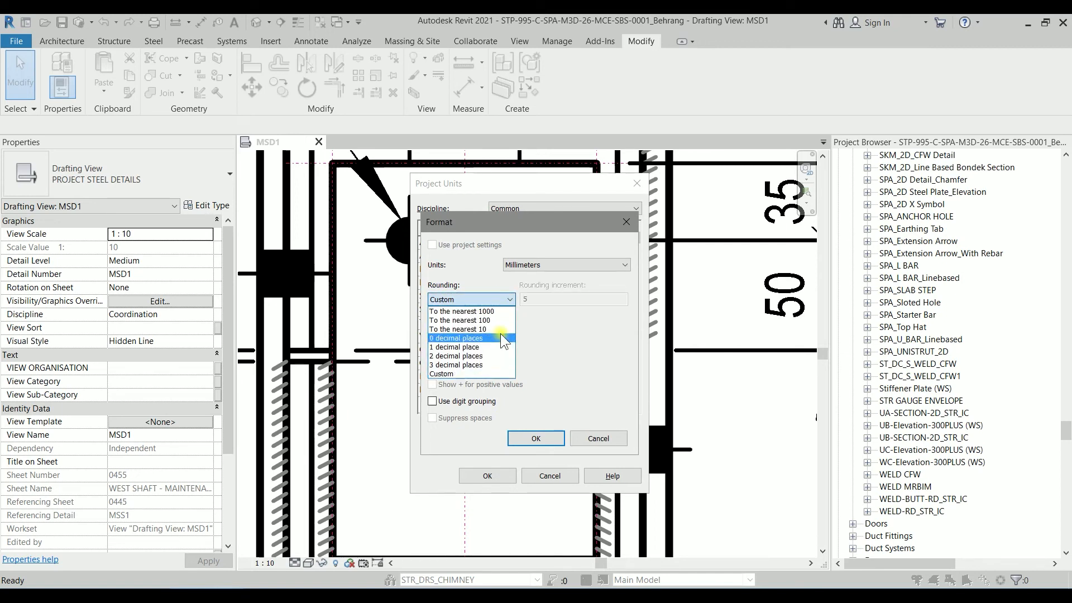
pyautogui.click(457, 338)
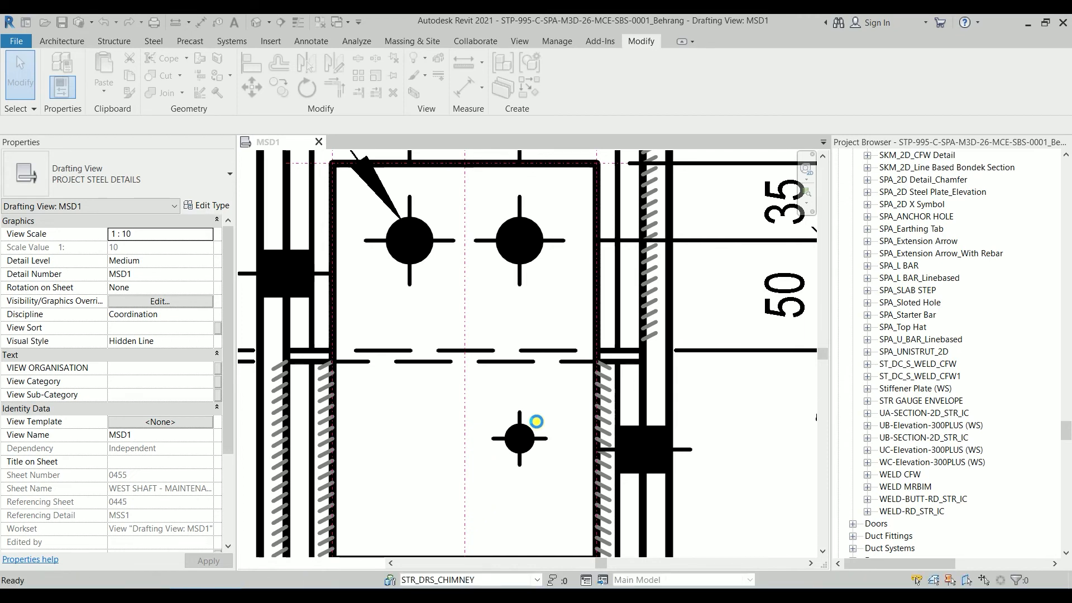
pyautogui.click(518, 439)
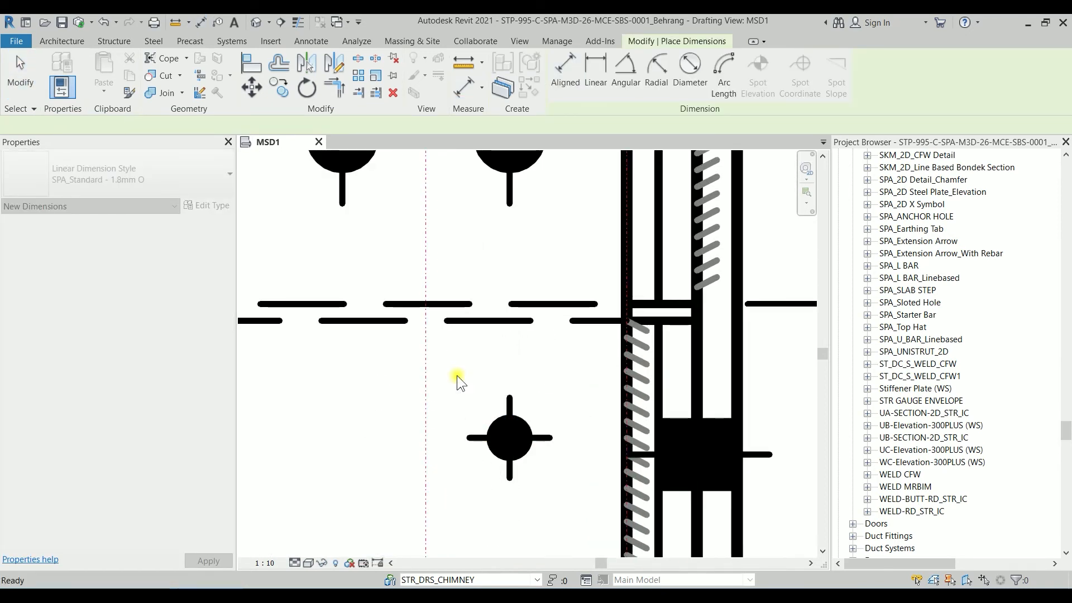
pyautogui.click(509, 438)
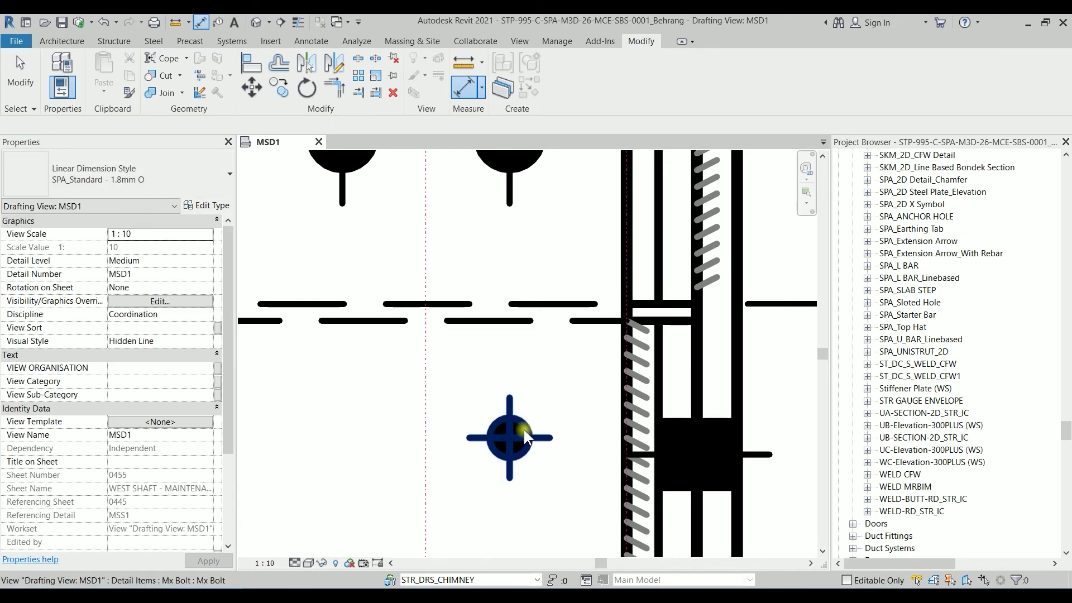
pyautogui.click(509, 438)
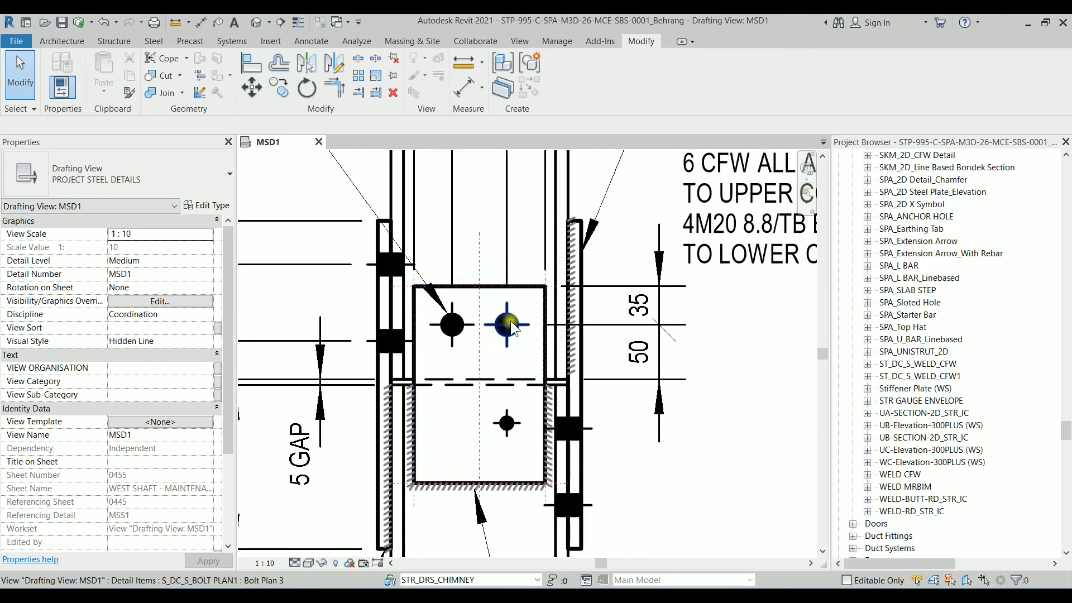
# Swap the two upper Bolt Plan 3 bolts to the Mx Bolt type, entering 10.0.
pyautogui.click(506, 325)
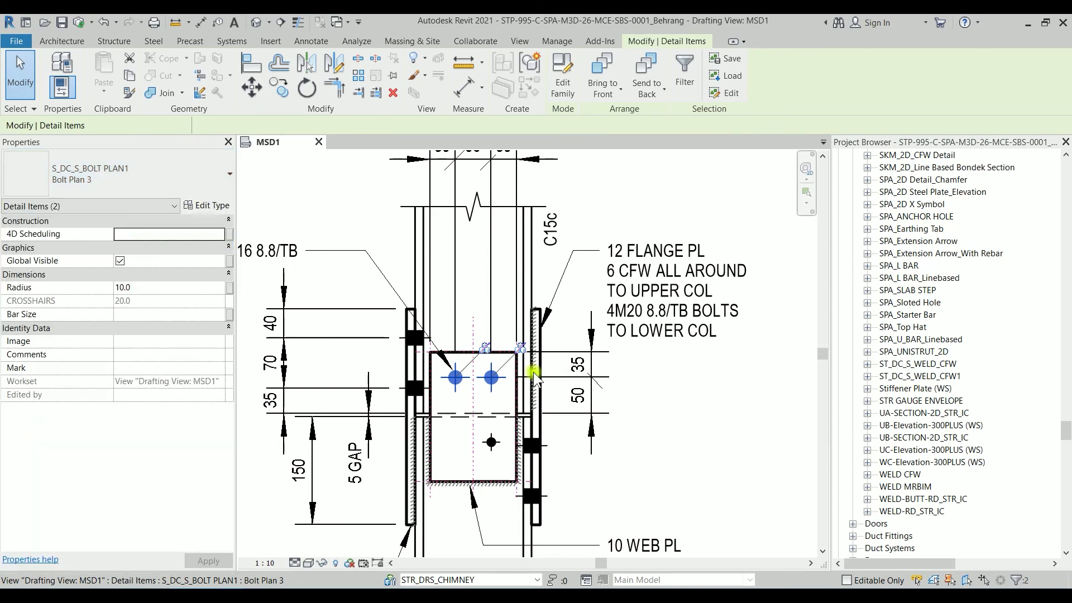
pyautogui.click(492, 377)
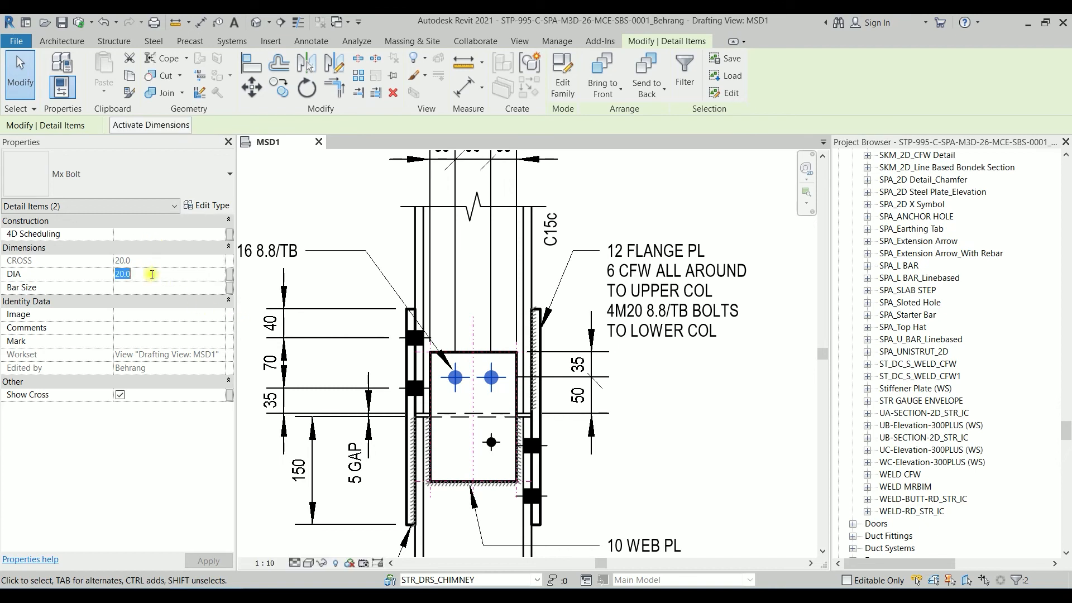
pyautogui.write('10.0')
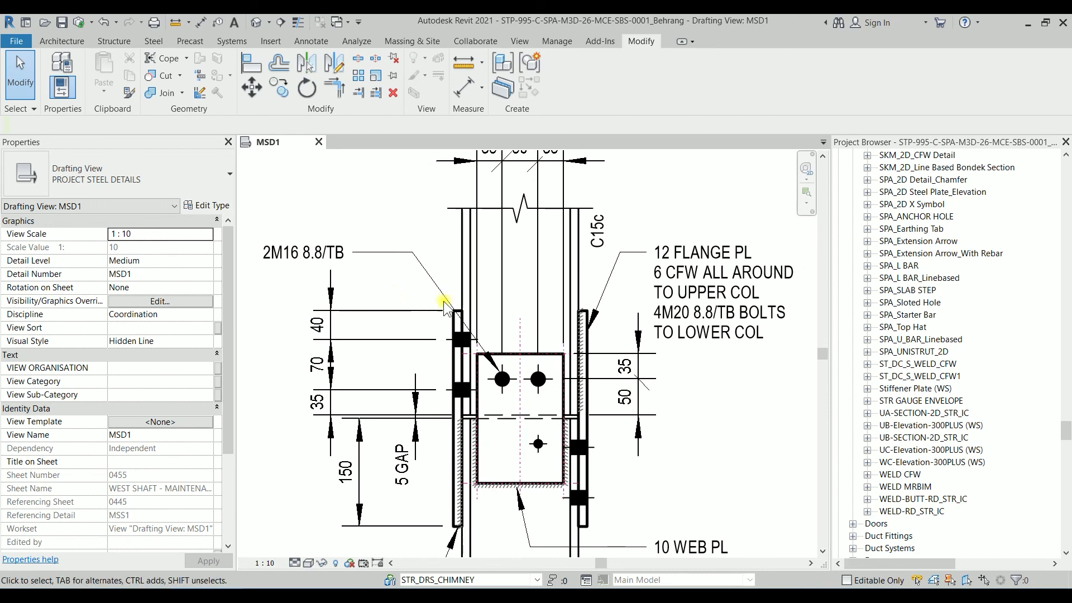
# Change the DIA of both upper Mx Bolts from 20 to 16.
pyautogui.click(305, 253)
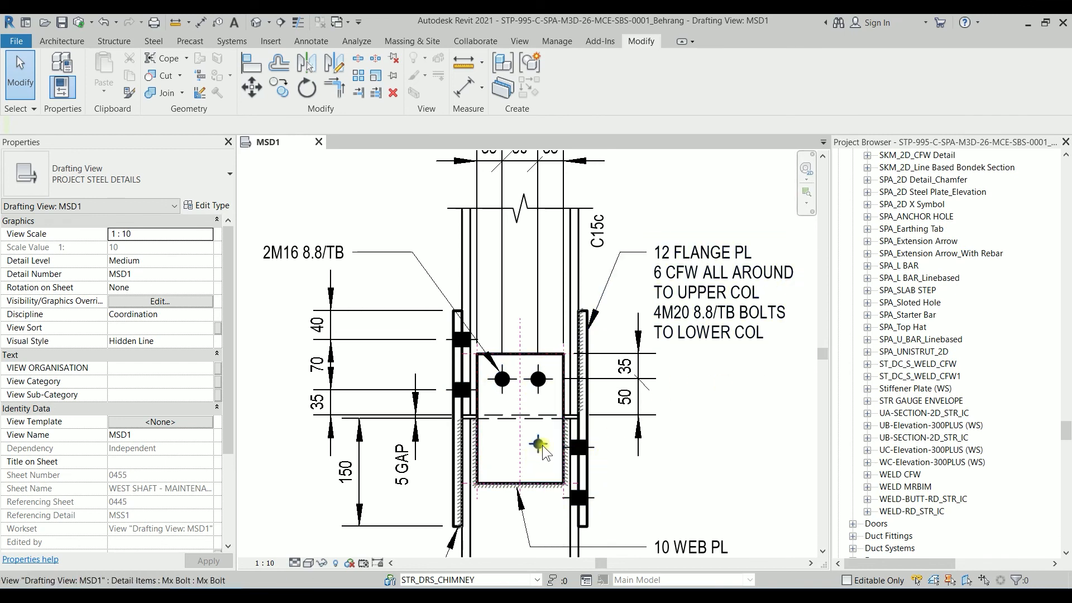
pyautogui.click(539, 380)
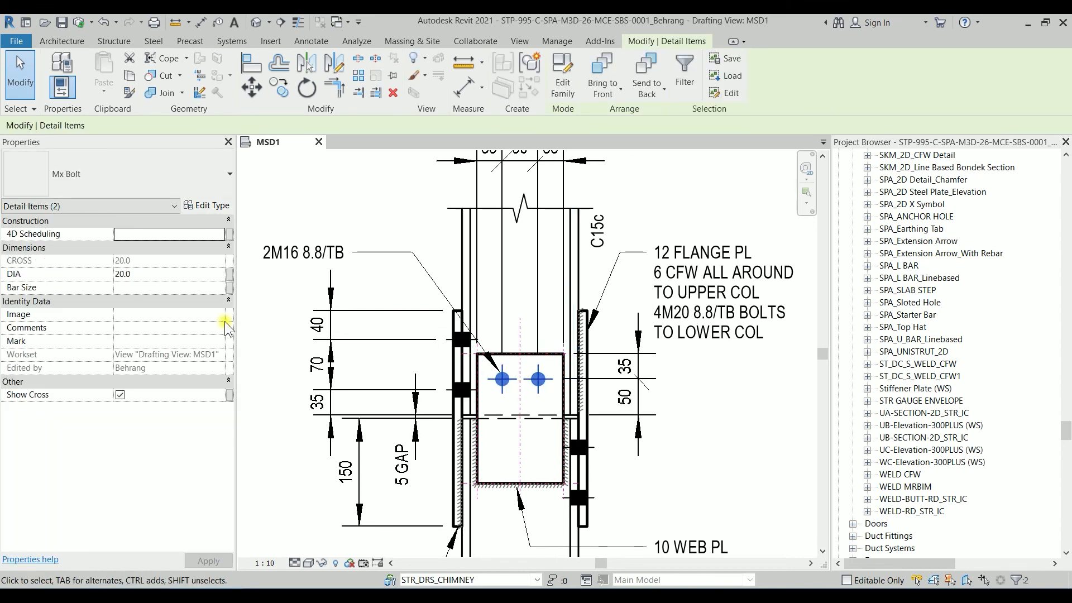
pyautogui.write('16')
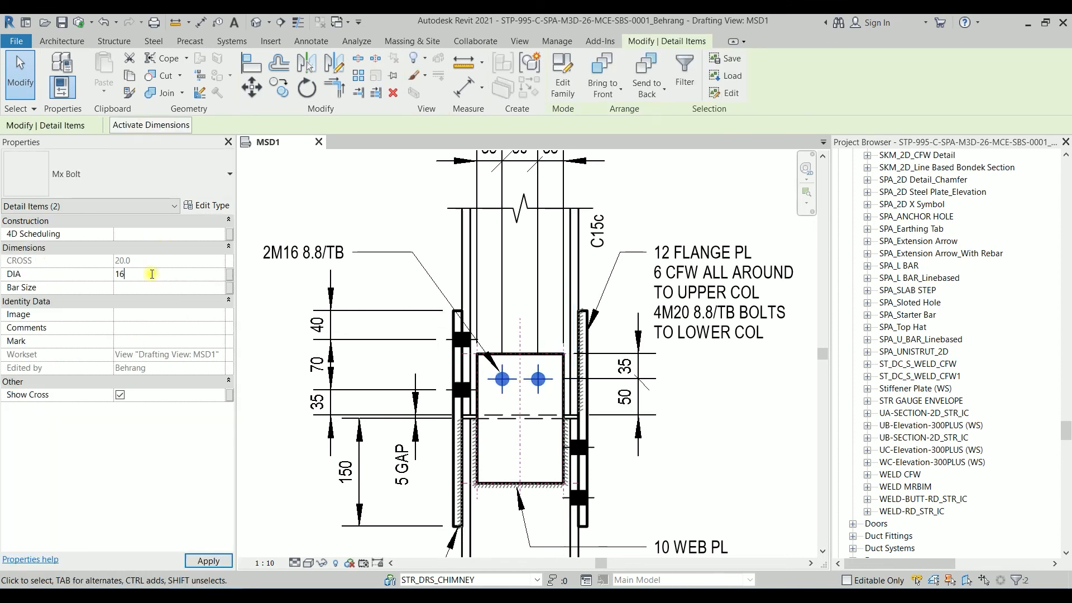
pyautogui.click(570, 396)
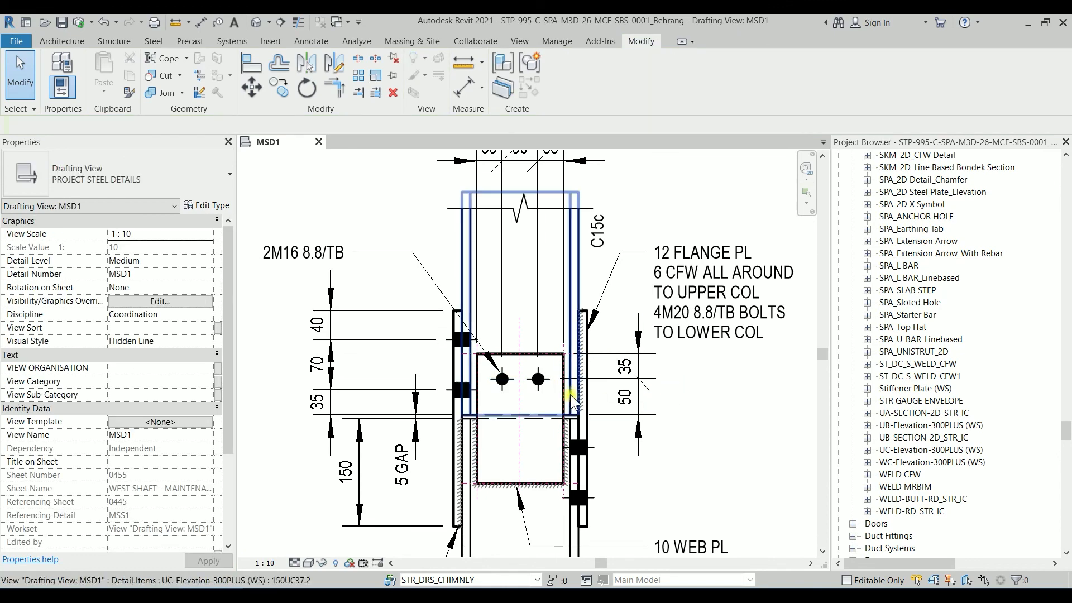